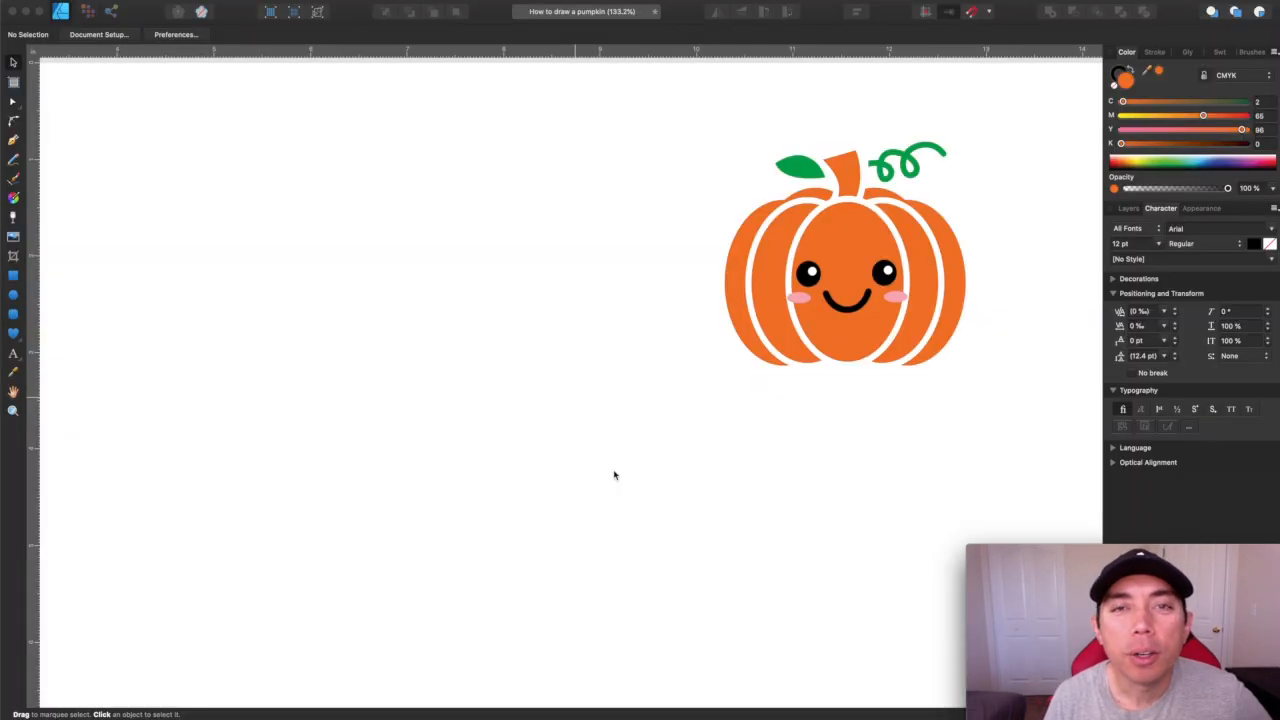
# Draw an orange ellipse with a black stroke using the Ellipse tool, left of the reference pumpkin
pyautogui.scroll(3)
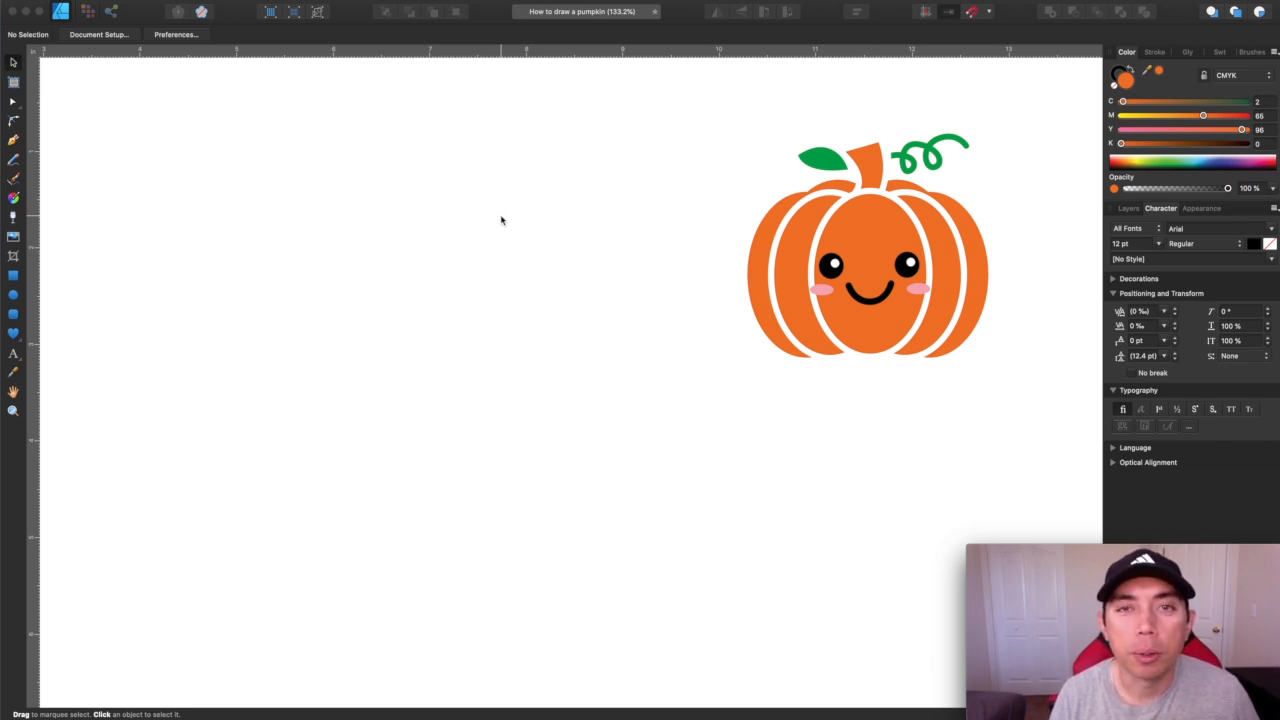
pyautogui.moveTo(546, 244)
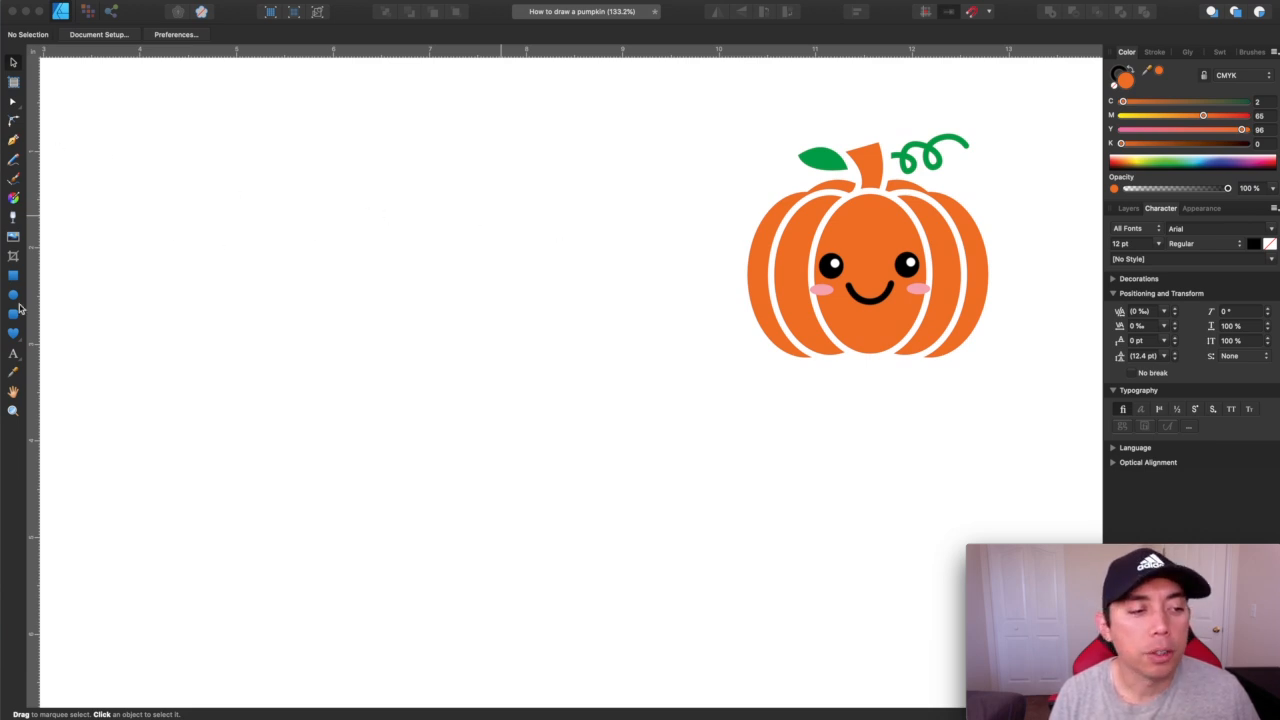
pyautogui.click(14, 294)
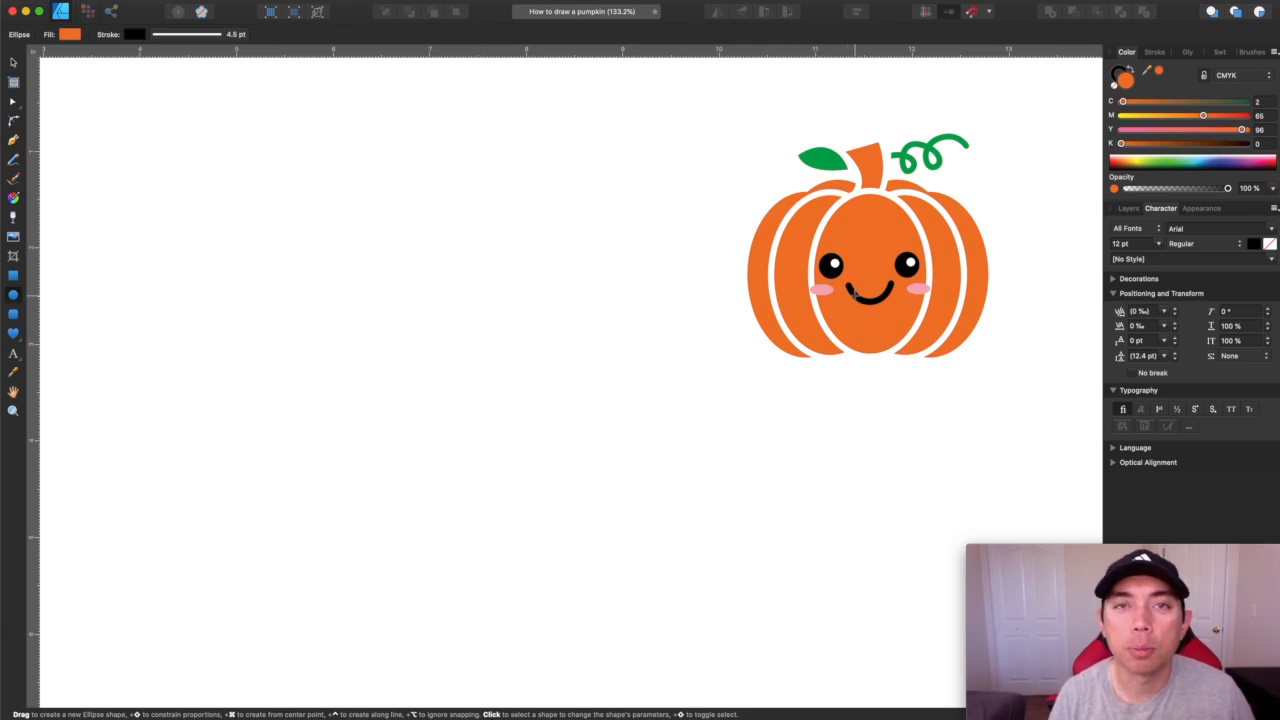
pyautogui.moveTo(252, 156)
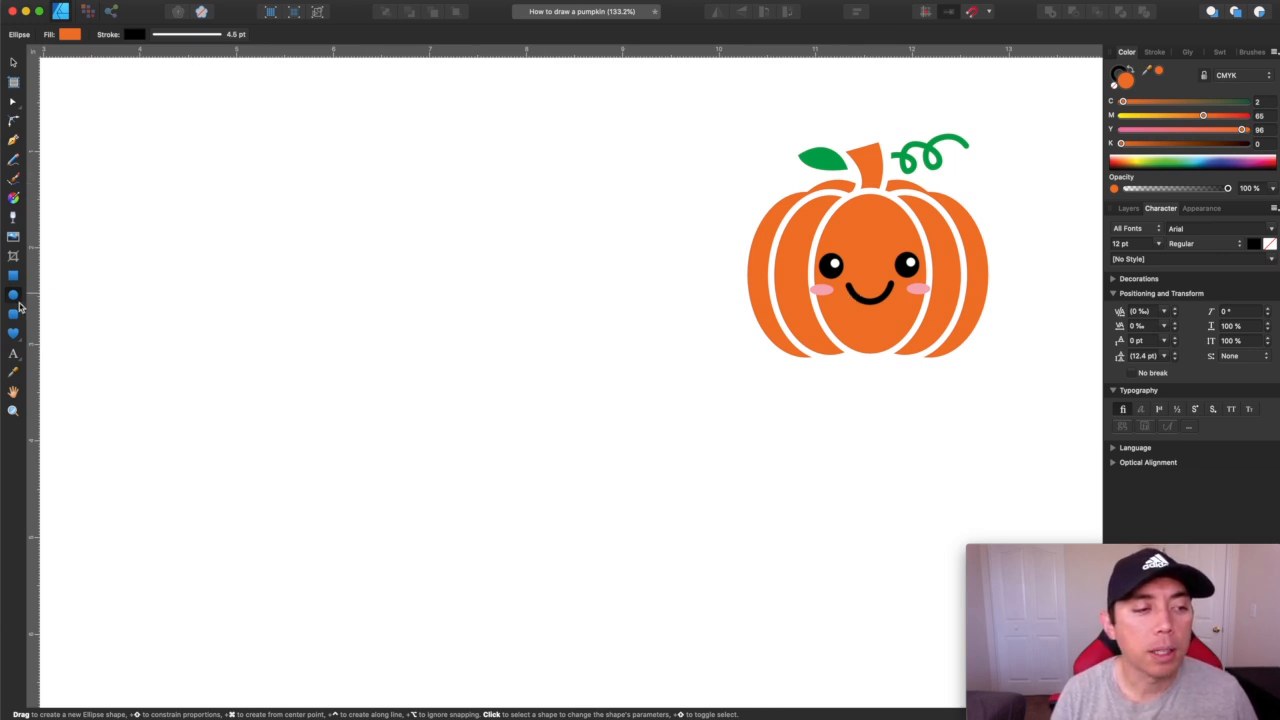
pyautogui.moveTo(14, 312)
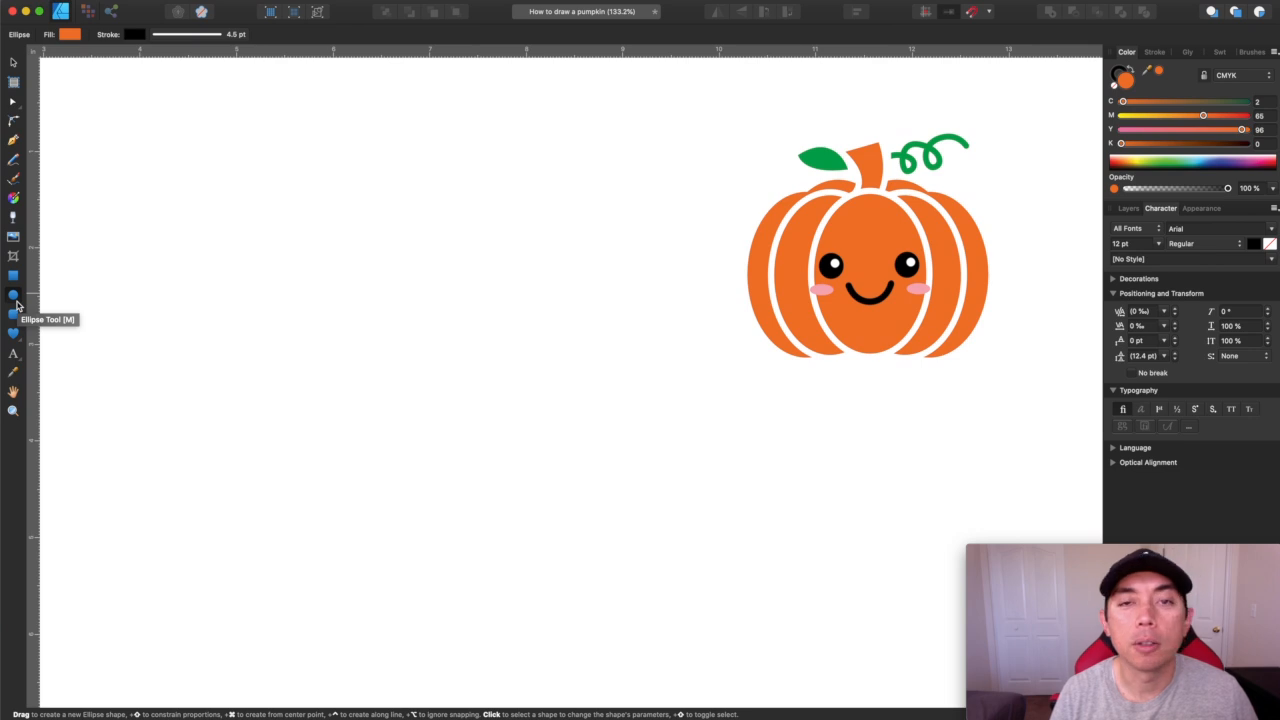
pyautogui.moveTo(450, 180)
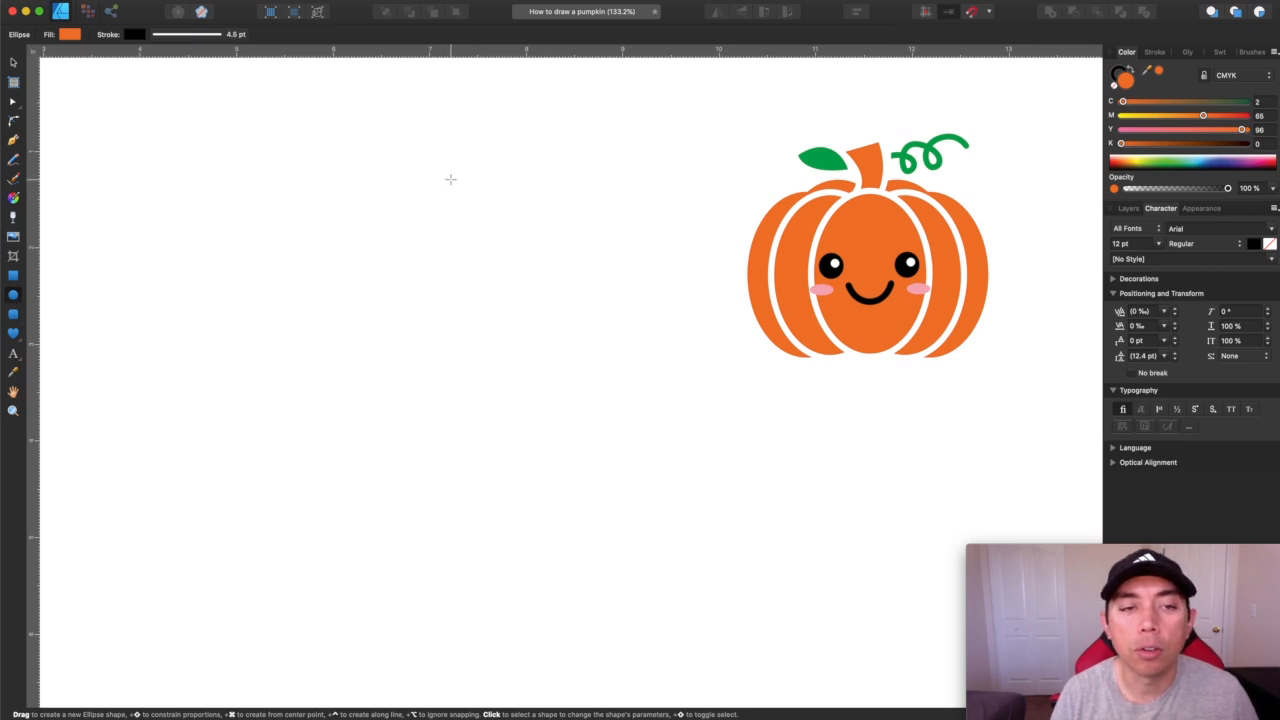
pyautogui.moveTo(450, 178); pyautogui.dragTo(590, 368)
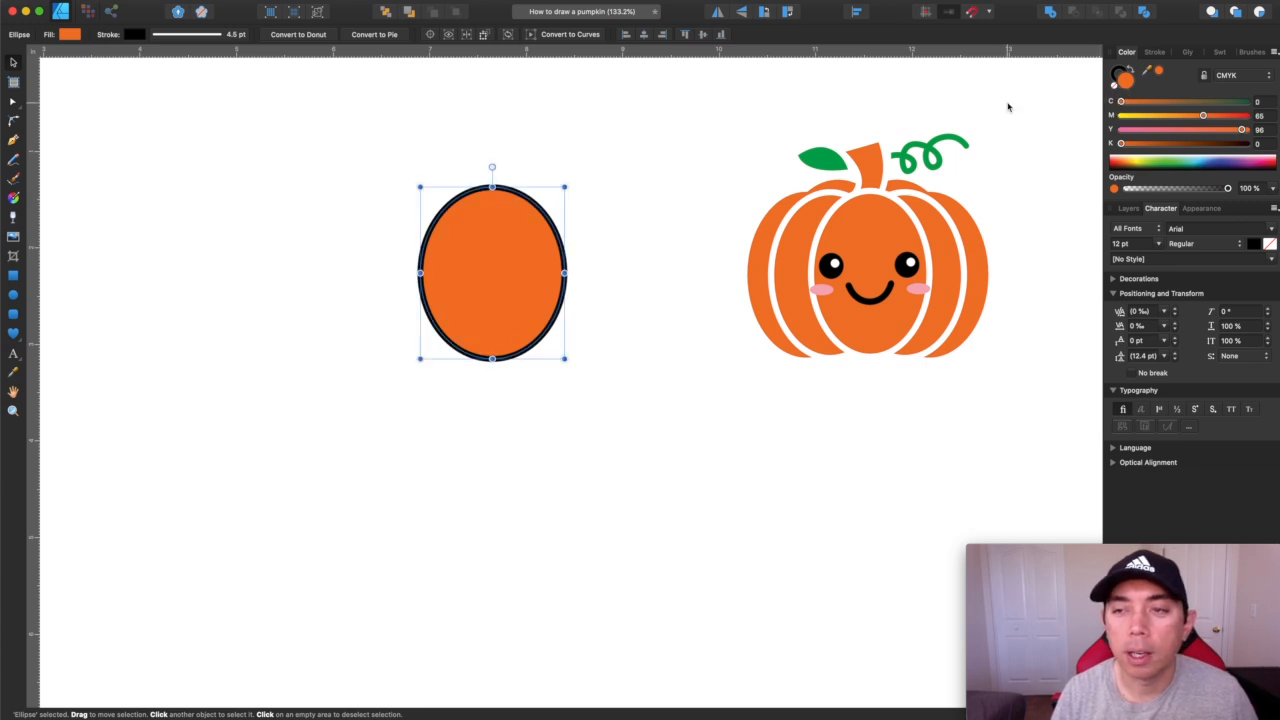
pyautogui.moveTo(668, 156)
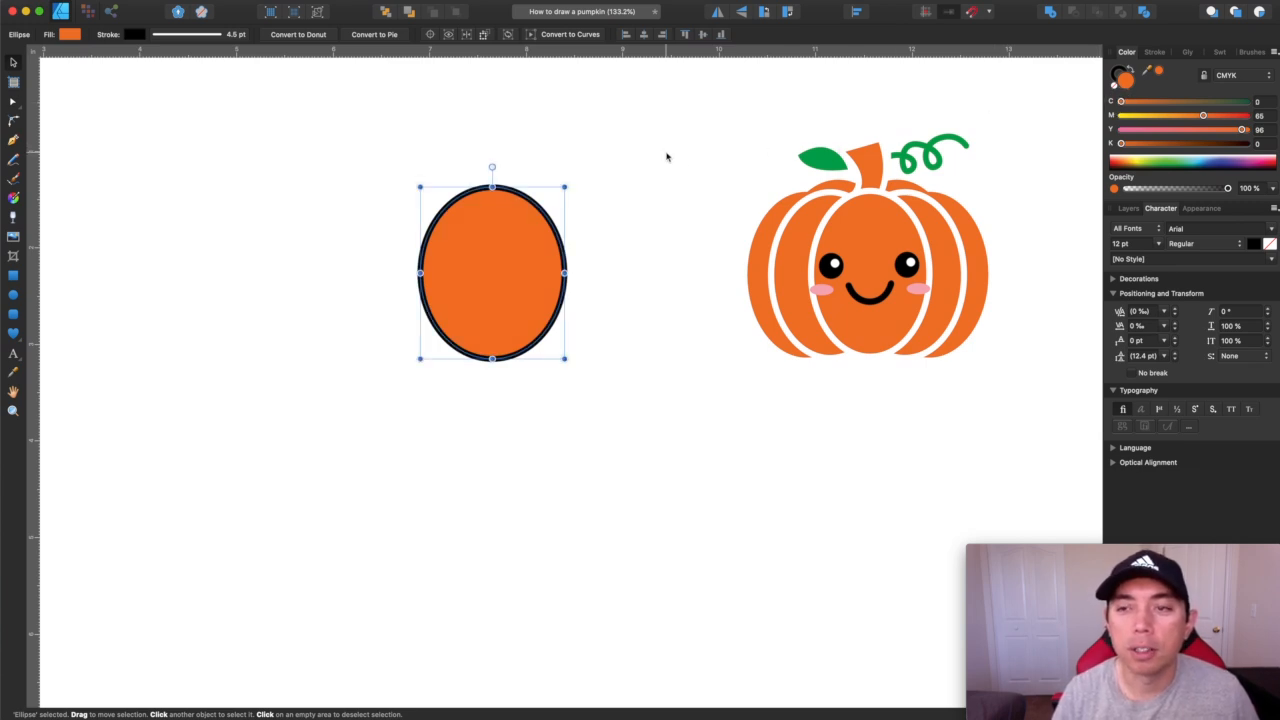
pyautogui.moveTo(496, 248)
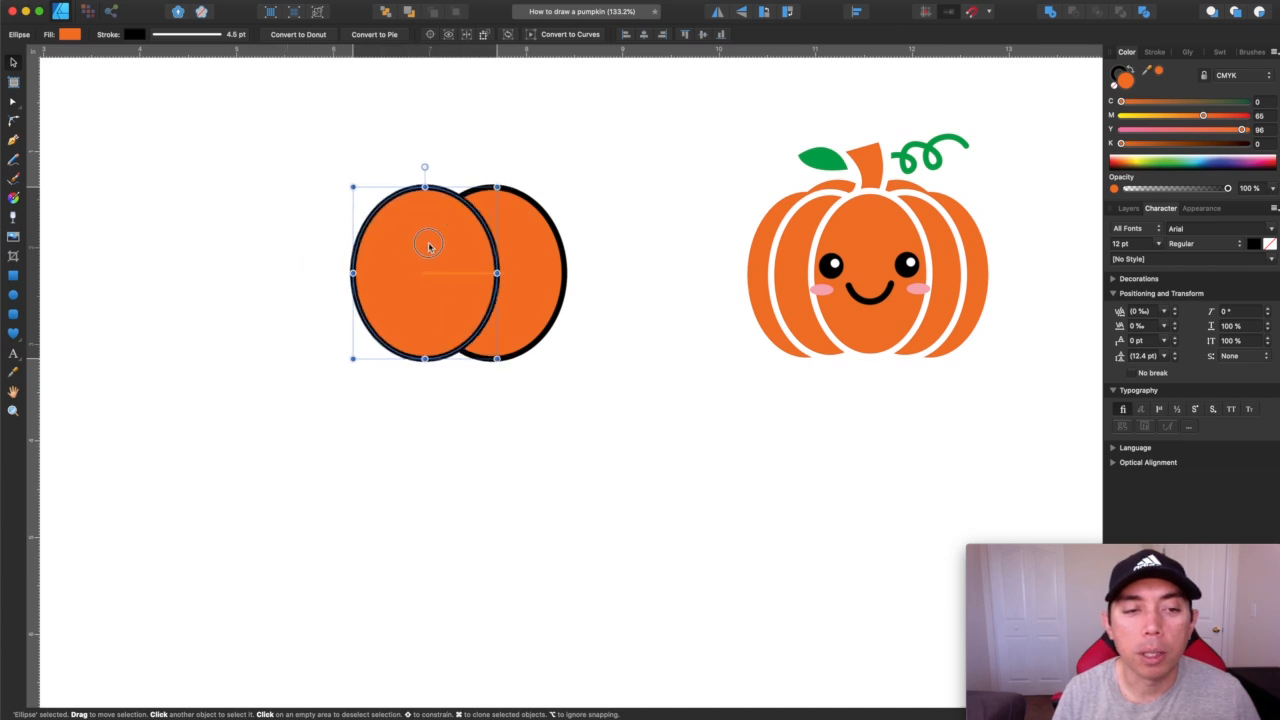
# Duplicate the ellipse and spread the copies left and right, keeping one lobe centred in front
pyautogui.moveTo(428, 248); pyautogui.dragTo(464, 248)
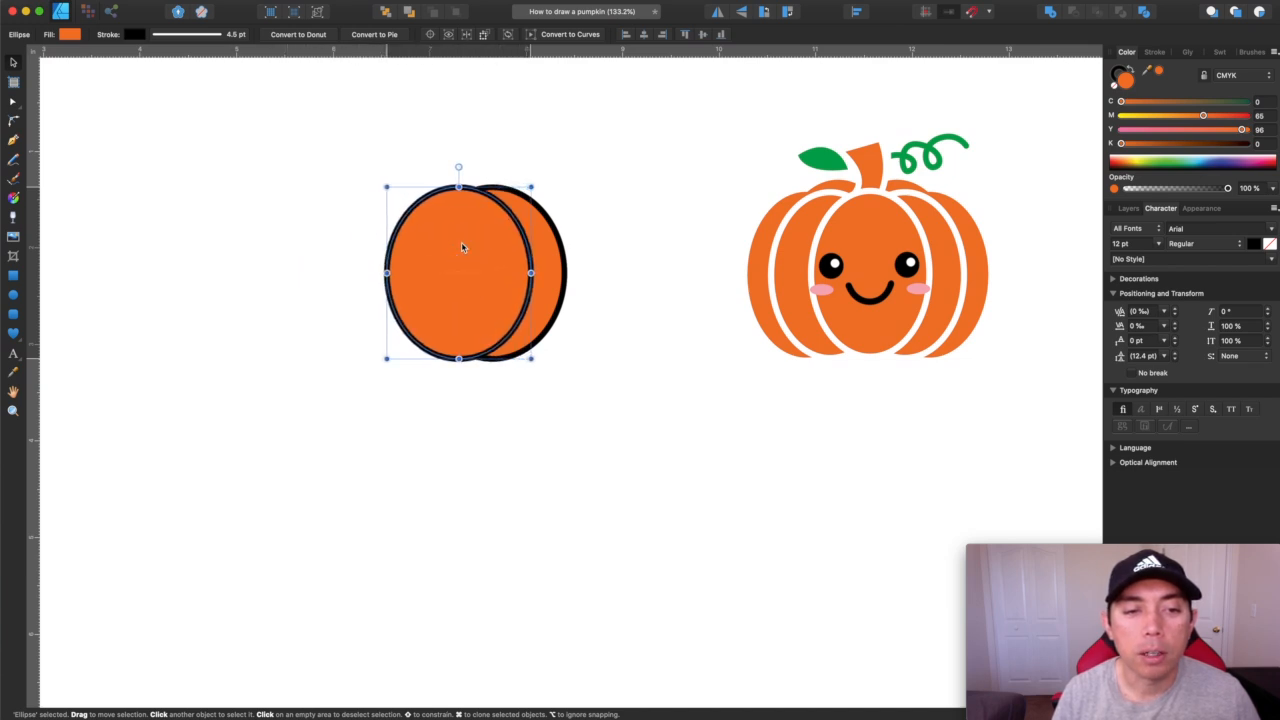
pyautogui.moveTo(464, 248); pyautogui.dragTo(544, 248)
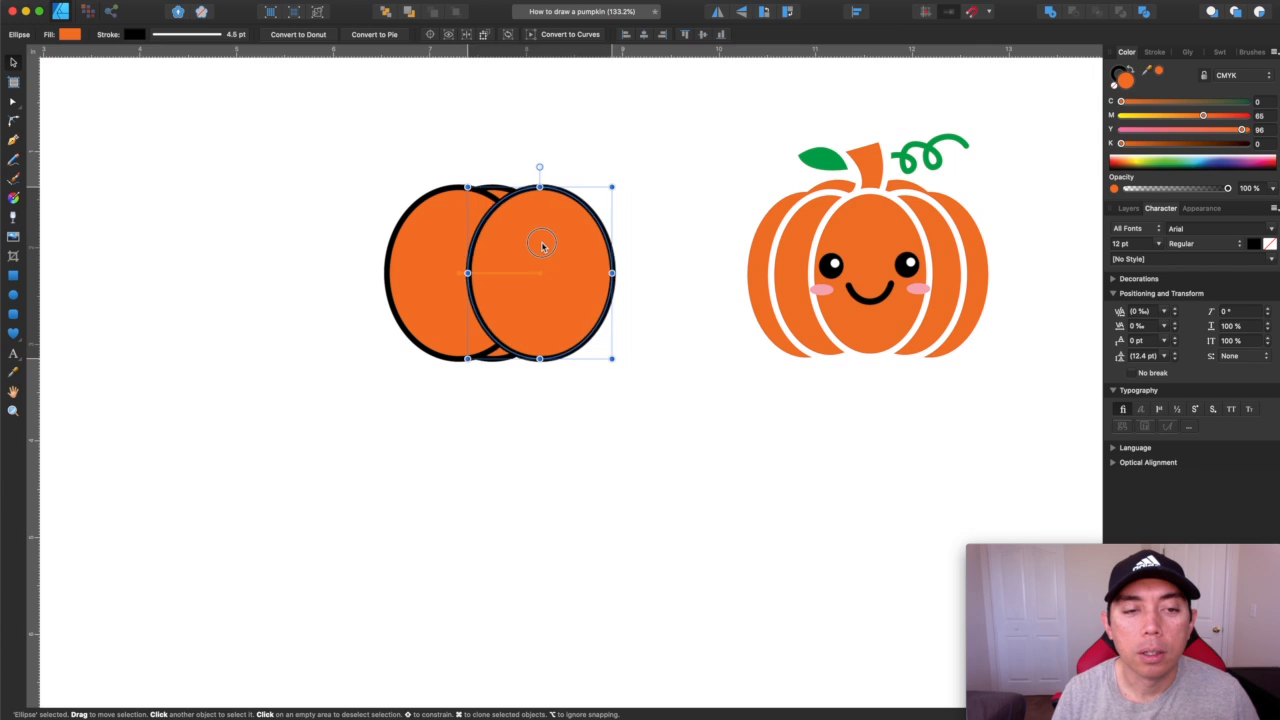
pyautogui.click(496, 152)
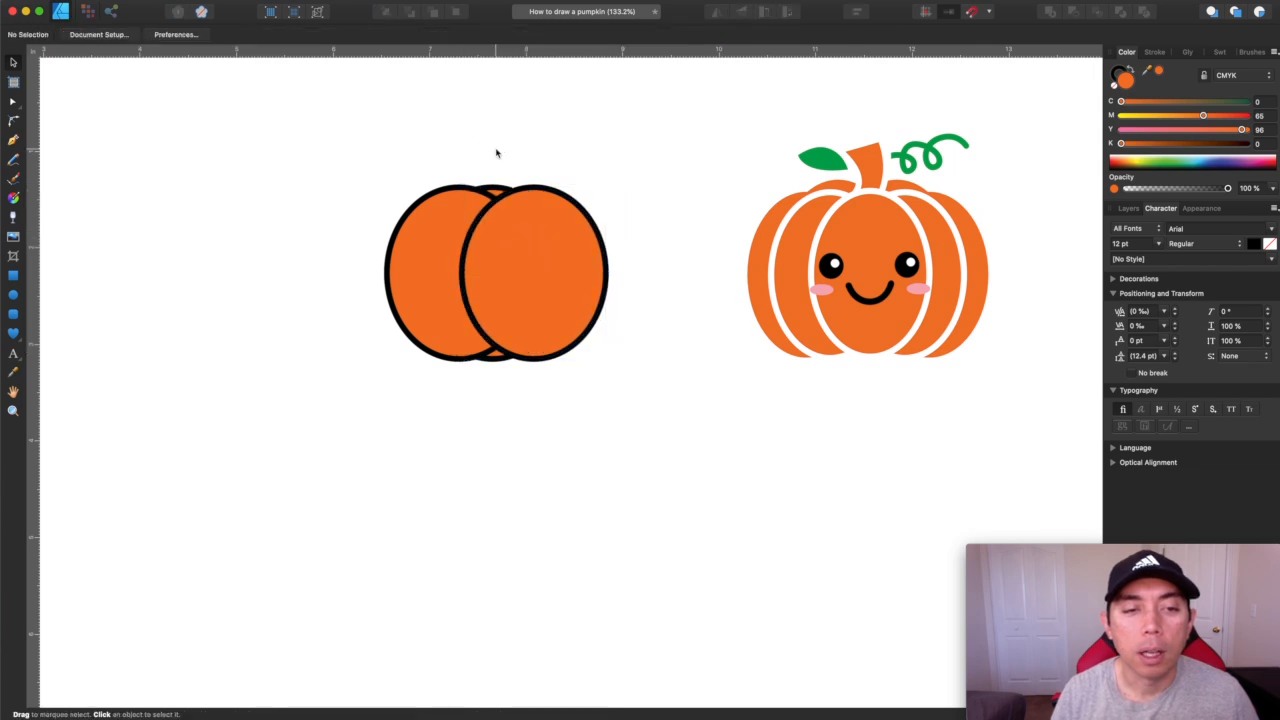
pyautogui.click(520, 276)
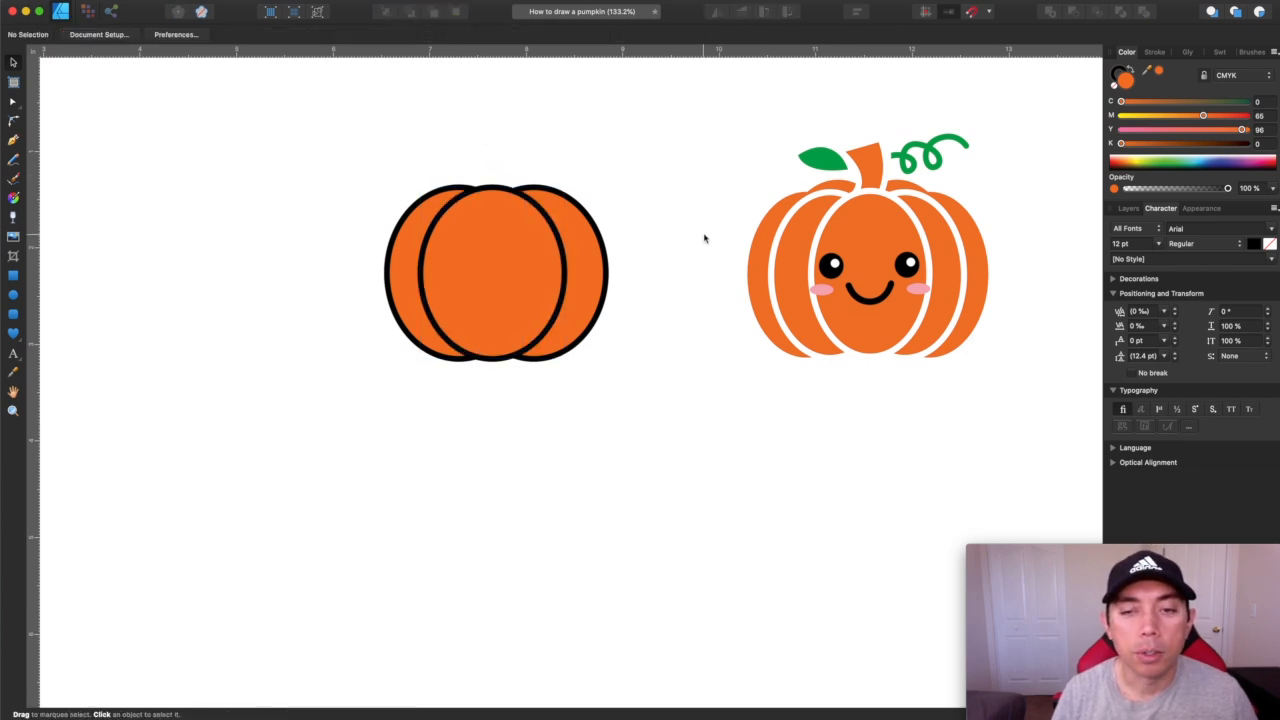
pyautogui.click(450, 244)
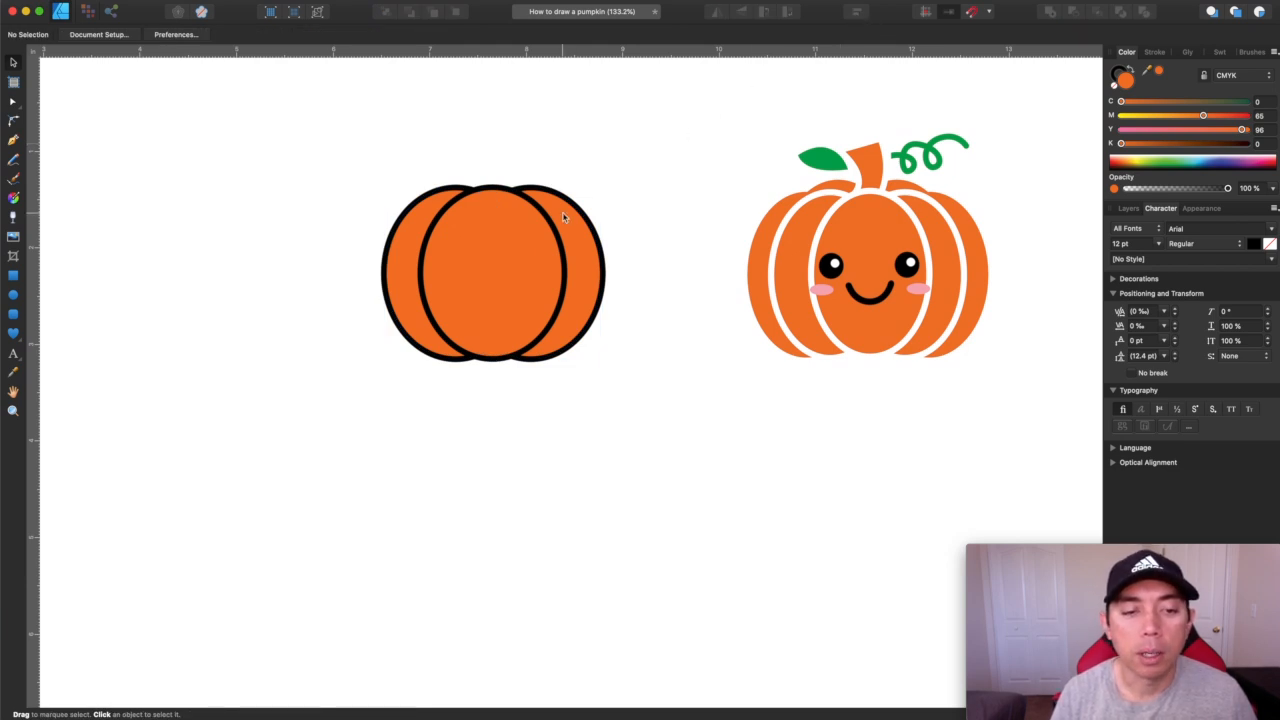
pyautogui.moveTo(652, 264)
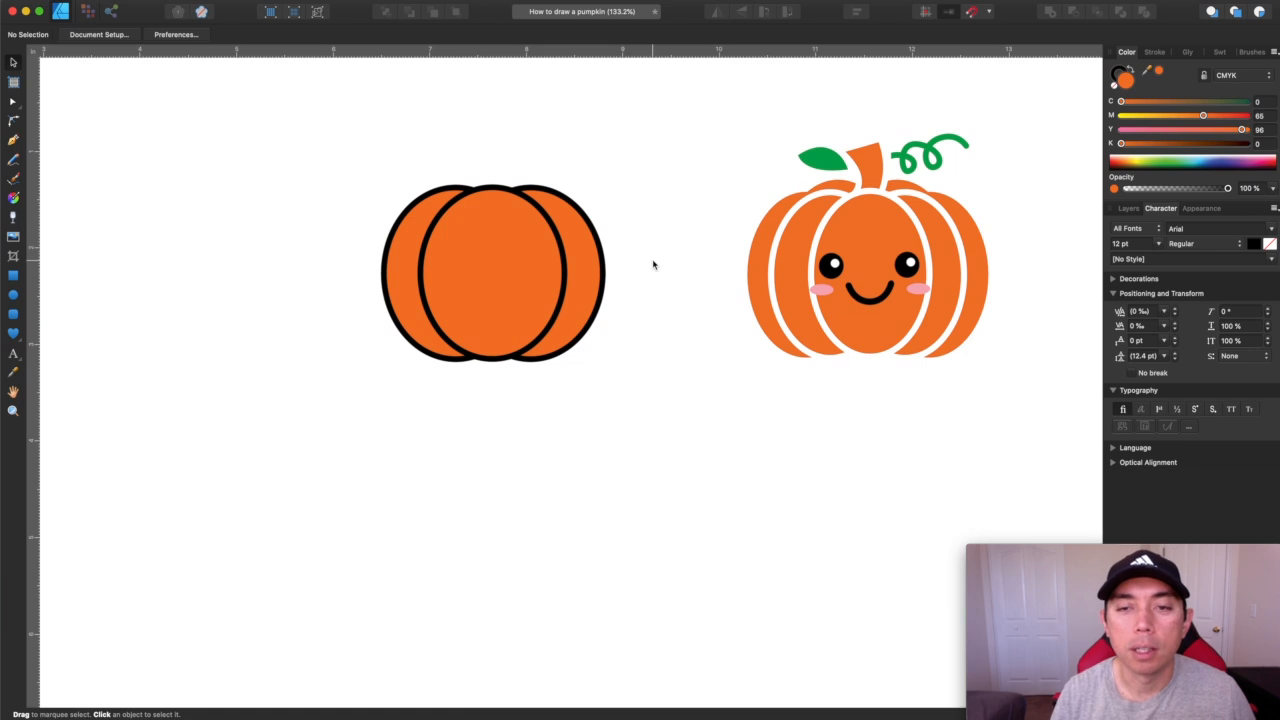
pyautogui.moveTo(632, 188)
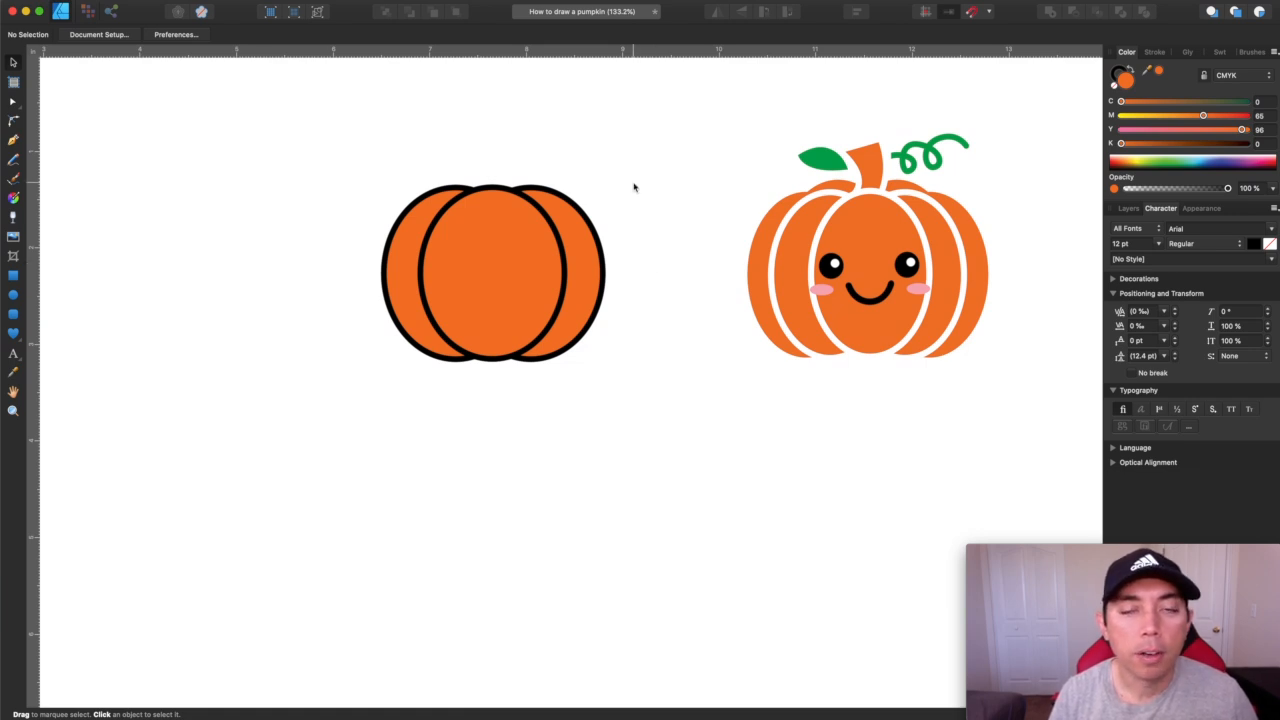
pyautogui.moveTo(362, 240)
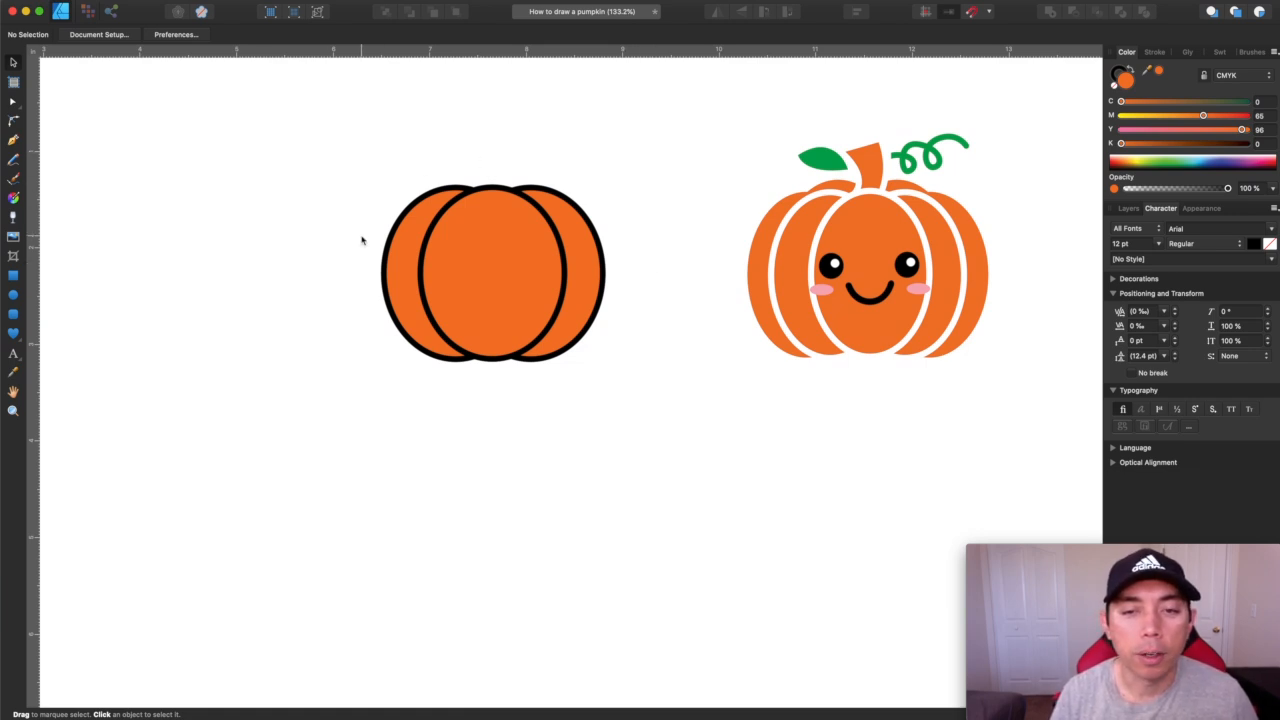
pyautogui.click(400, 250)
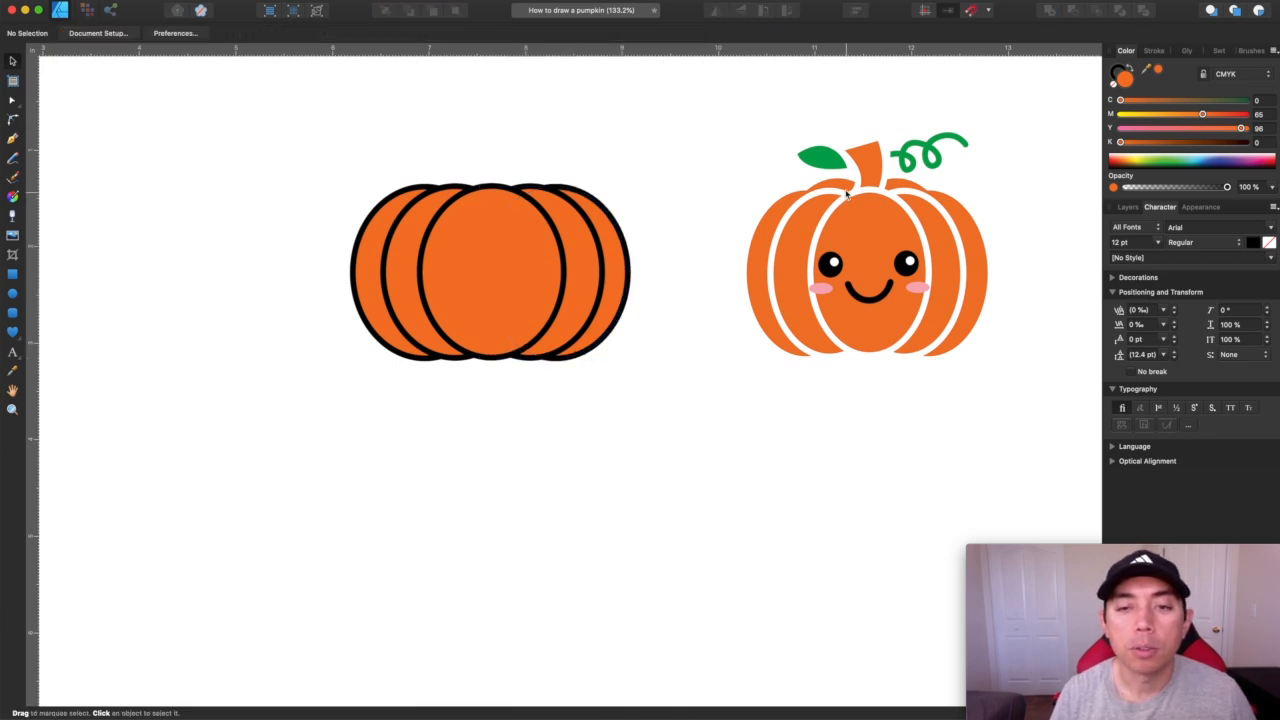
pyautogui.moveTo(448, 196)
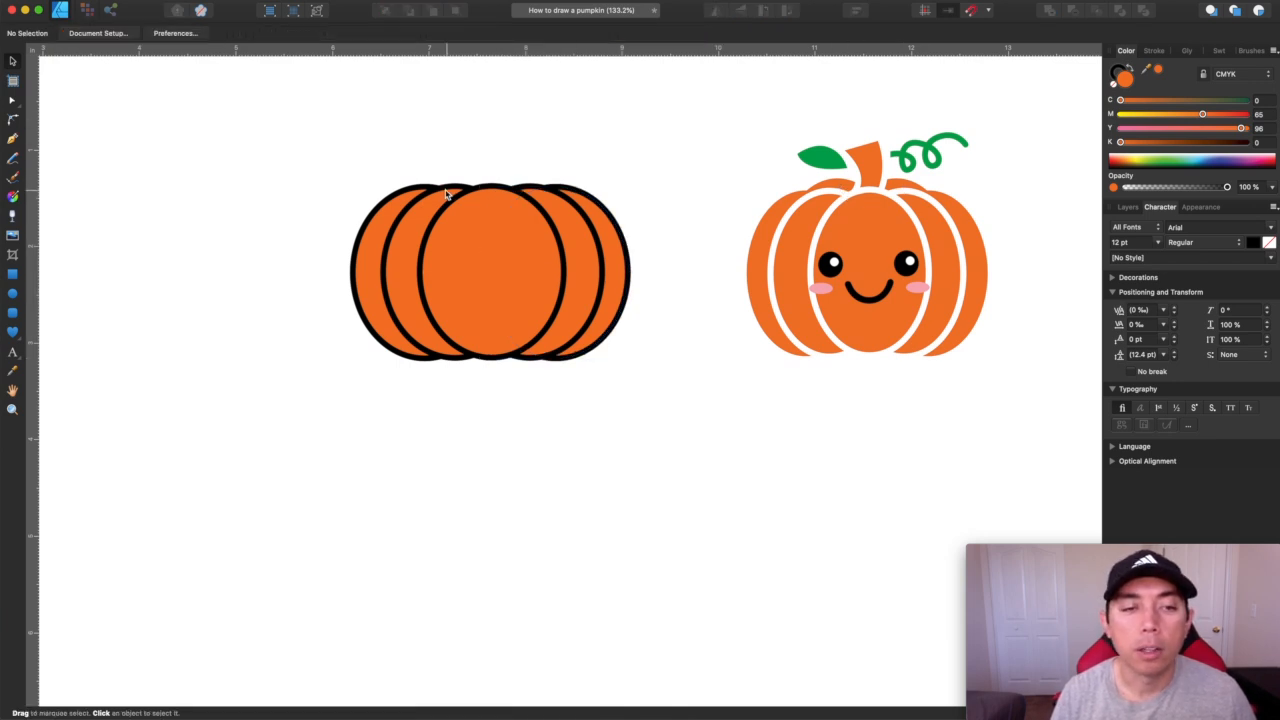
# Send an inner lobe behind the others and shift it right for a rounder ribbed body
pyautogui.click(490, 270)
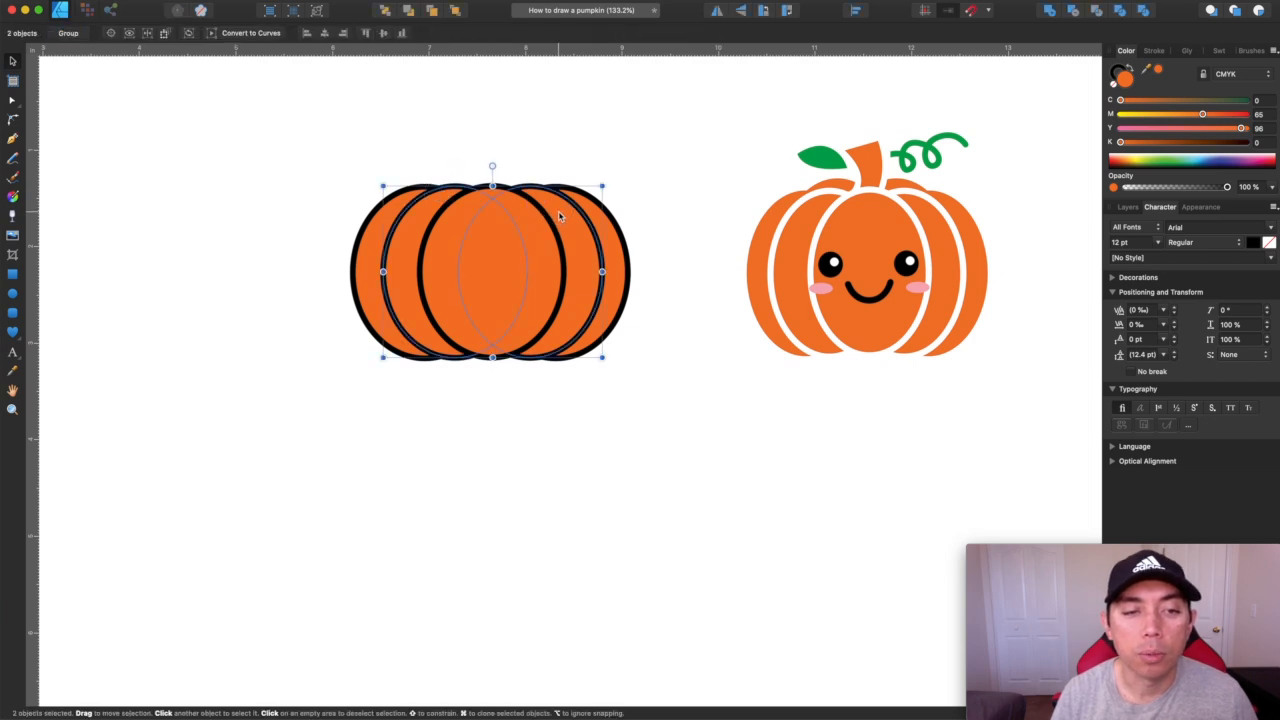
pyautogui.click(436, 168)
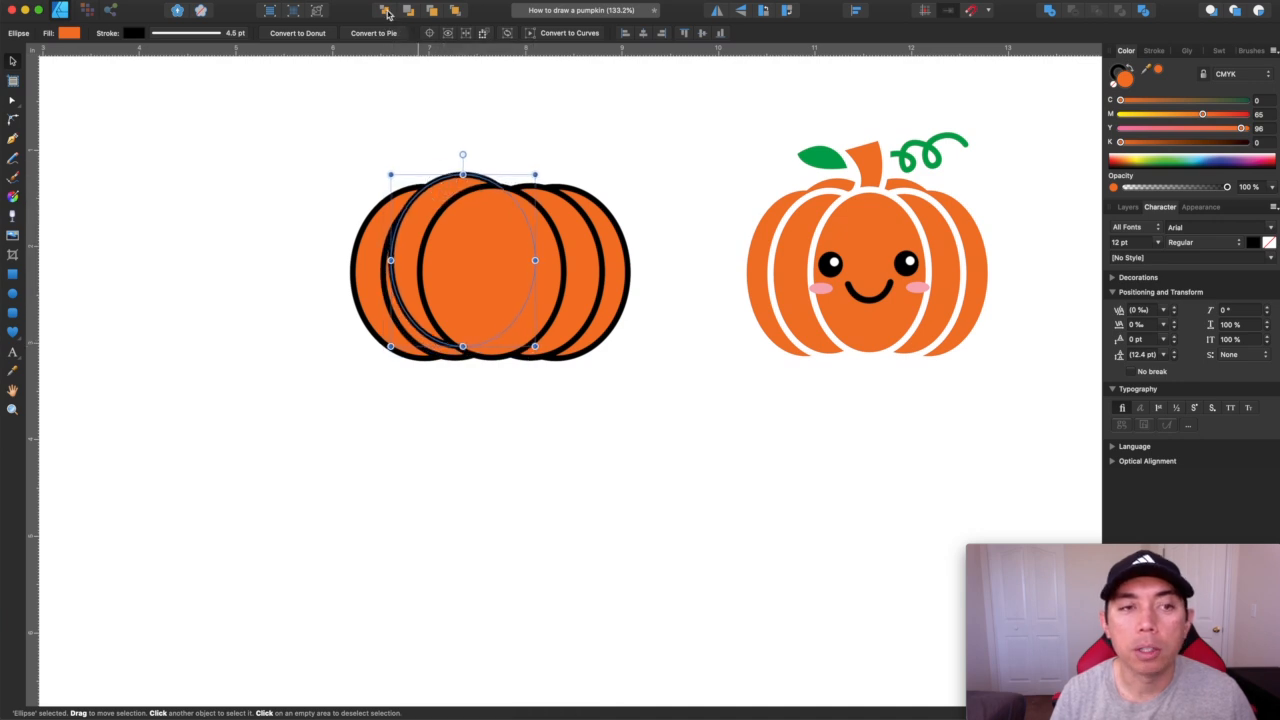
pyautogui.moveTo(388, 10)
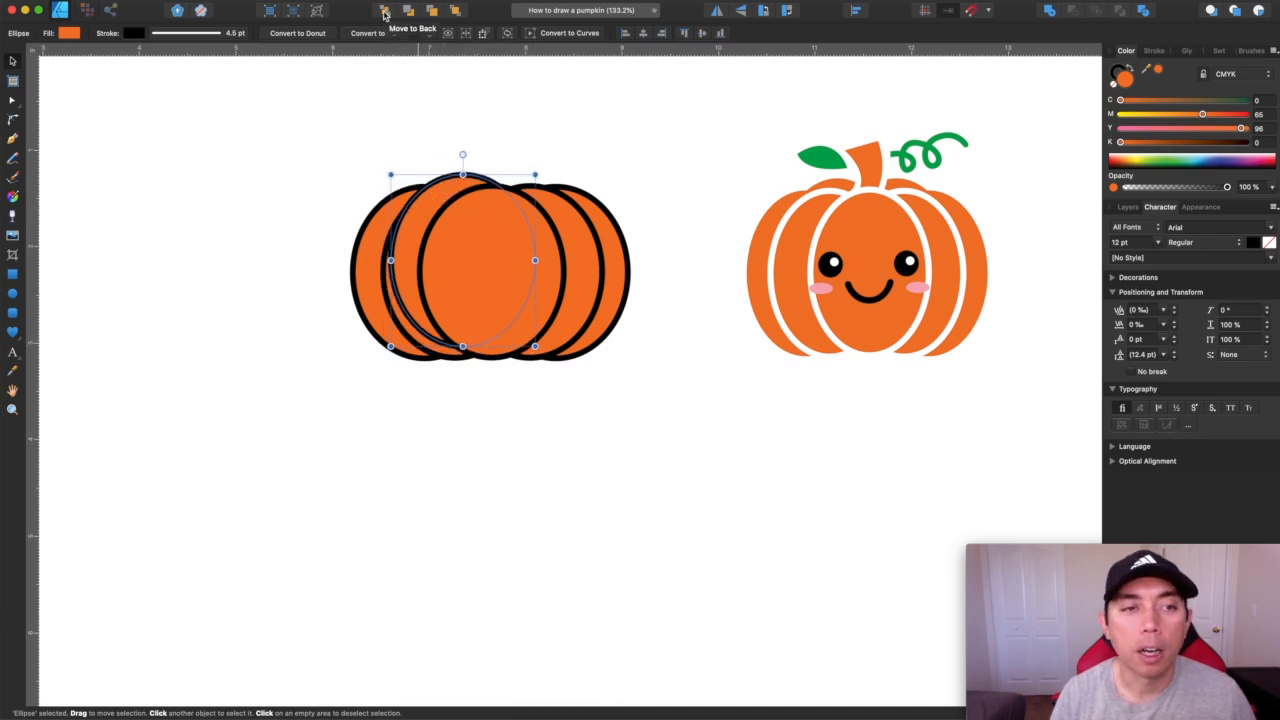
pyautogui.click(384, 10)
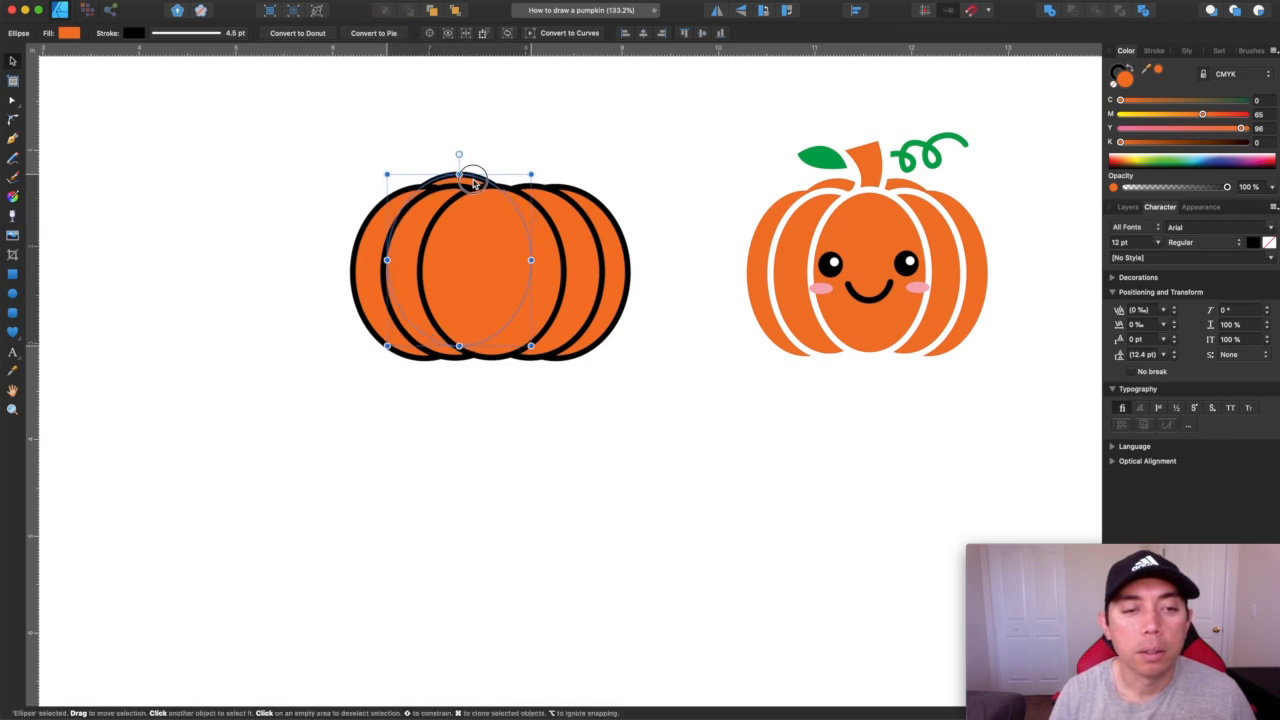
pyautogui.moveTo(458, 176); pyautogui.dragTo(516, 176)
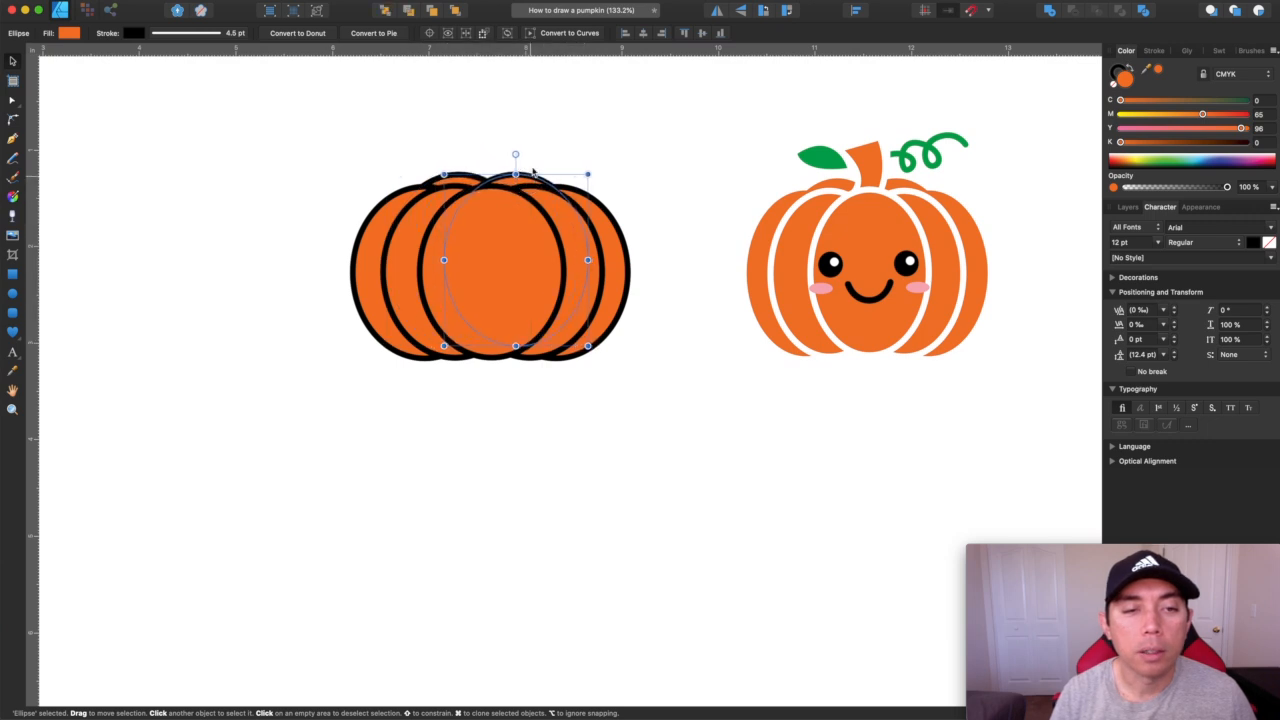
pyautogui.click(560, 140)
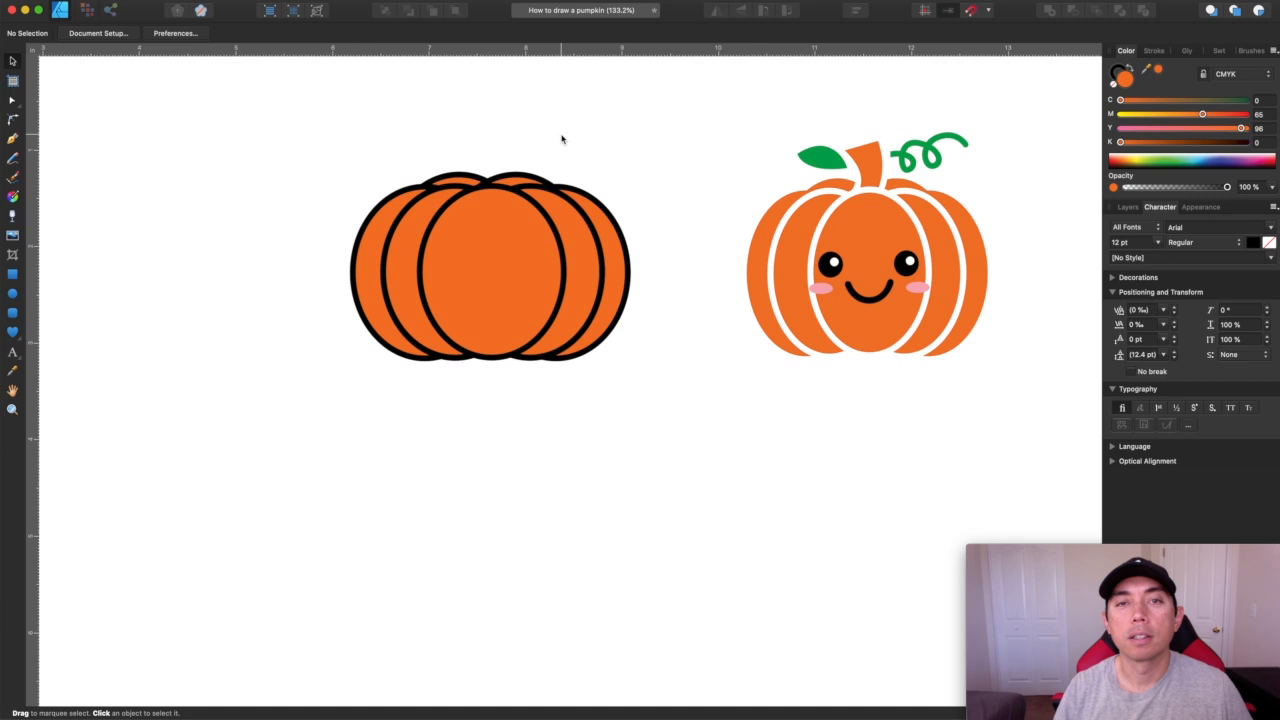
pyautogui.moveTo(424, 236)
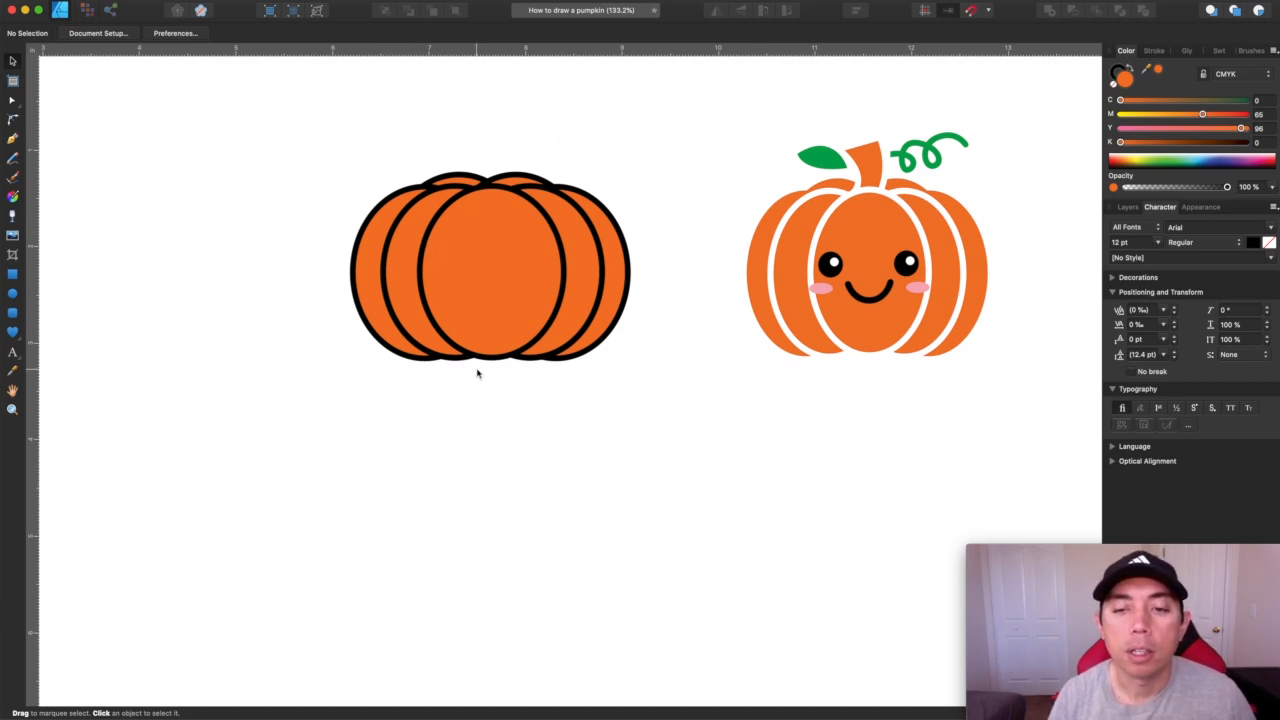
pyautogui.moveTo(884, 176)
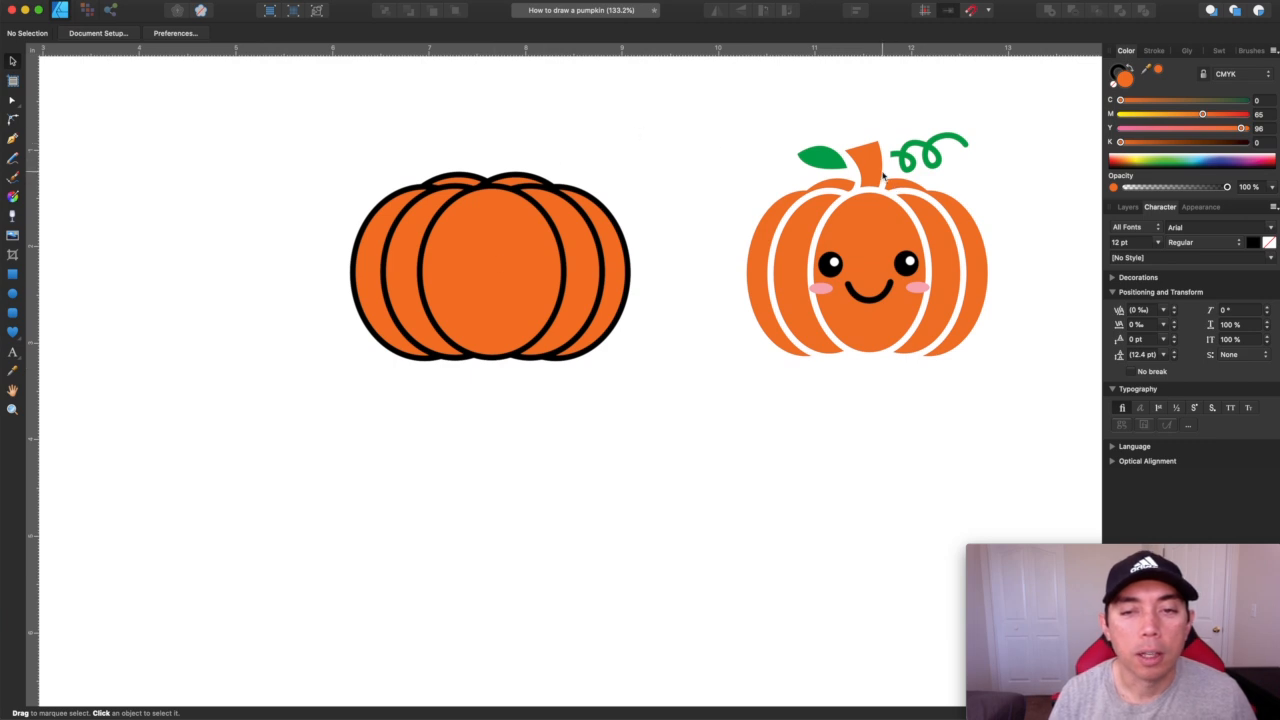
pyautogui.moveTo(868, 168)
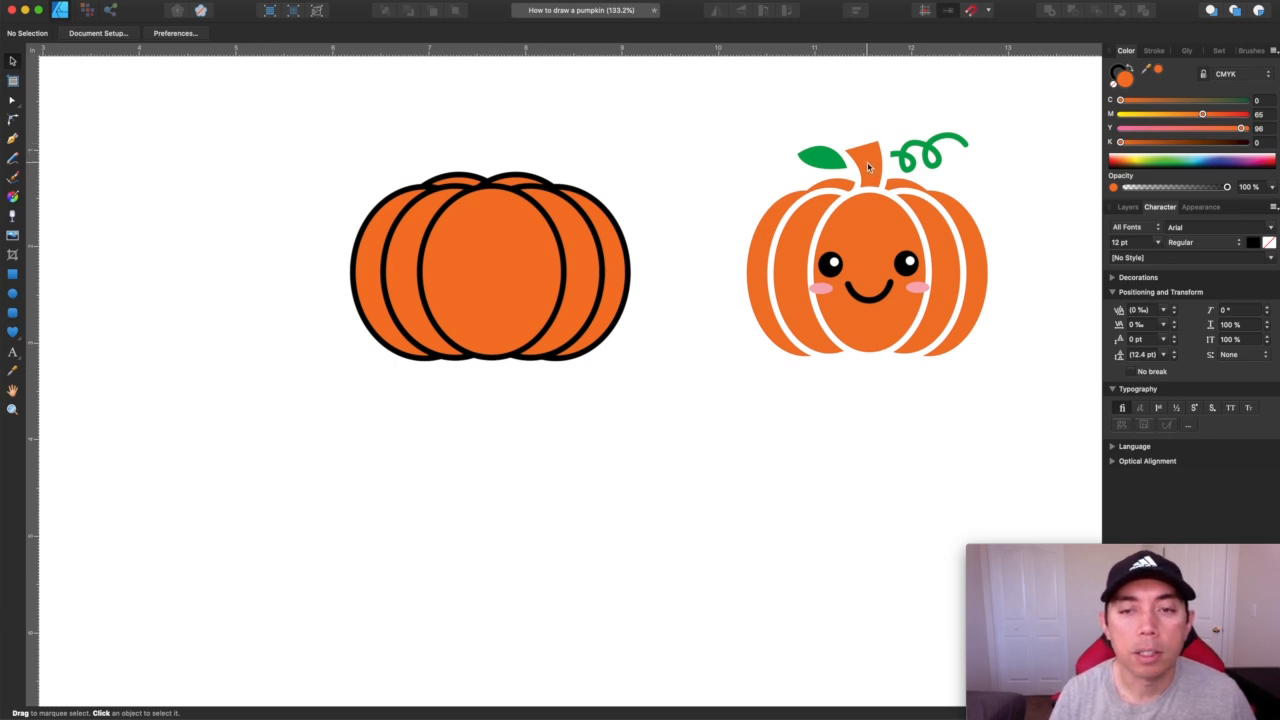
# Draw a curved orange stem with the Pen tool on top of the pumpkin, dismissing the save prompt
pyautogui.click(14, 138)
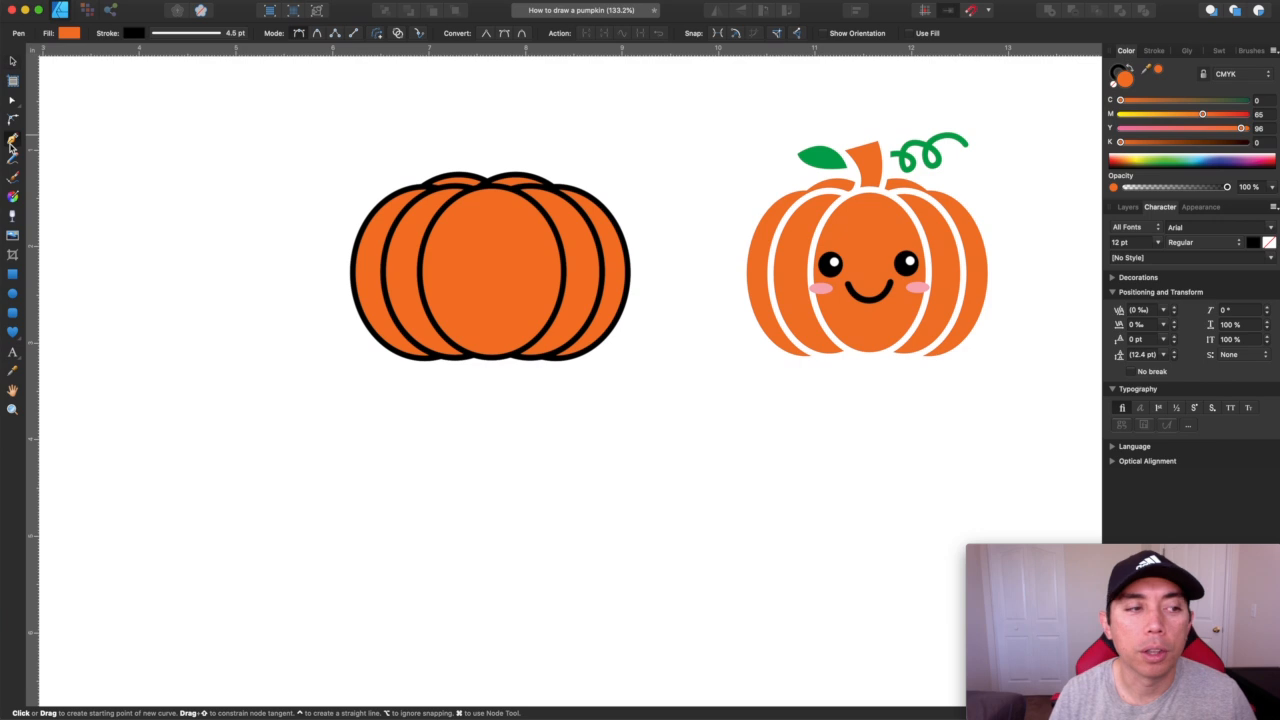
pyautogui.moveTo(476, 150)
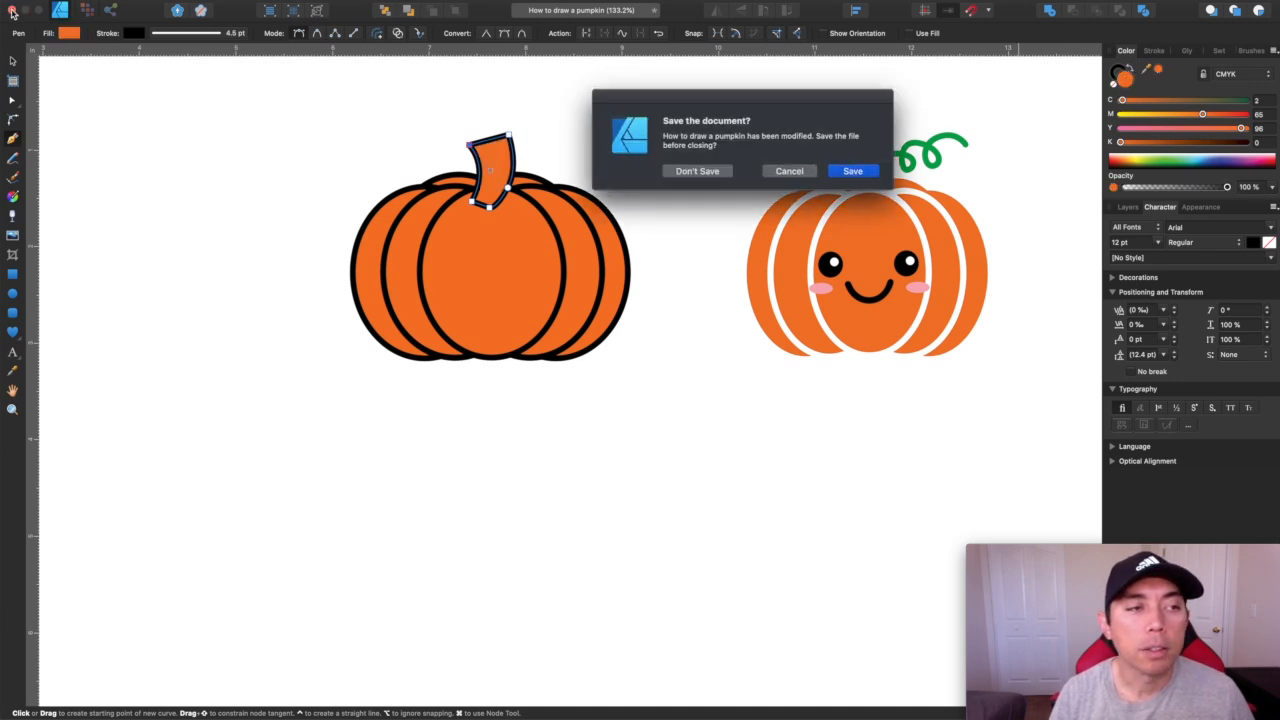
pyautogui.click(696, 170)
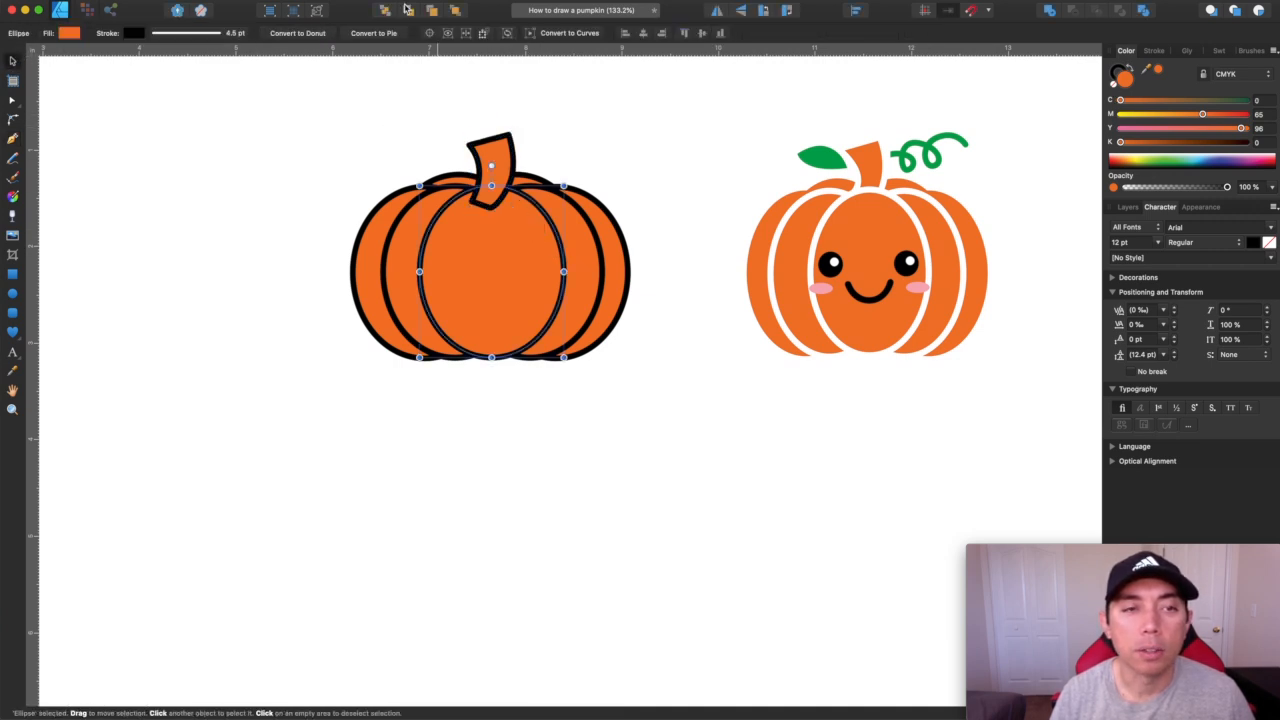
pyautogui.click(670, 158)
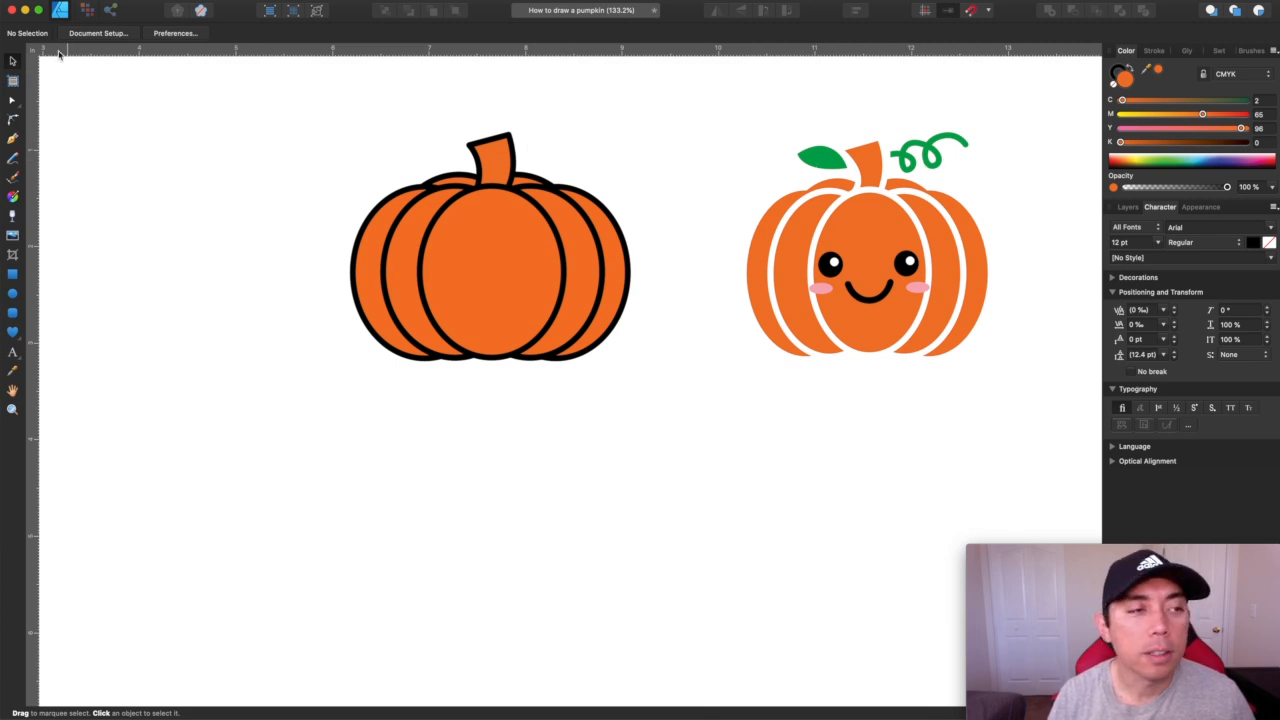
# Sketch a curly black vine with the Pencil tool to the right of the stem
pyautogui.click(12, 138)
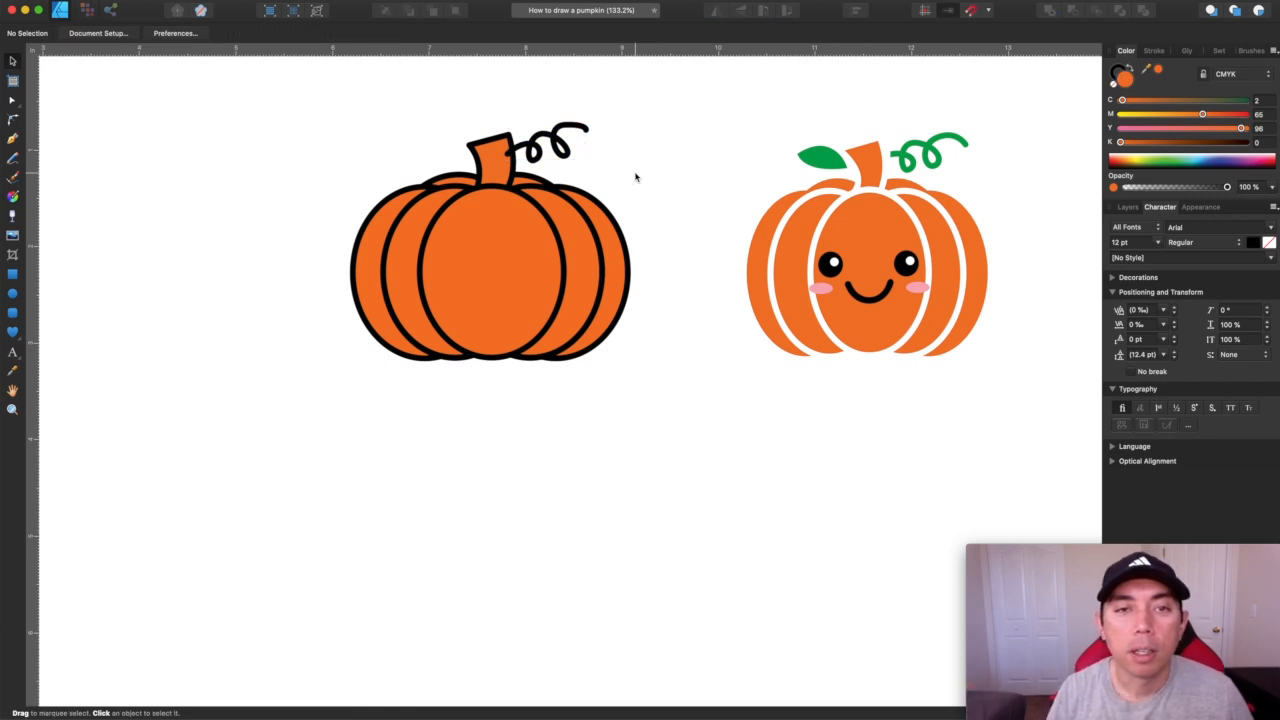
pyautogui.moveTo(556, 150)
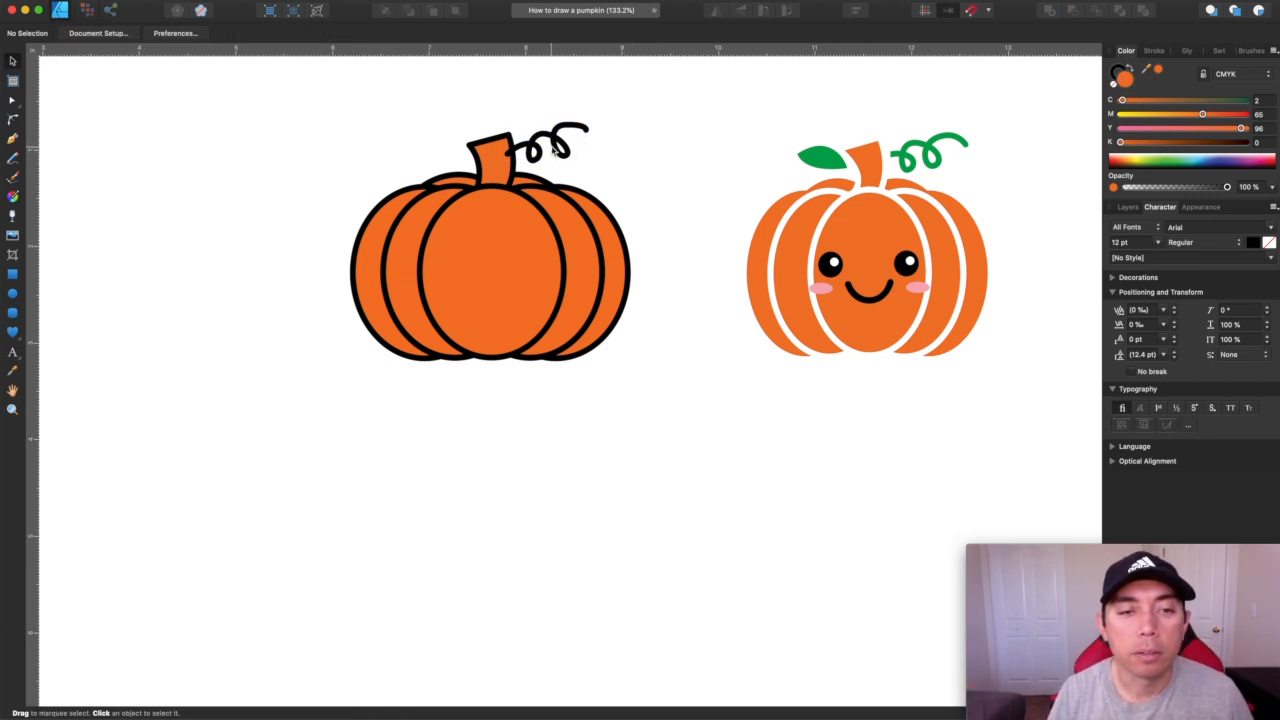
pyautogui.click(560, 136)
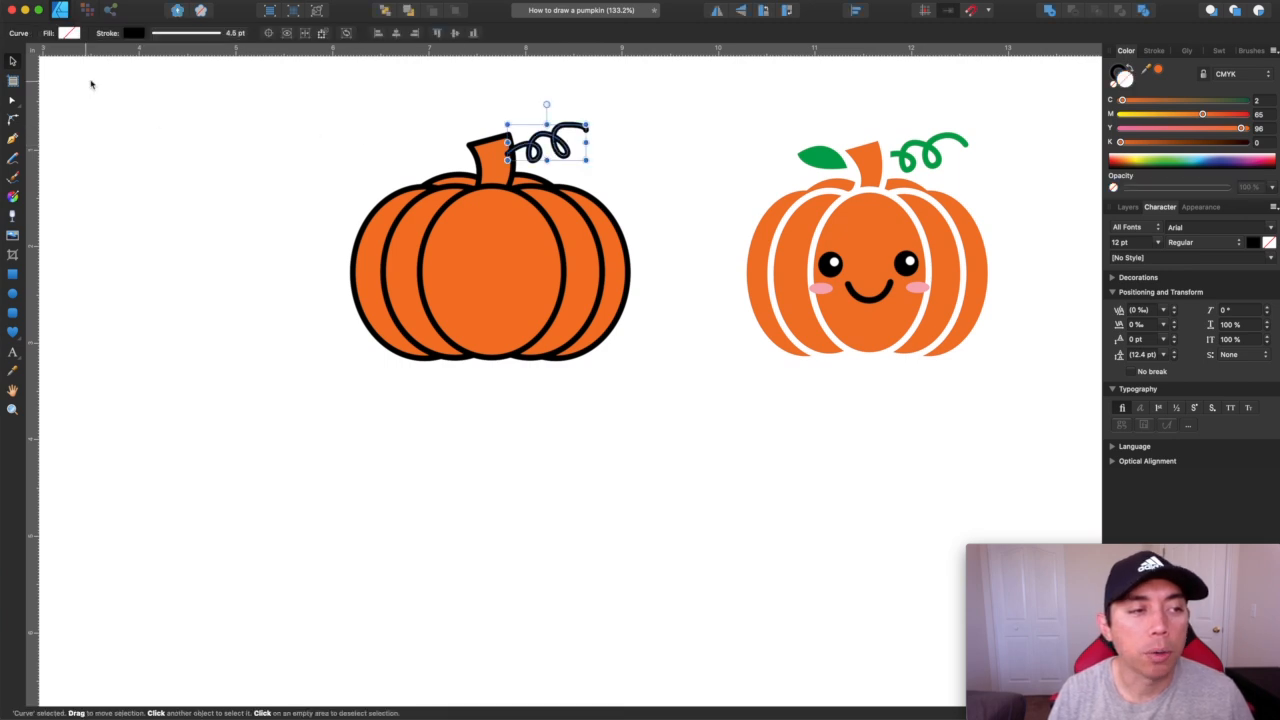
pyautogui.click(640, 140)
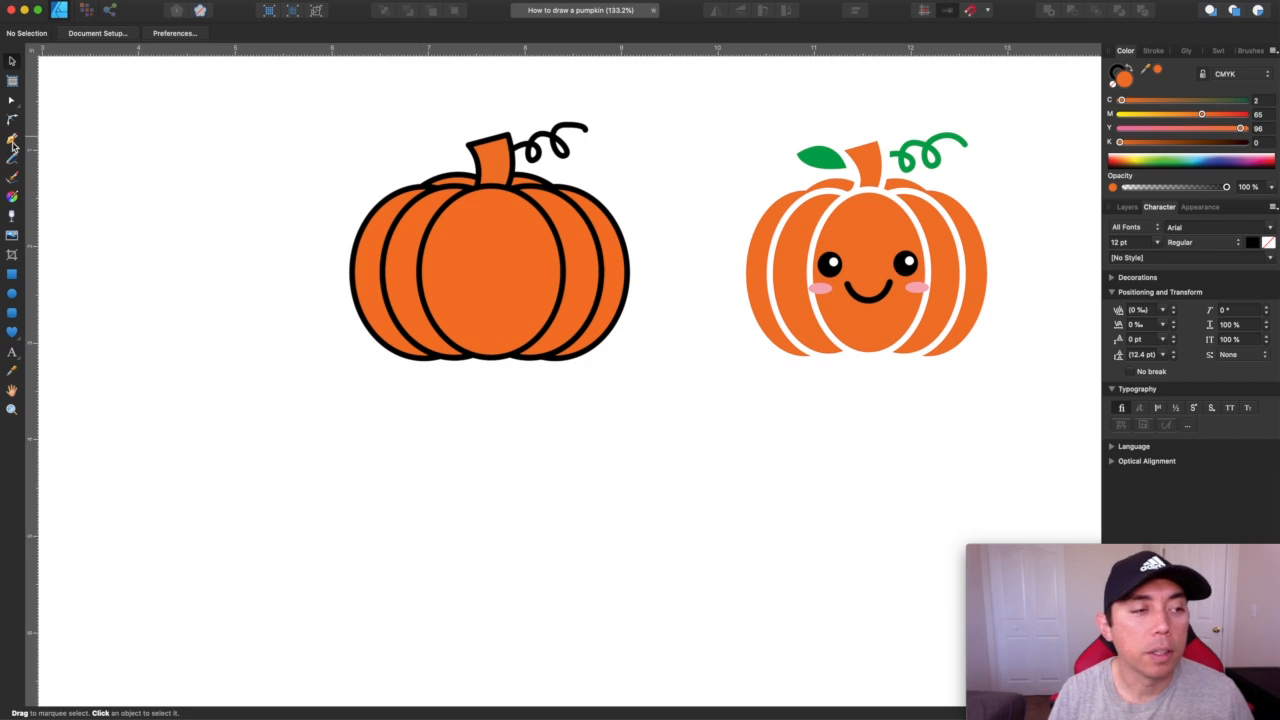
# Draw a leaf shape with the Pen tool left of the stem and fill it black
pyautogui.click(12, 158)
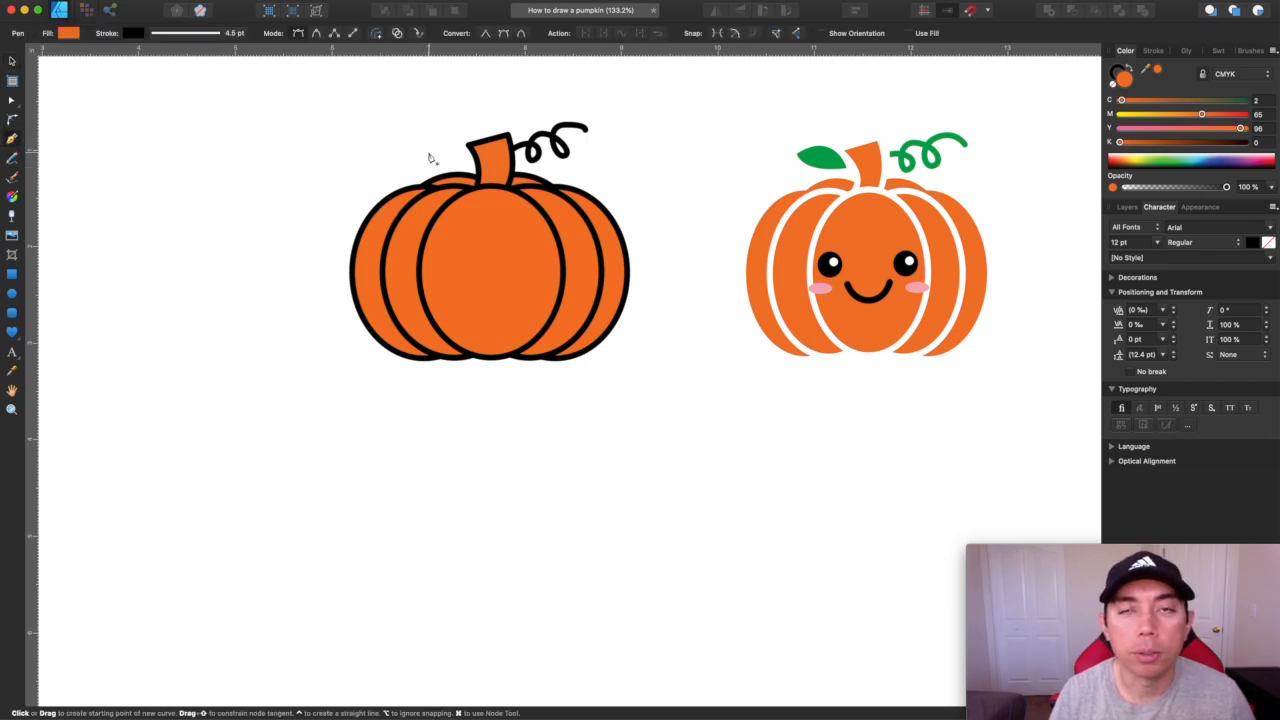
pyautogui.click(456, 150)
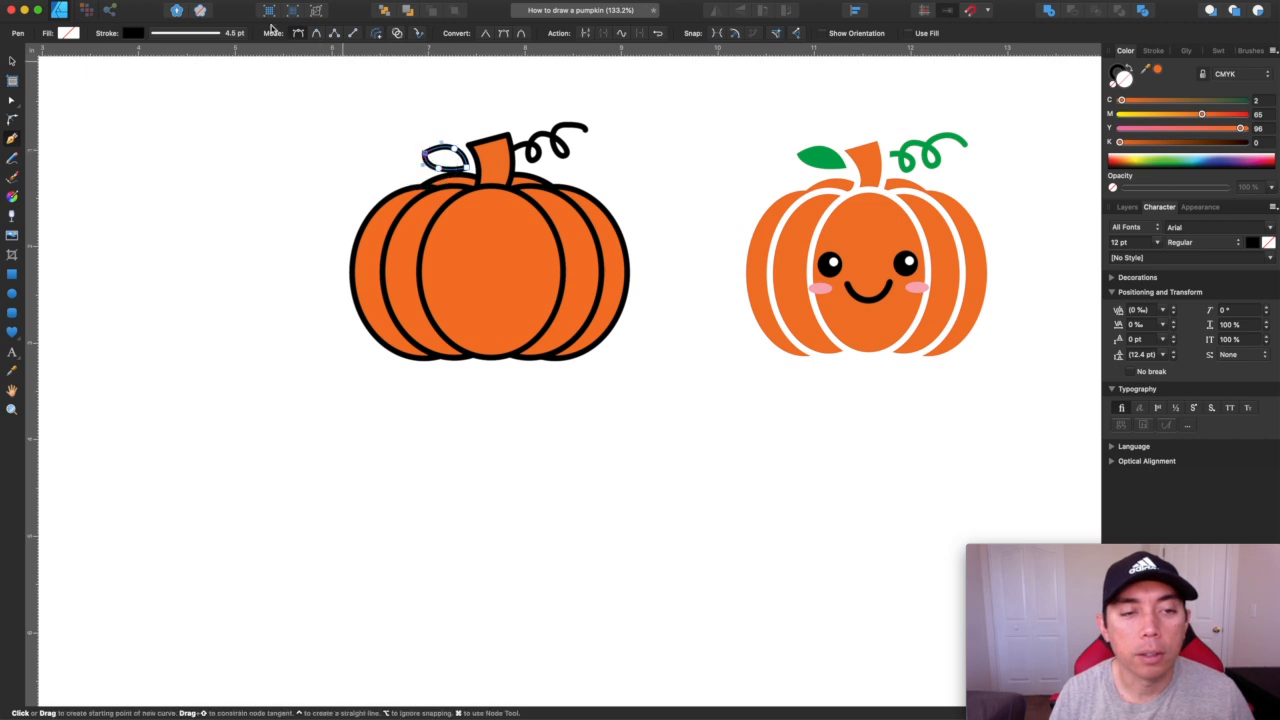
pyautogui.click(12, 100)
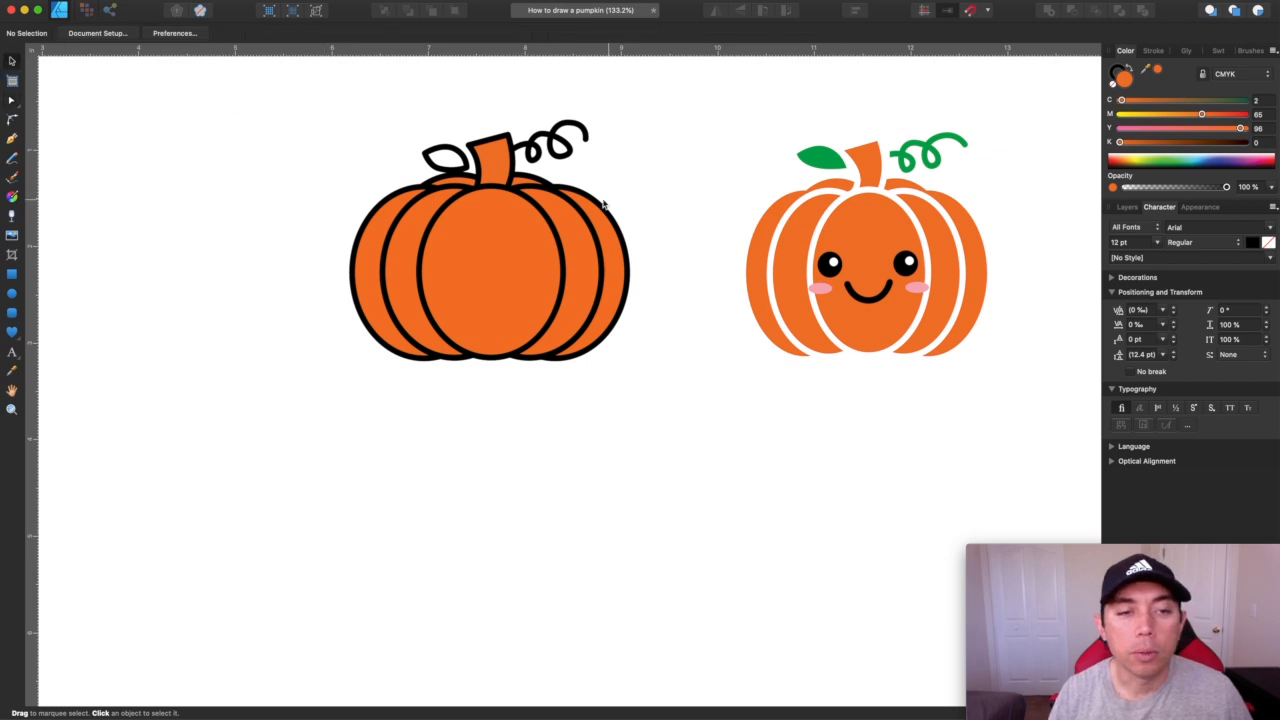
pyautogui.click(444, 150)
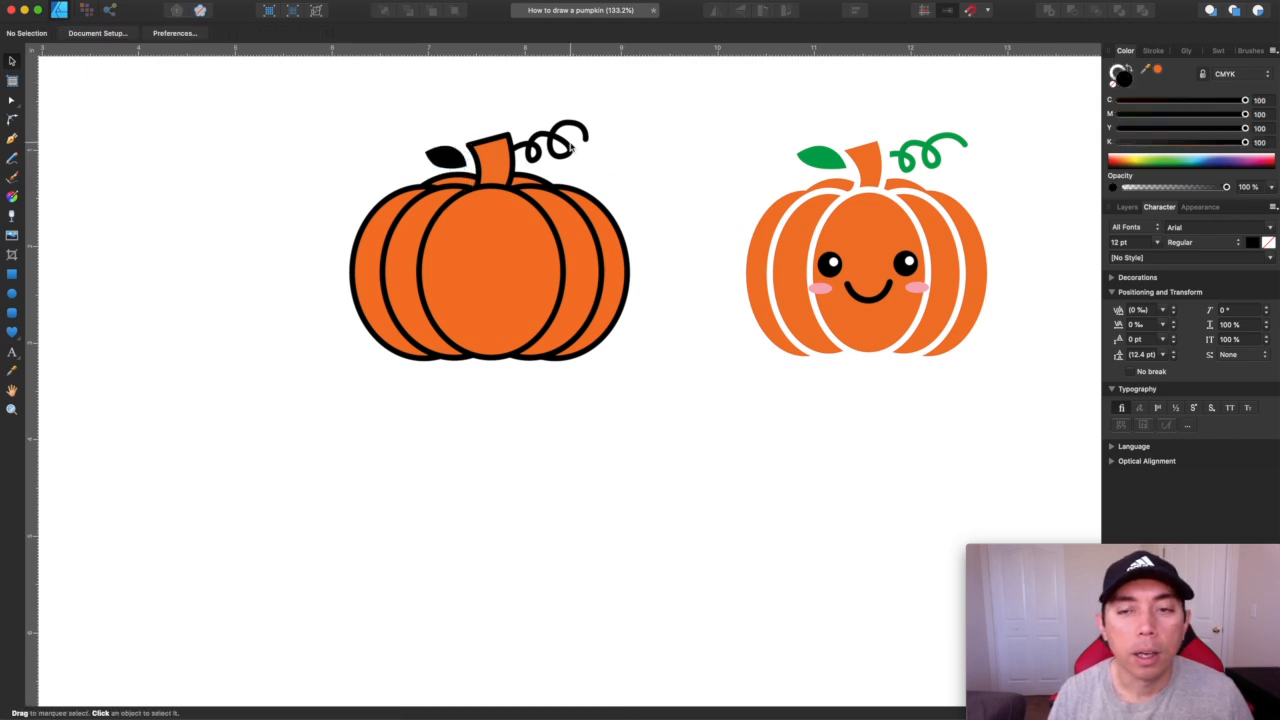
pyautogui.moveTo(530, 224)
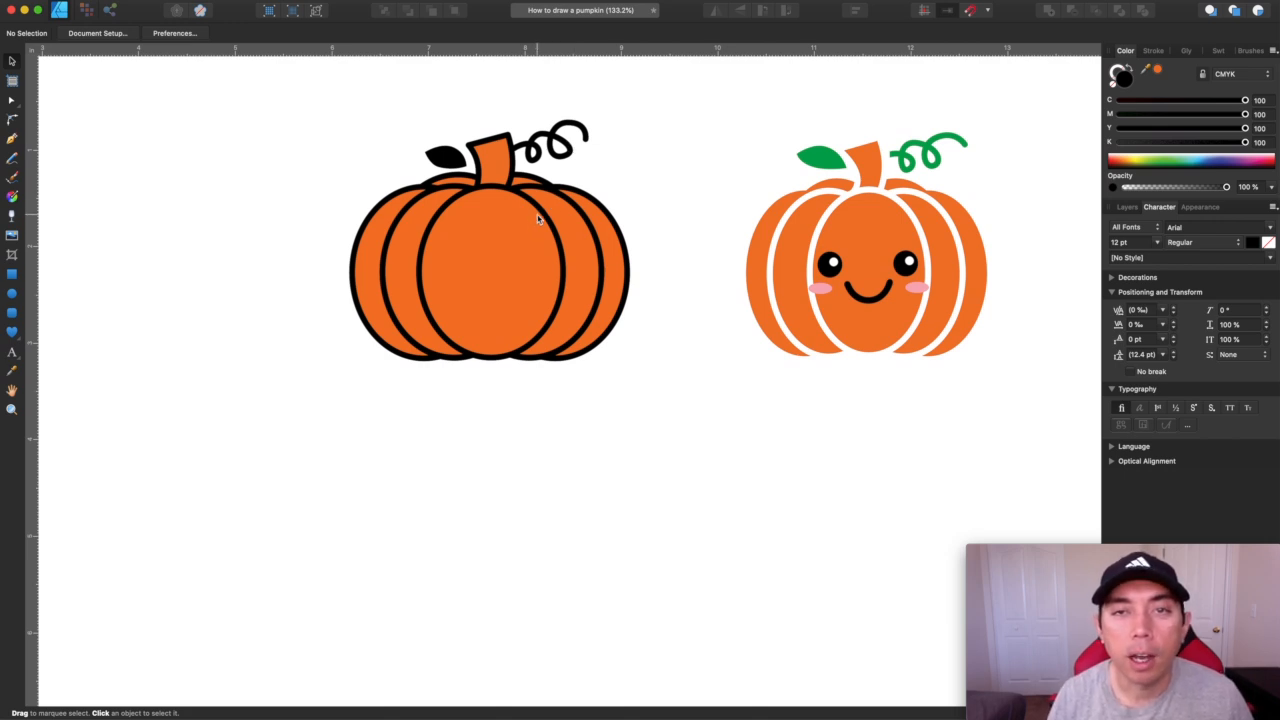
pyautogui.moveTo(840, 220)
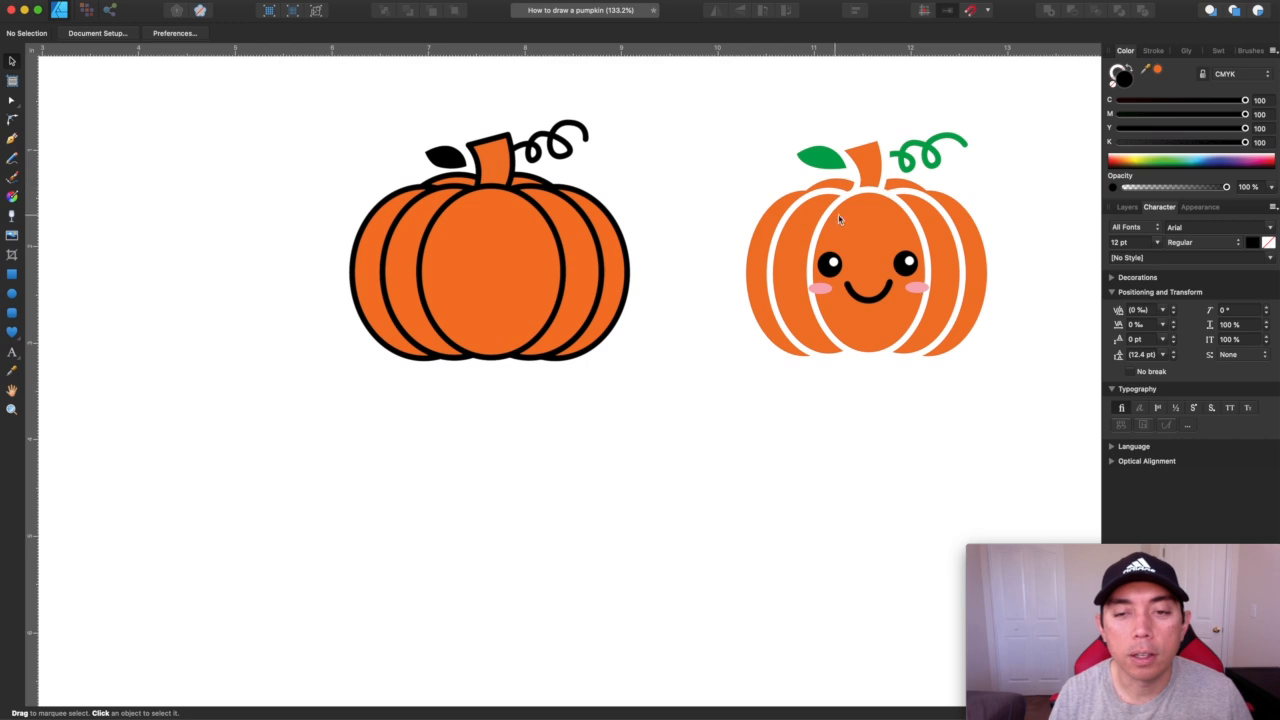
pyautogui.click(12, 236)
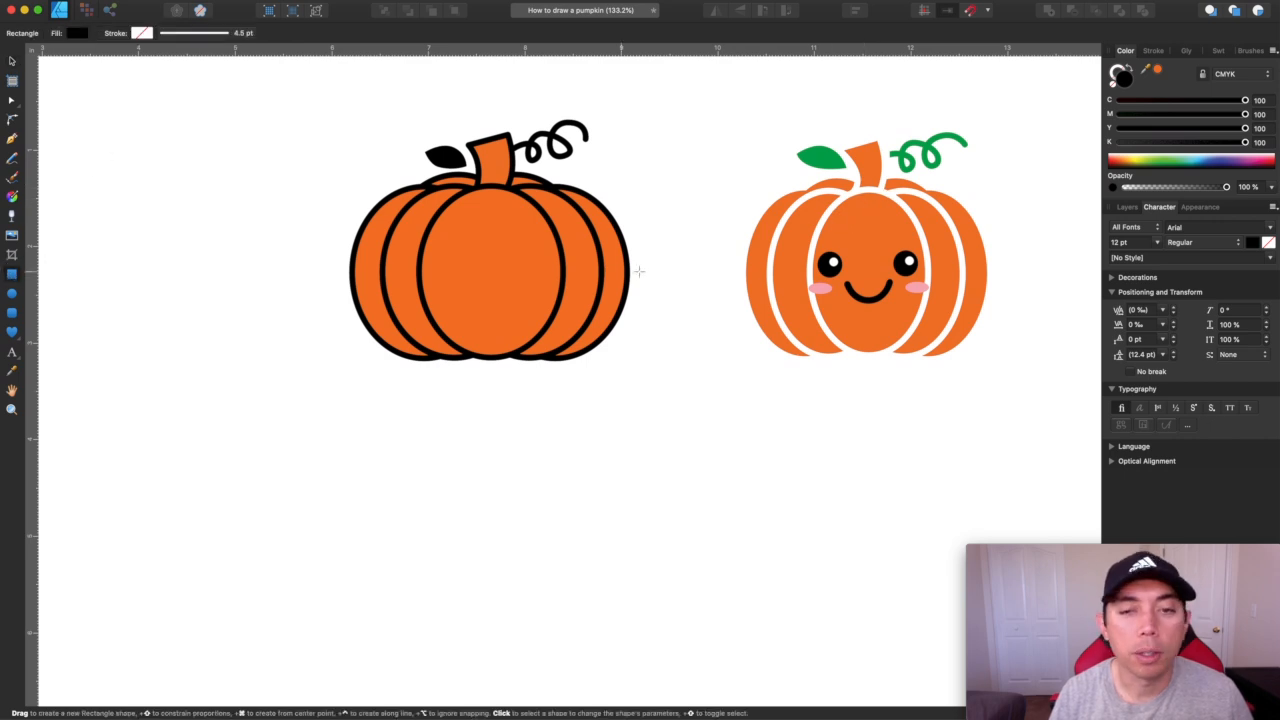
pyautogui.moveTo(704, 192); pyautogui.dragTo(1064, 290)
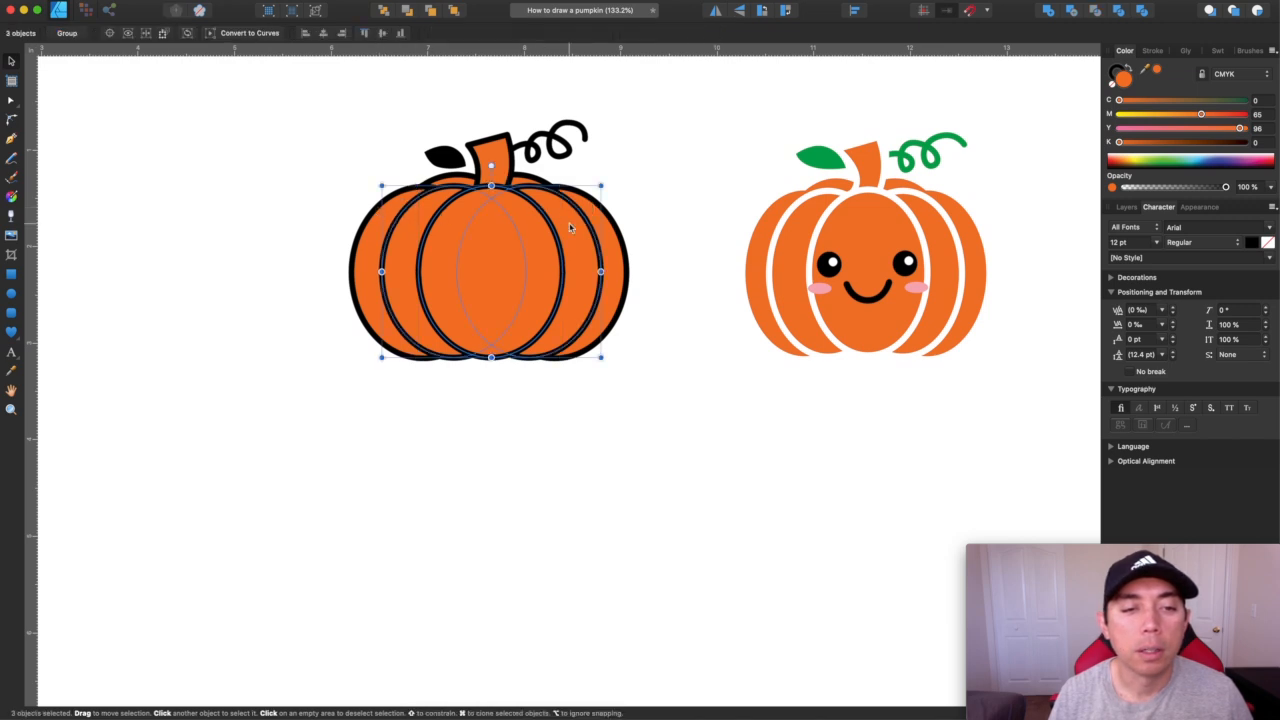
# Expand the body and stem strokes via Layer > Expand Stroke into solid black shapes
pyautogui.click(508, 164)
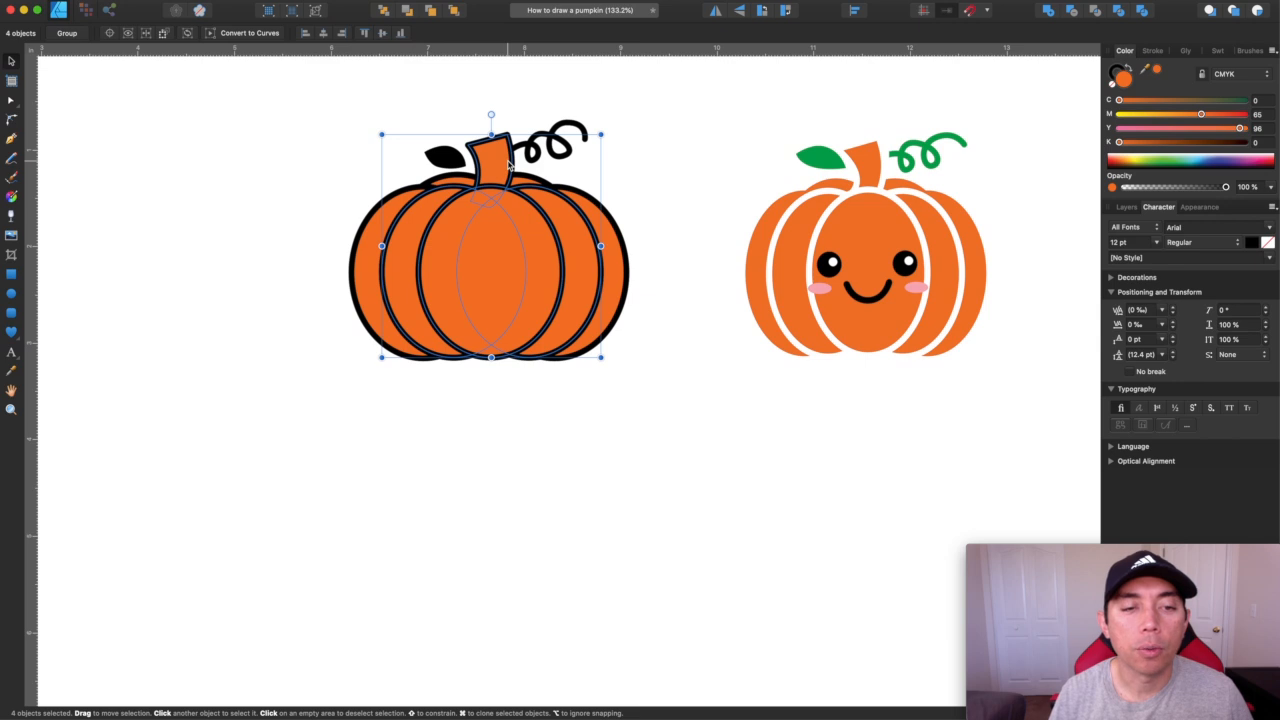
pyautogui.moveTo(584, 252)
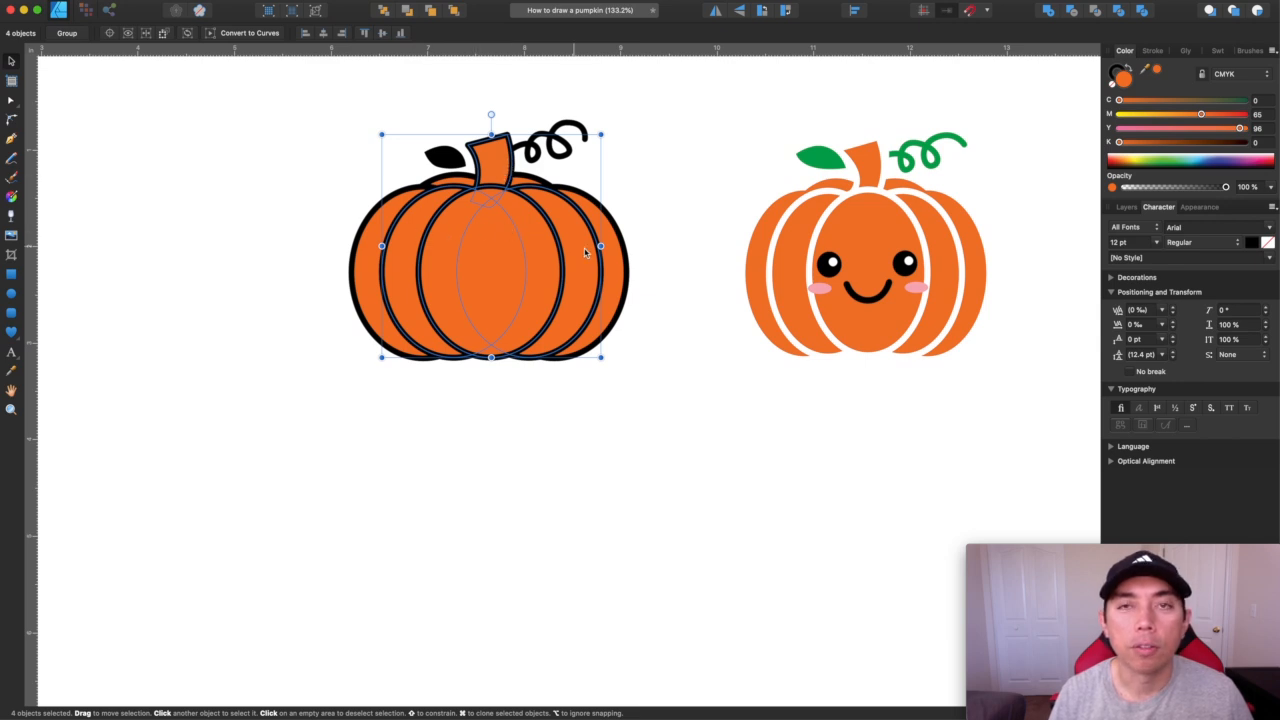
pyautogui.click(36, 10)
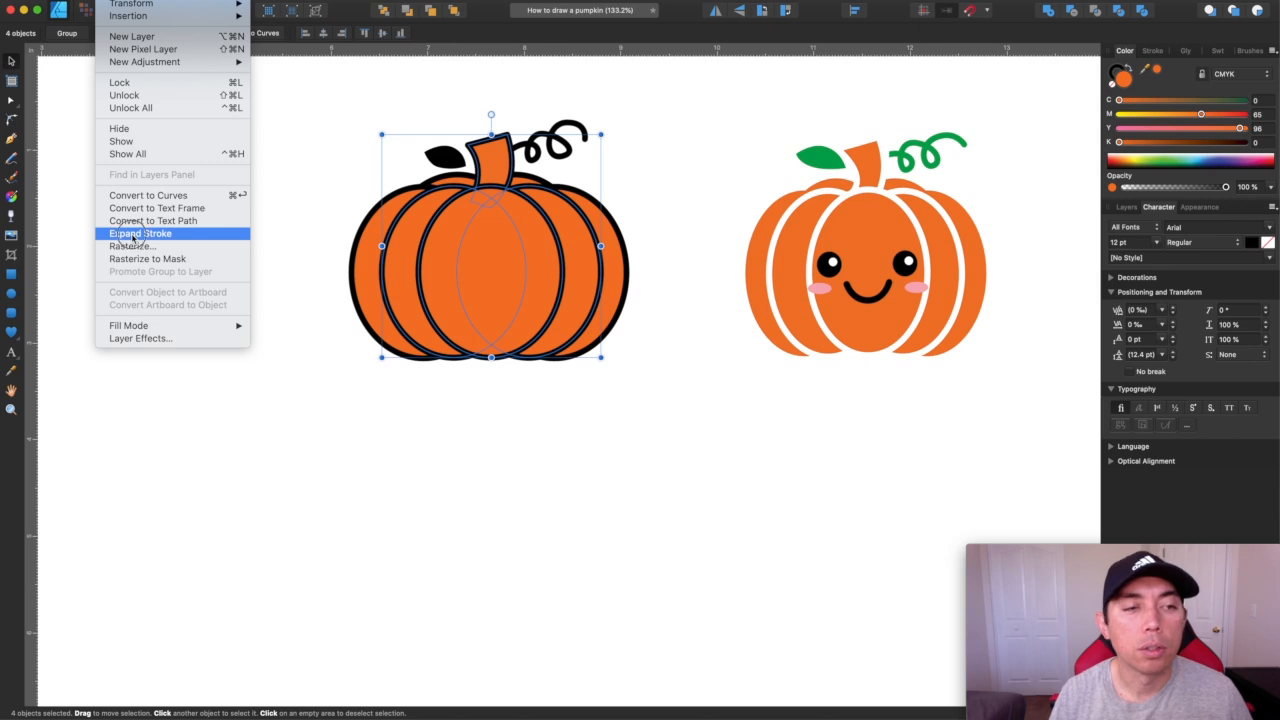
pyautogui.click(140, 232)
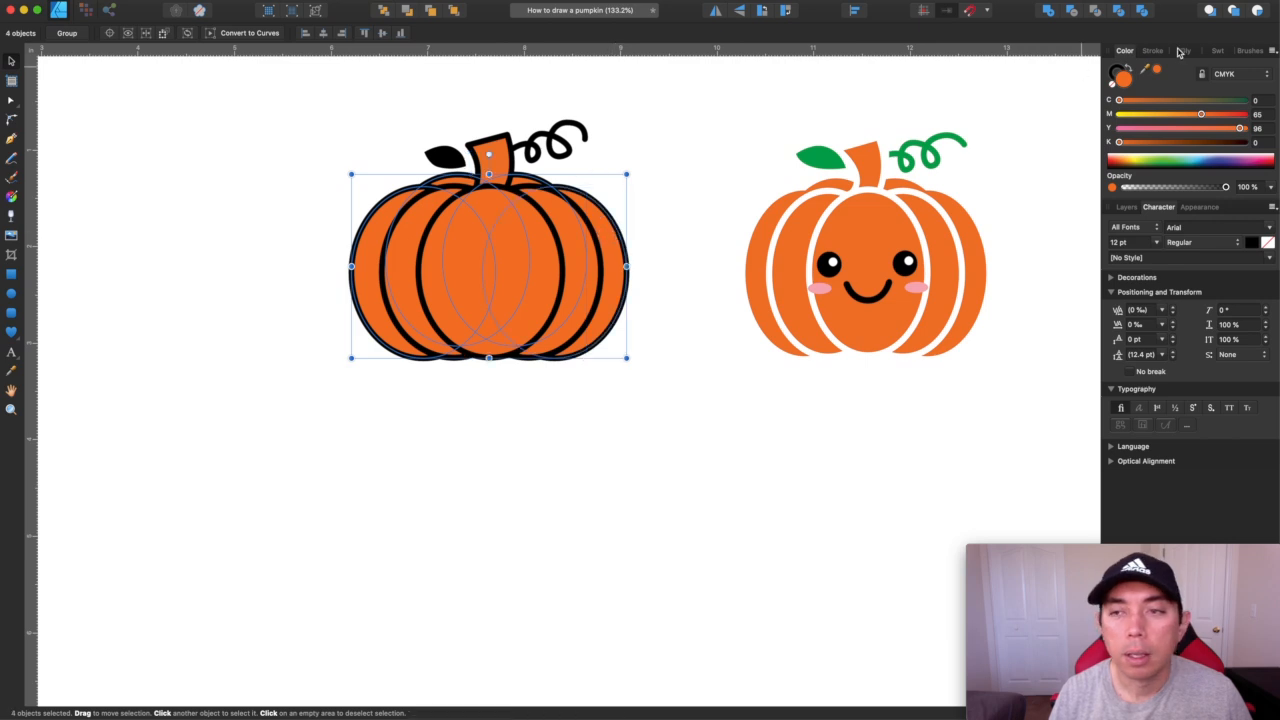
pyautogui.click(1120, 72)
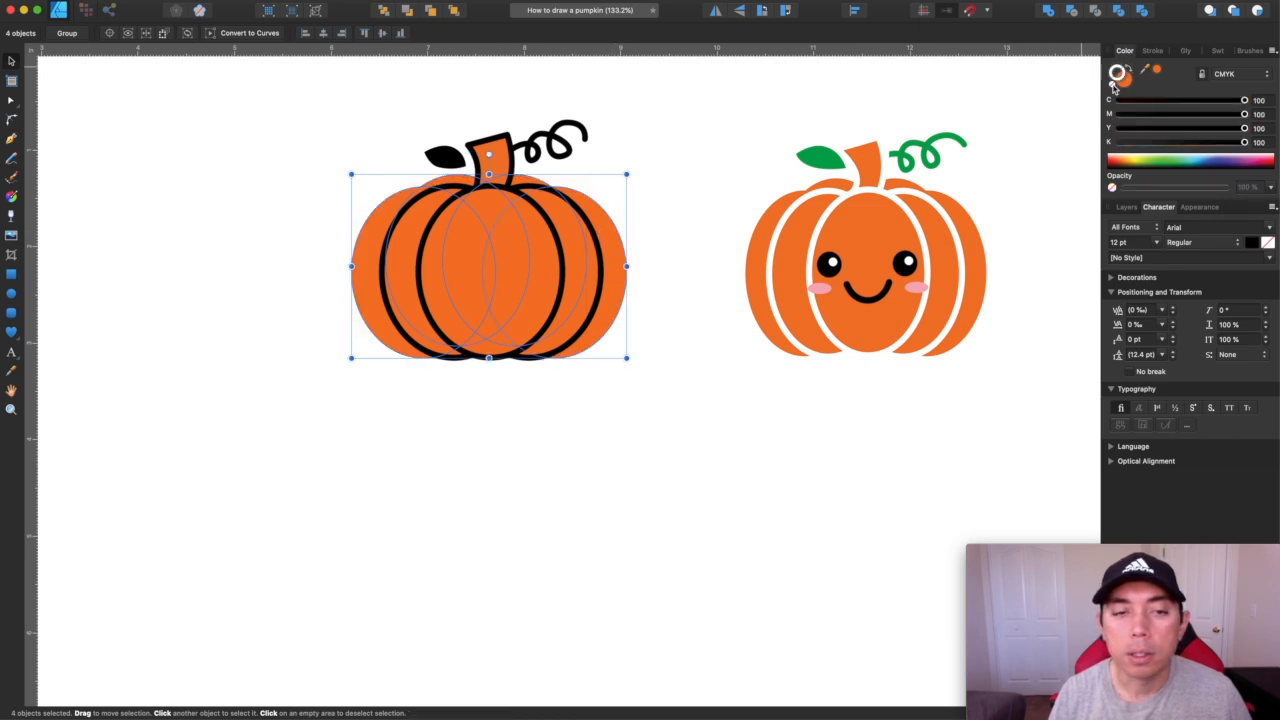
pyautogui.click(688, 178)
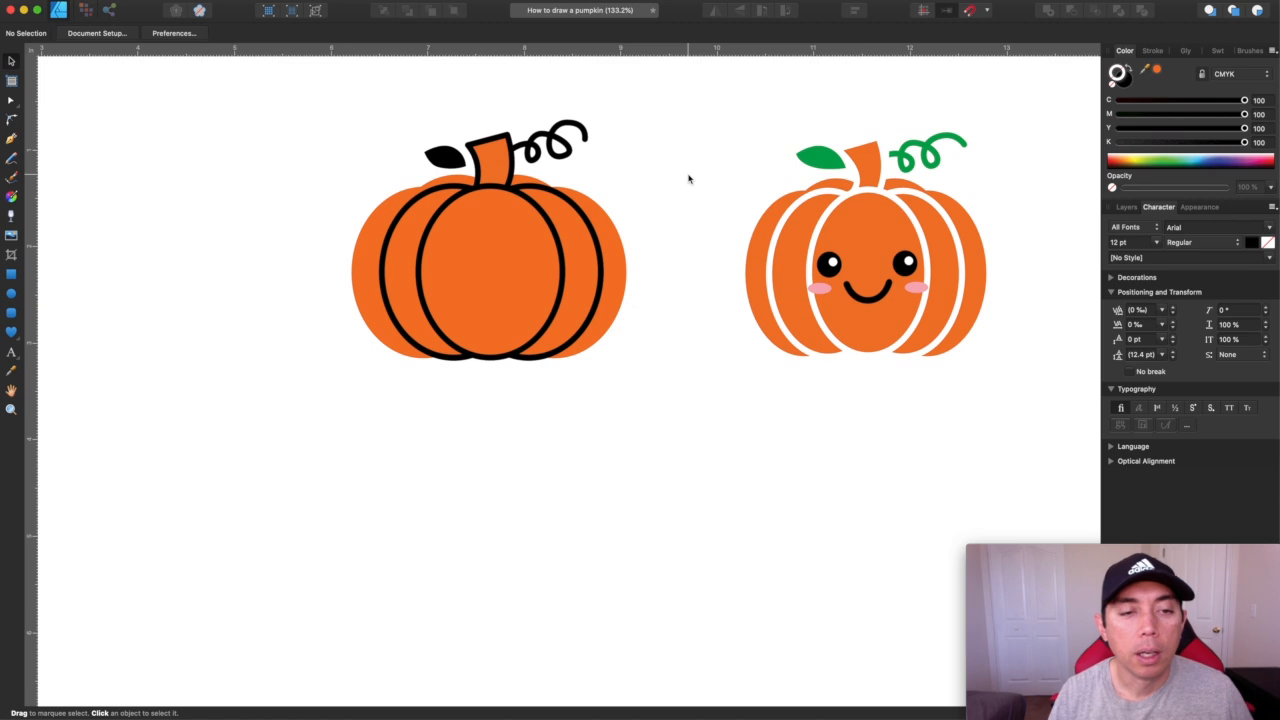
pyautogui.moveTo(540, 222)
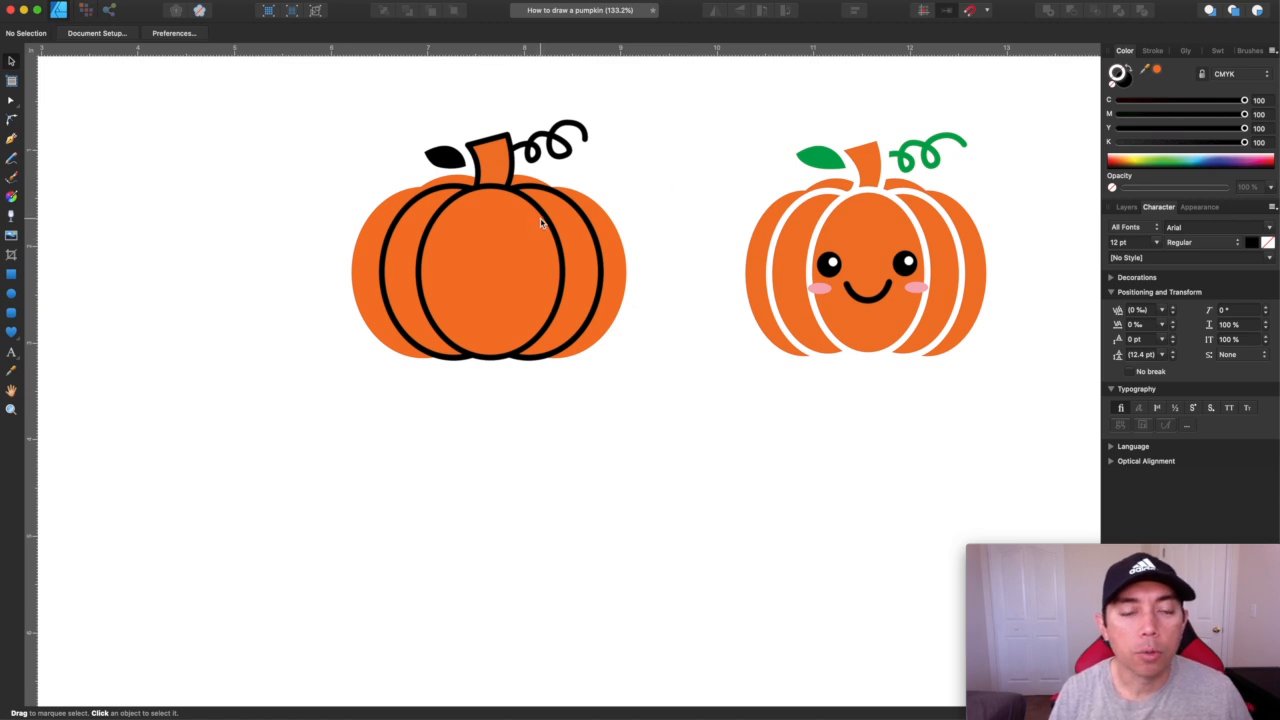
pyautogui.moveTo(500, 410)
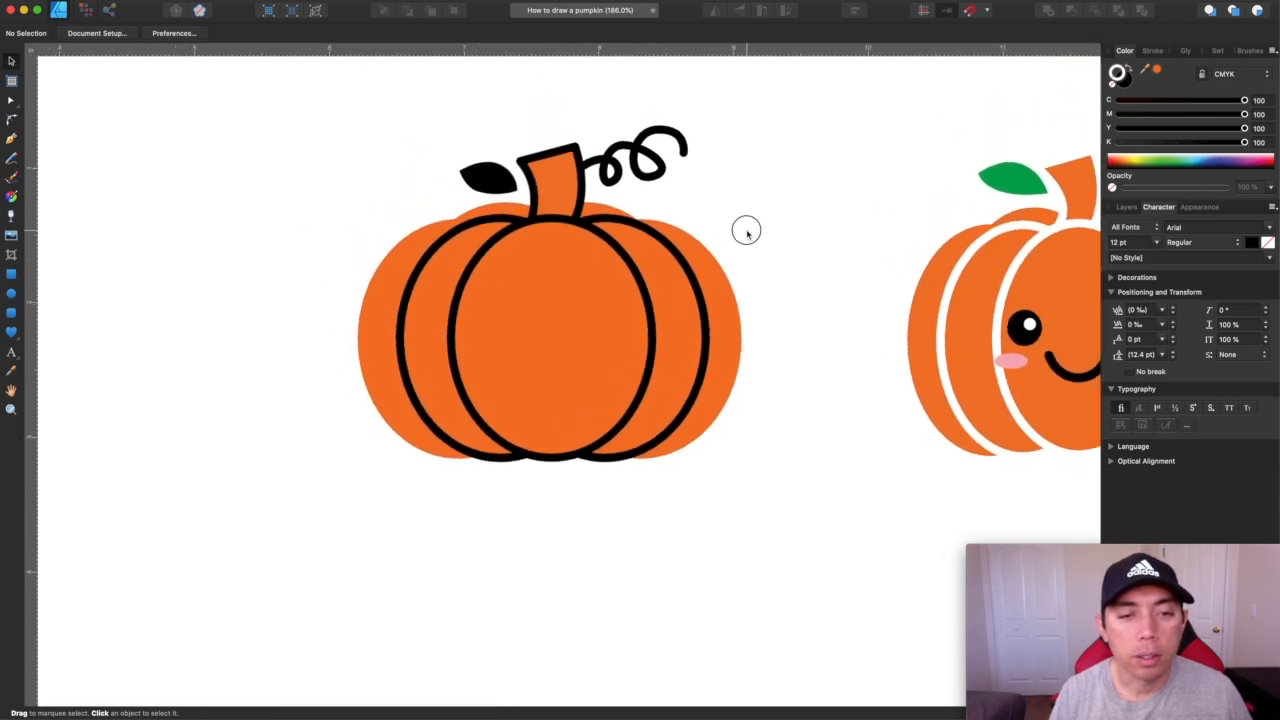
# Convert each black outline ellipse to curves in the Layers panel and select the outline pieces
pyautogui.click(1128, 206)
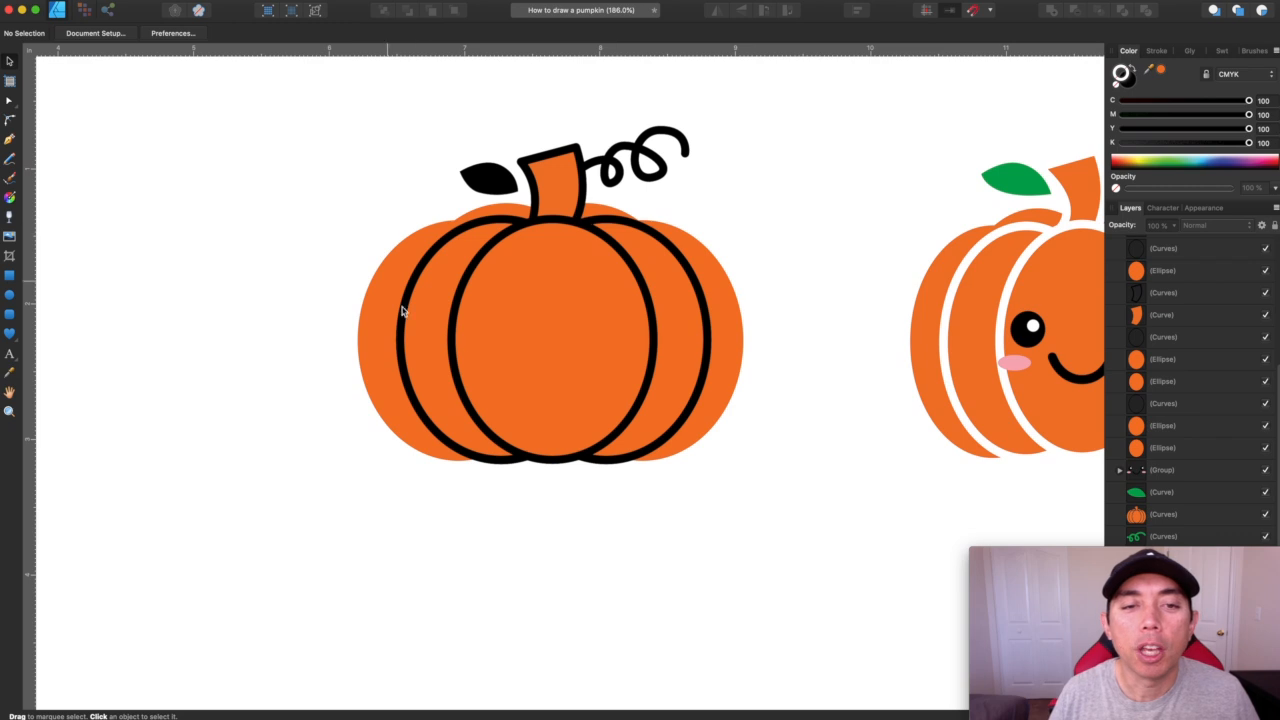
pyautogui.moveTo(600, 204)
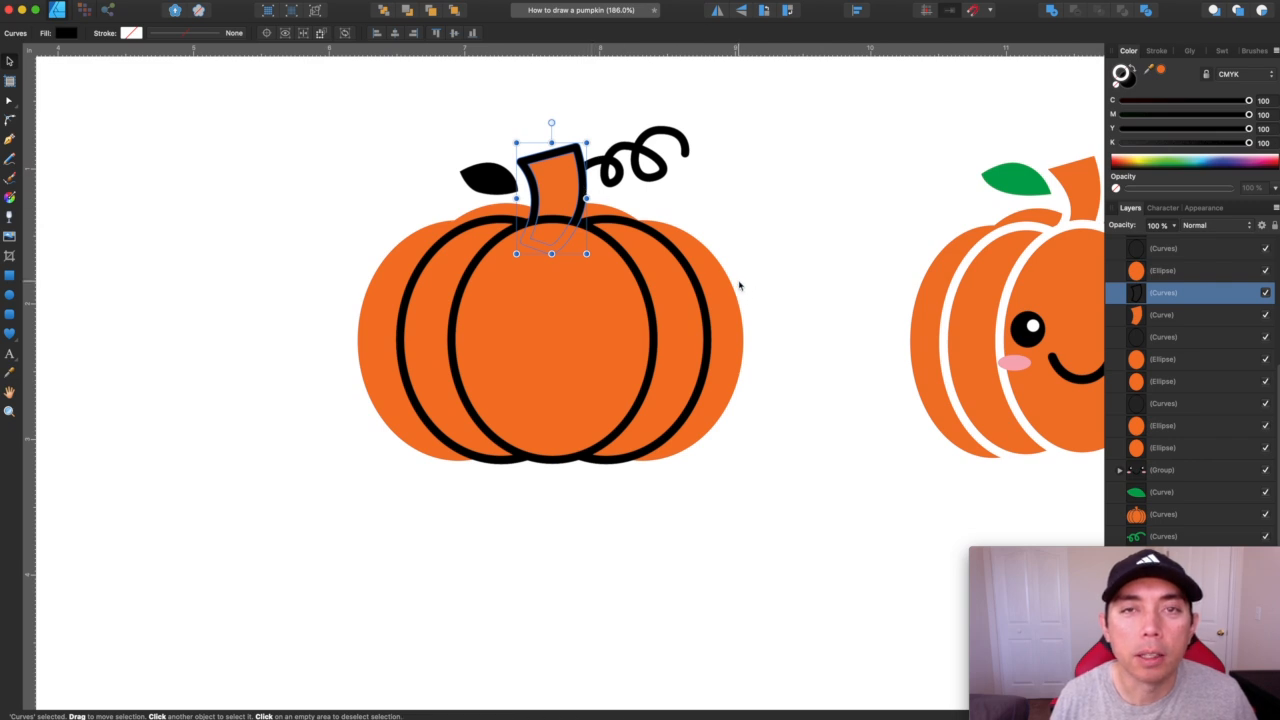
pyautogui.moveTo(630, 272)
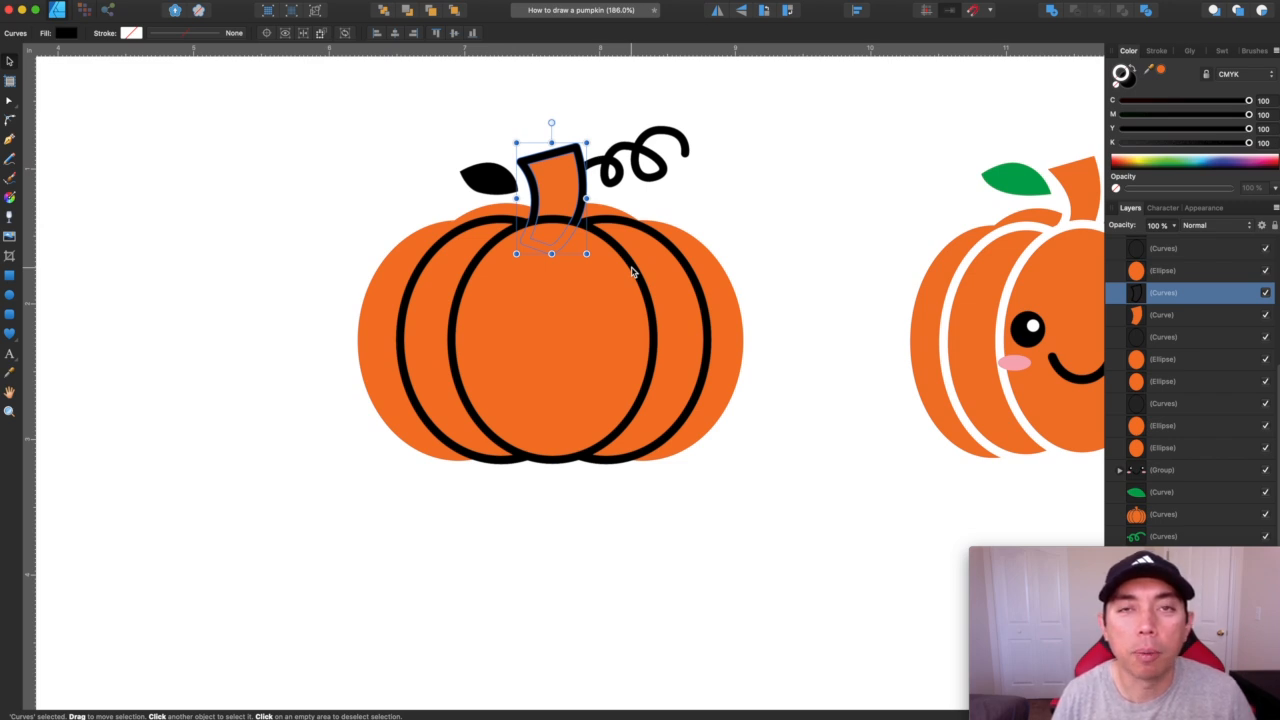
pyautogui.click(756, 220)
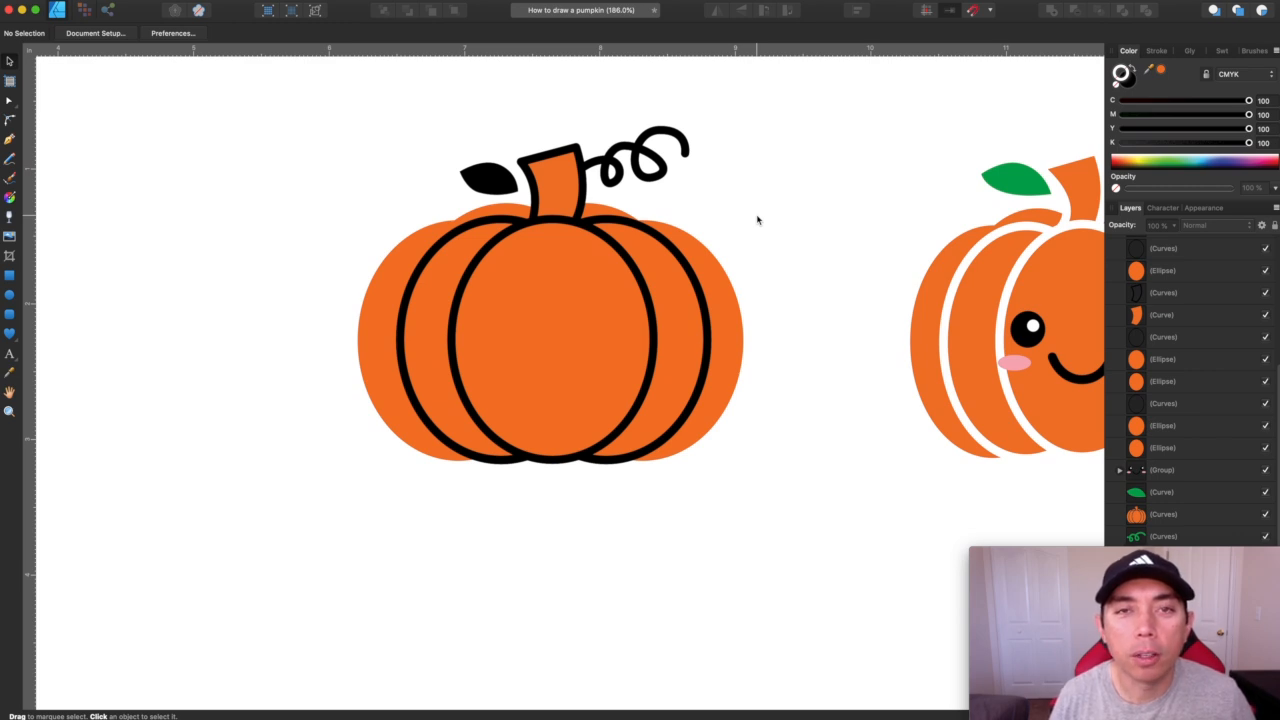
pyautogui.moveTo(516, 264)
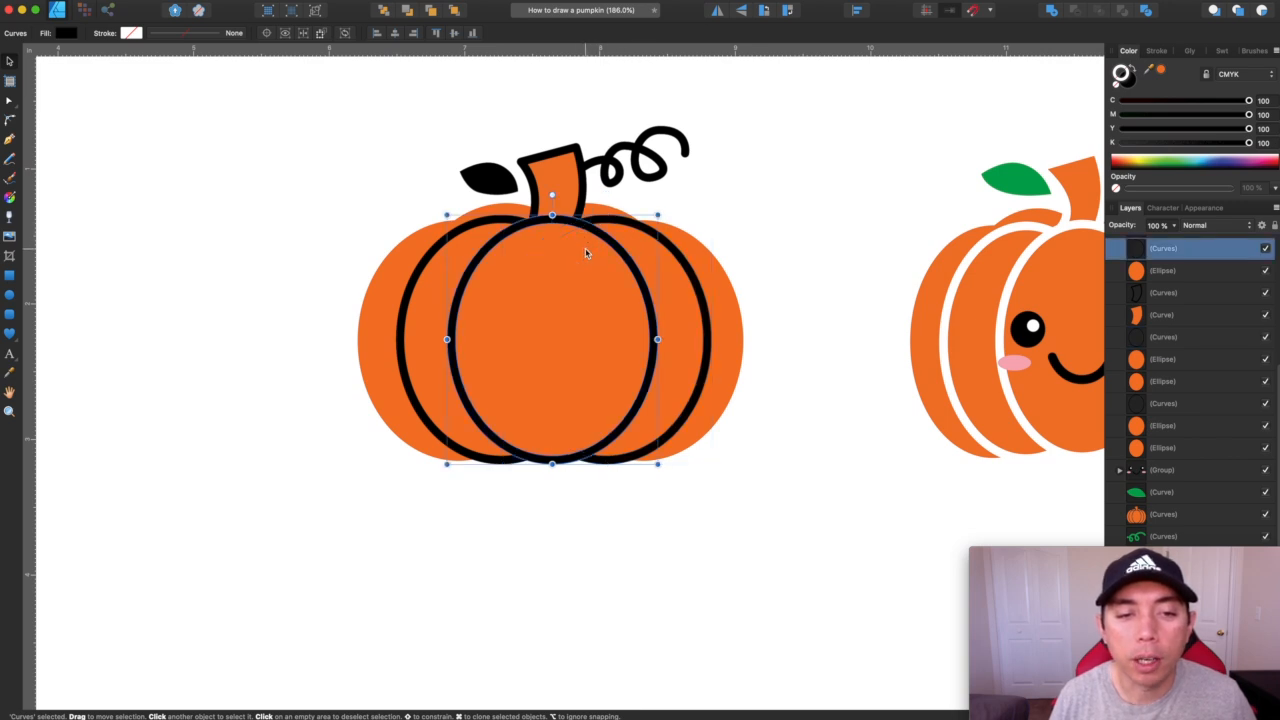
pyautogui.click(1162, 272)
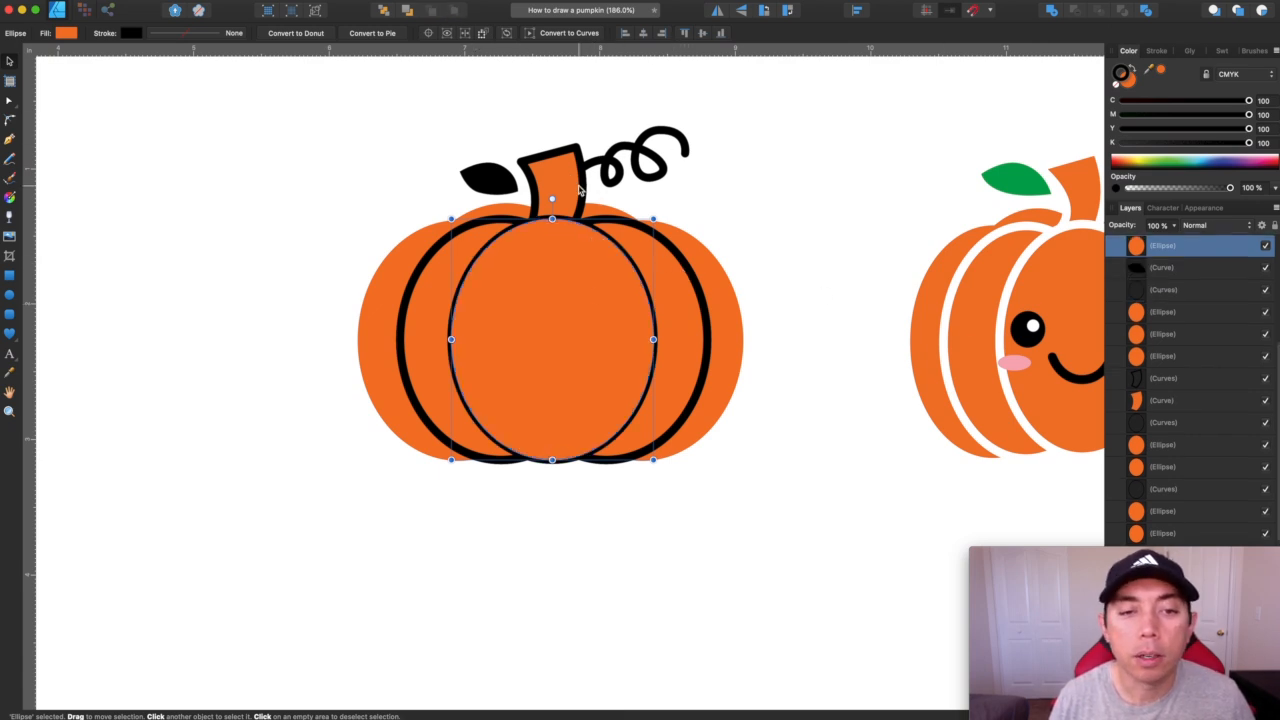
pyautogui.click(544, 170)
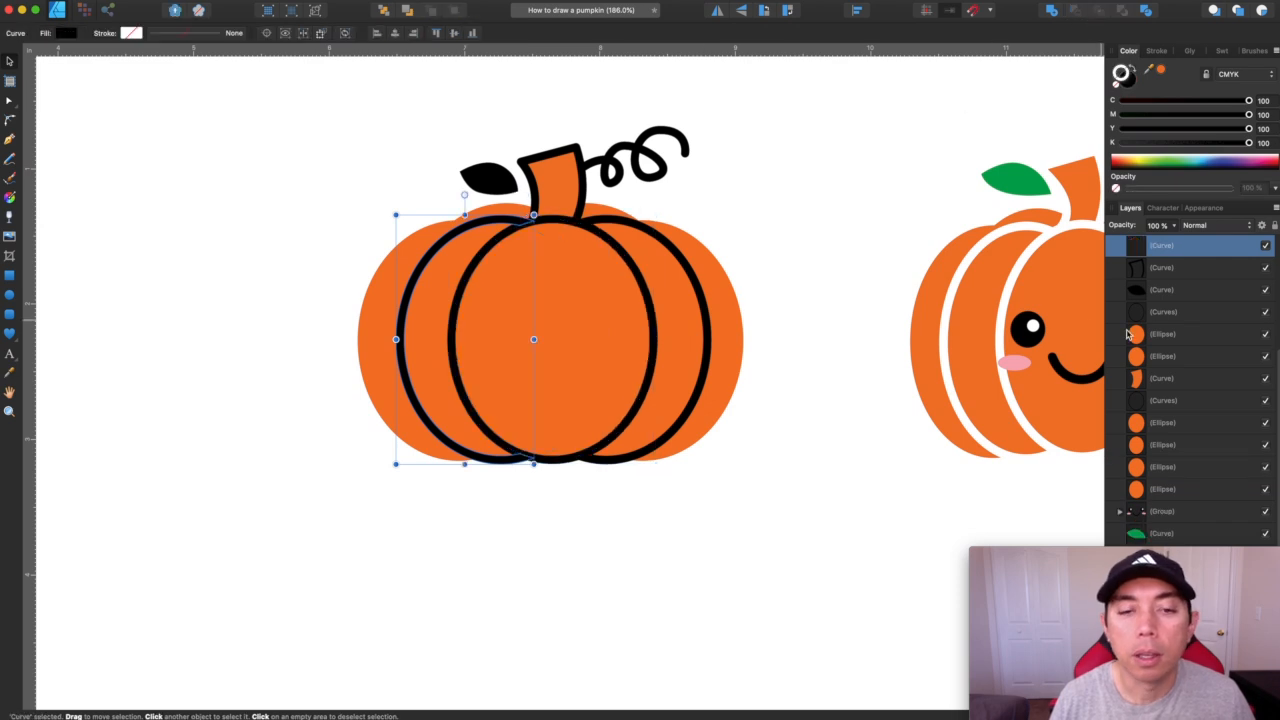
pyautogui.click(1190, 332)
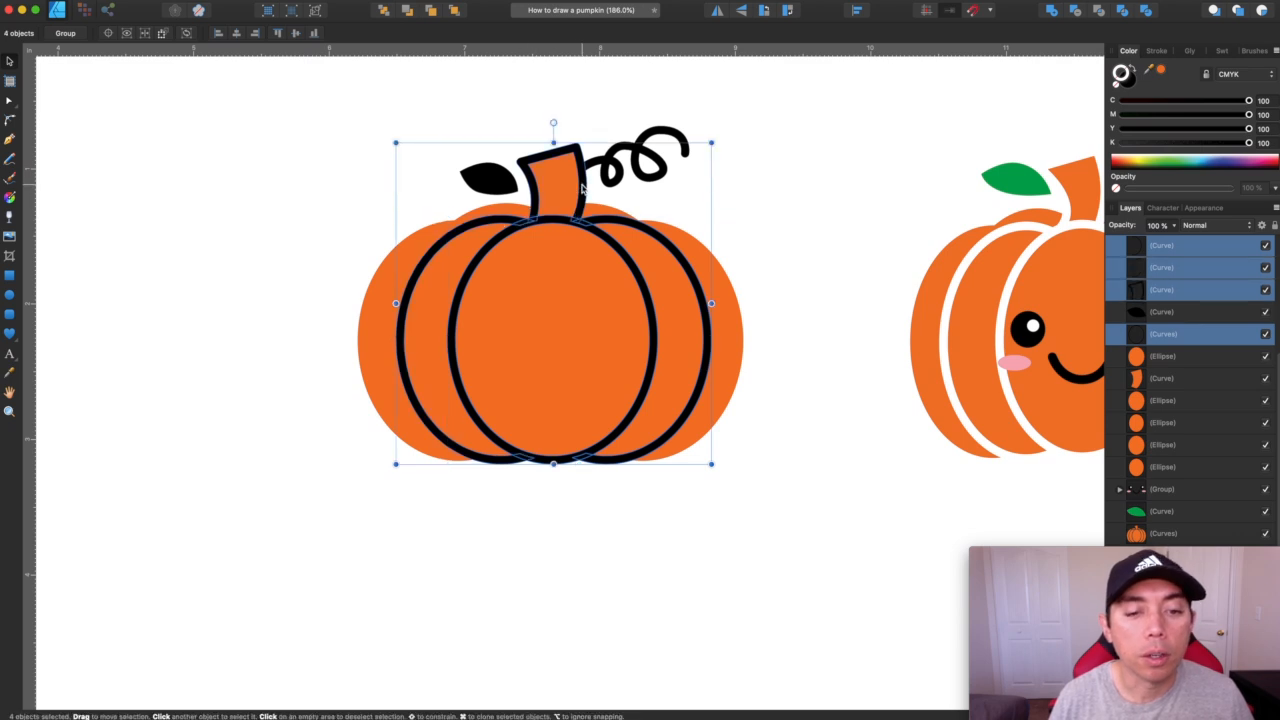
pyautogui.moveTo(1052, 16)
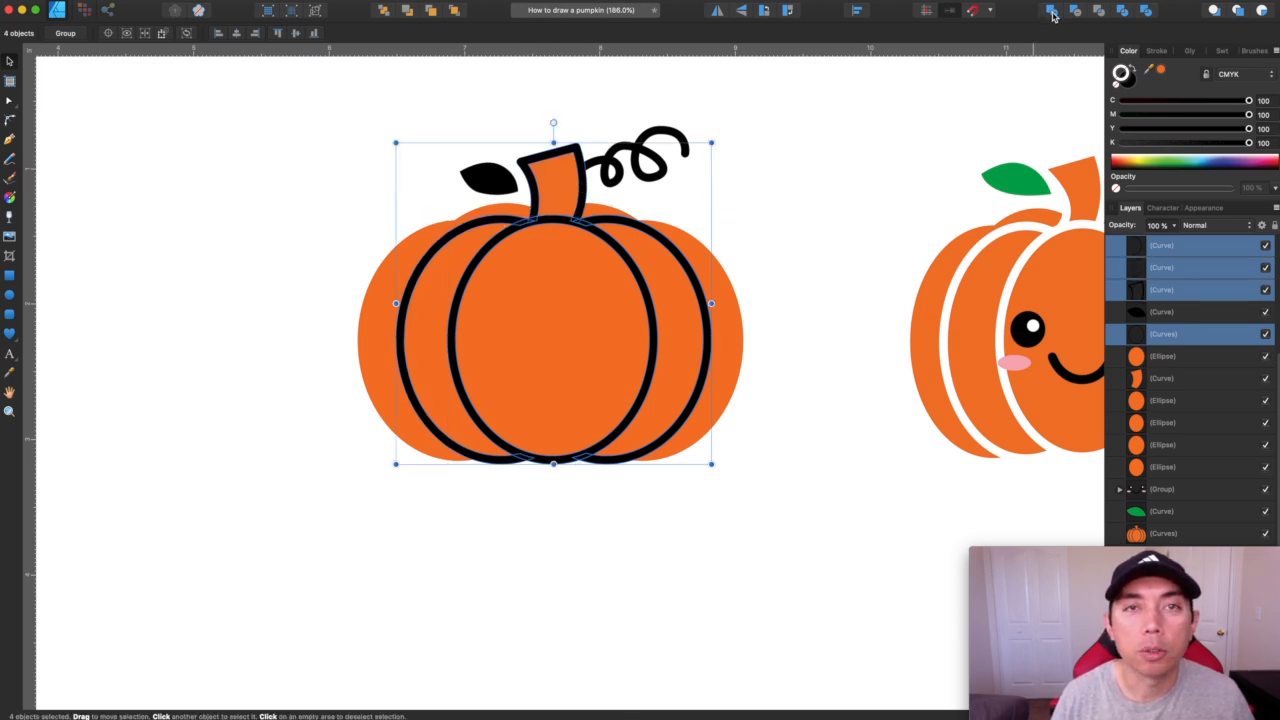
# Merge the outline pieces with Add and rename the resulting curve 'Black Outline'
pyautogui.click(1180, 248)
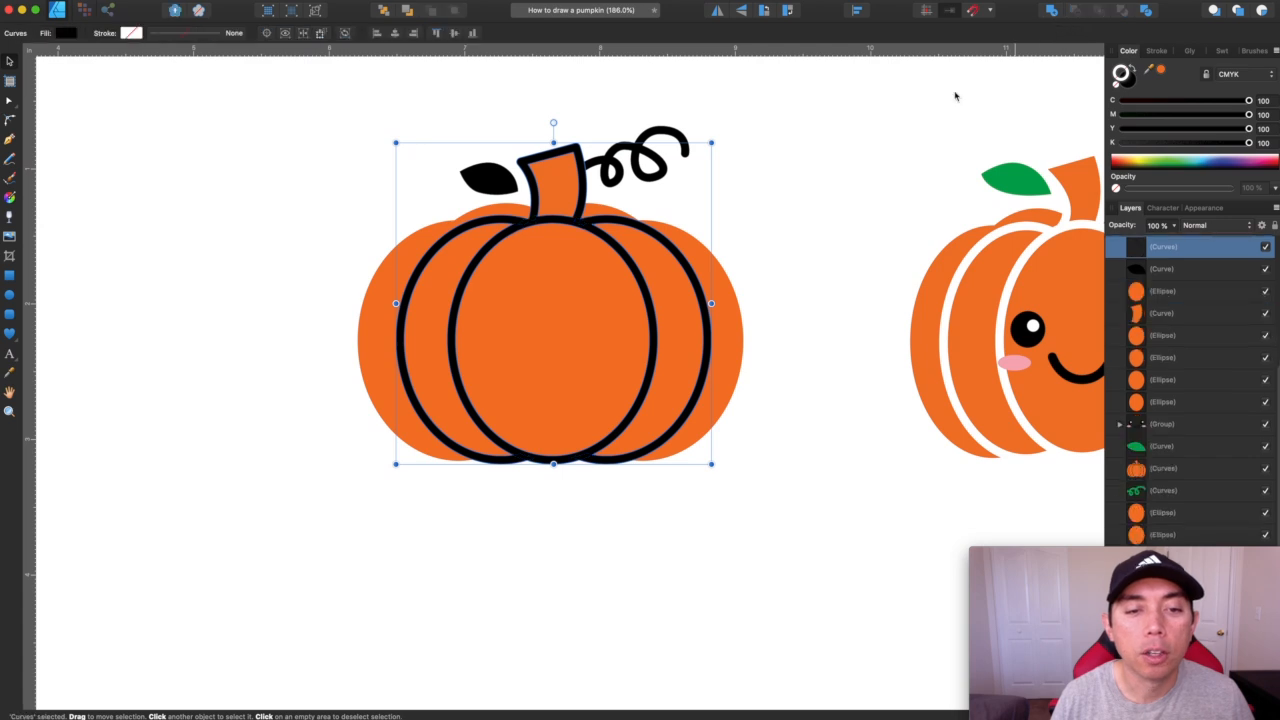
pyautogui.click(644, 304)
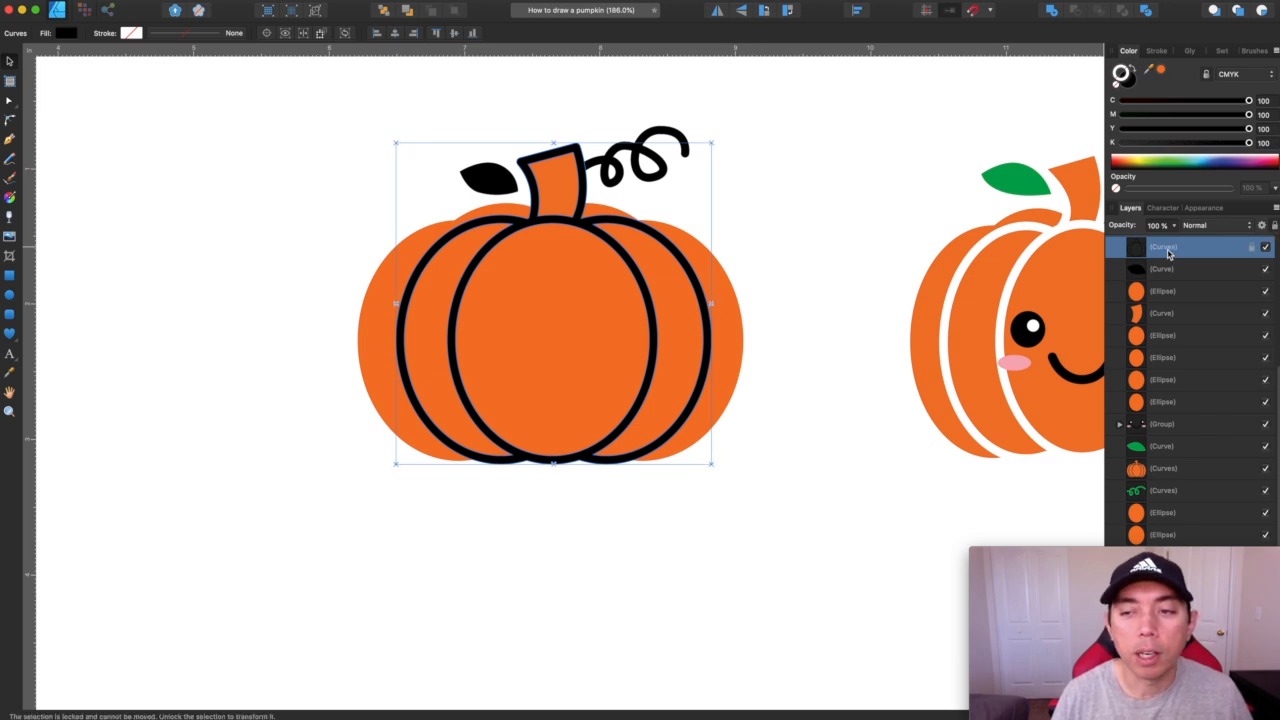
pyautogui.doubleClick(1164, 248)
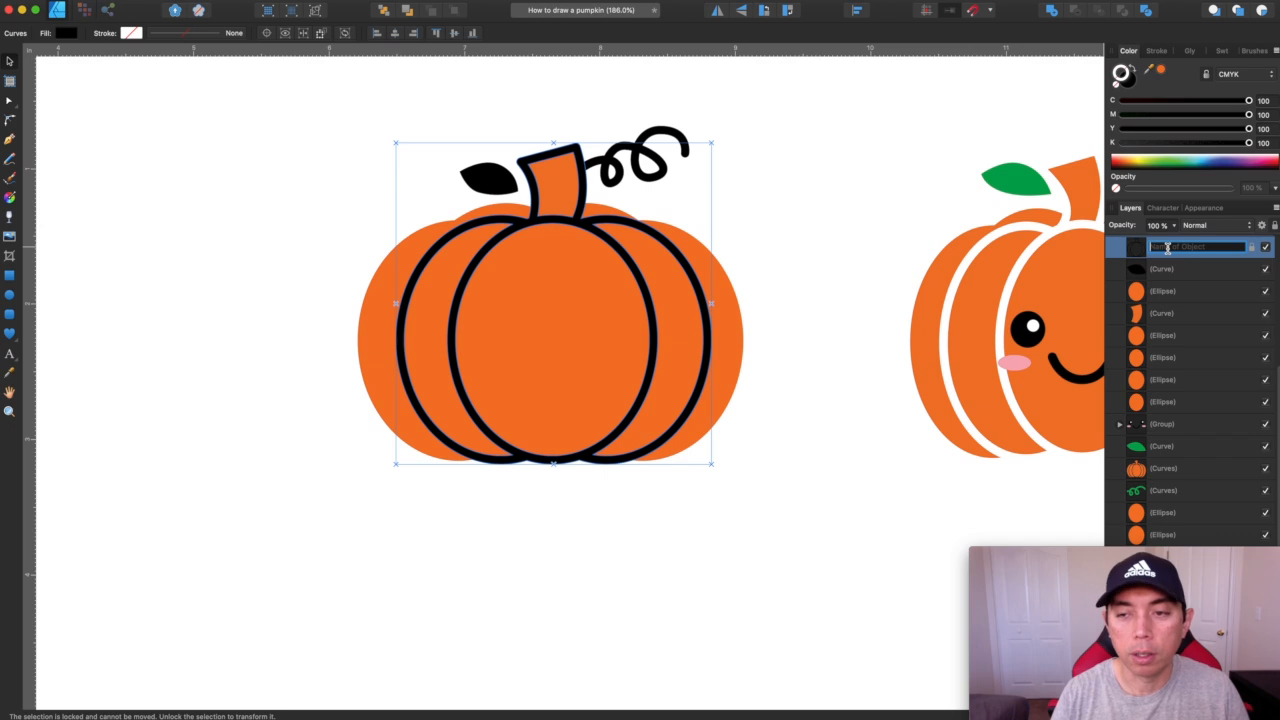
pyautogui.write('Black Outline')
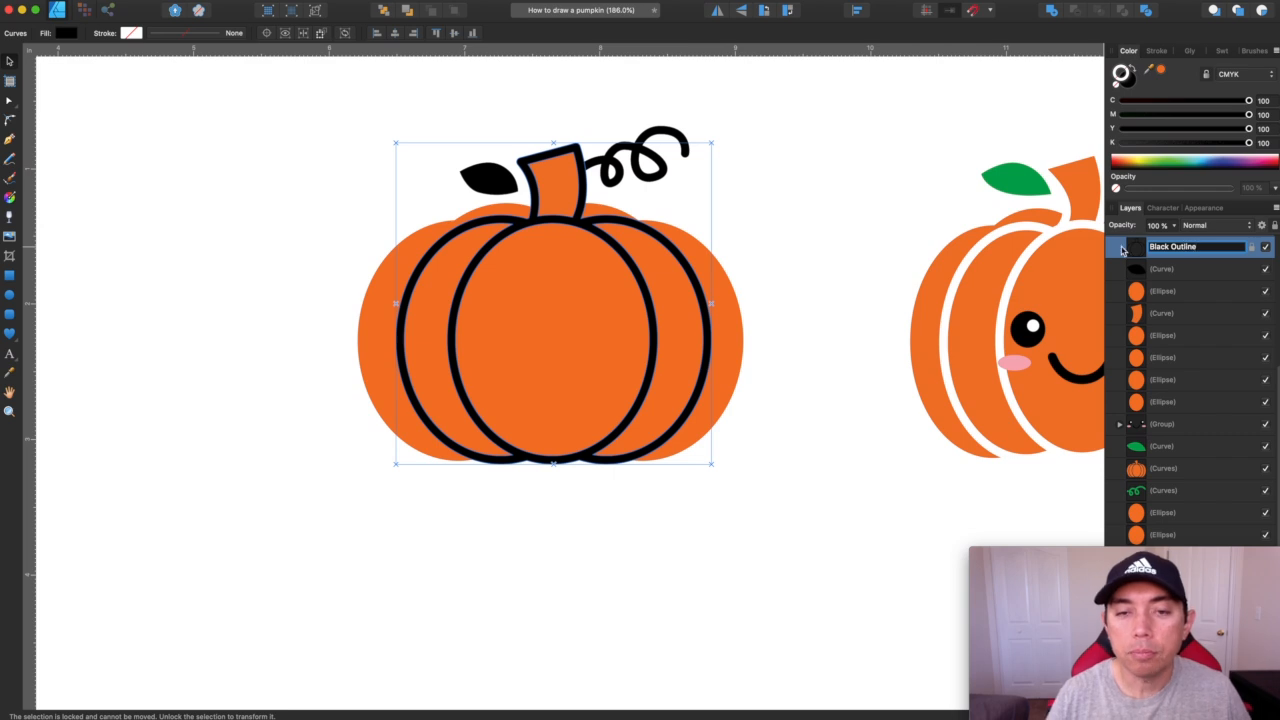
pyautogui.click(788, 154)
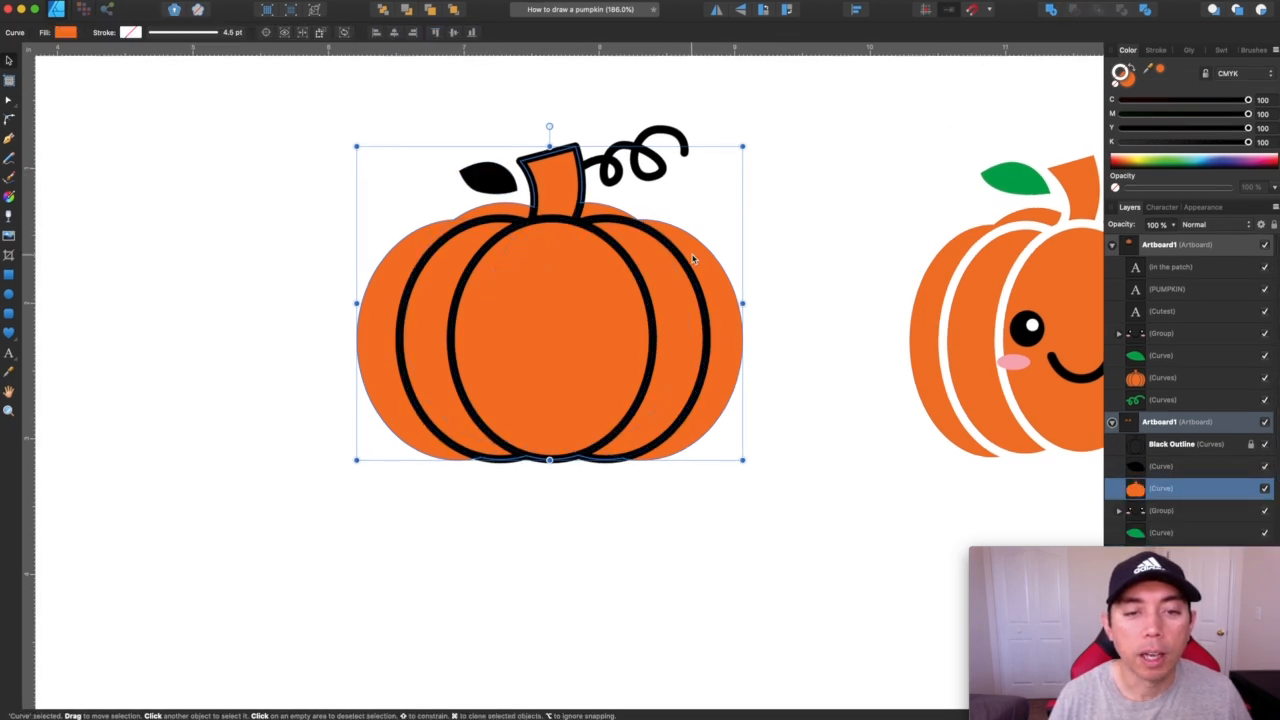
# Subtract the Black Outline shape from the orange body, leaving white gaps between the lobes
pyautogui.moveTo(548, 300); pyautogui.dragTo(358, 300)
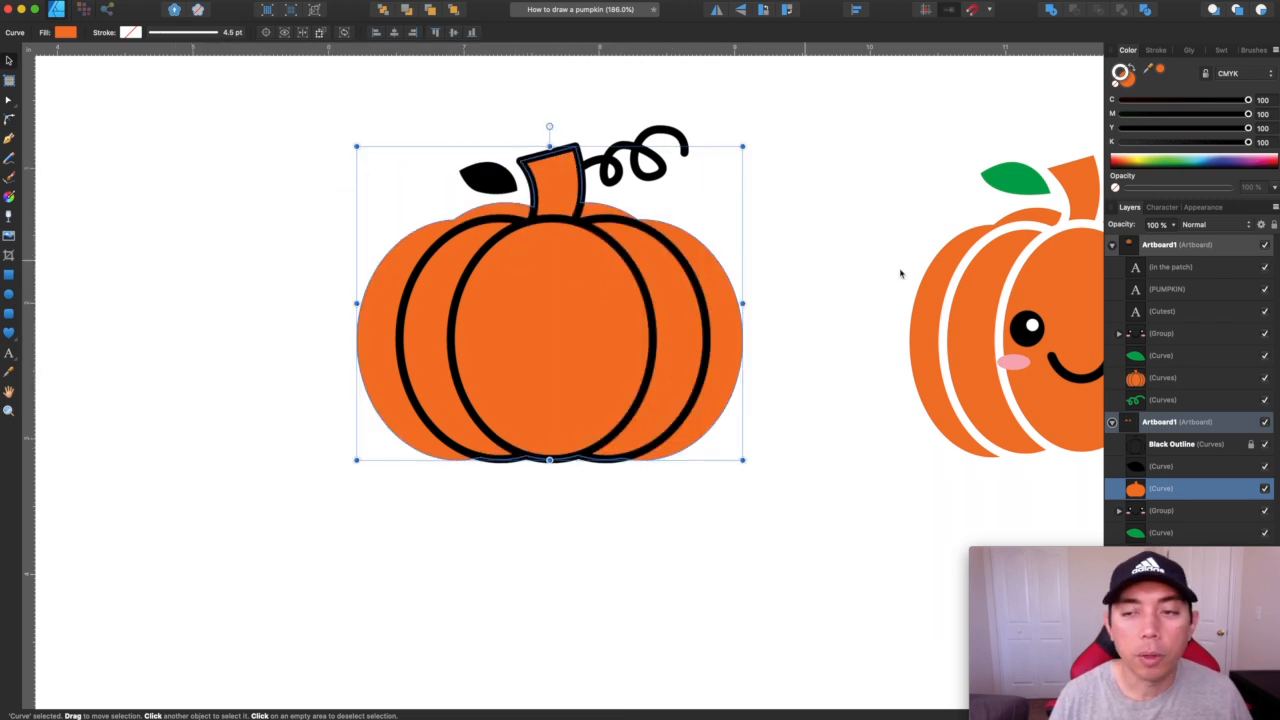
pyautogui.click(816, 148)
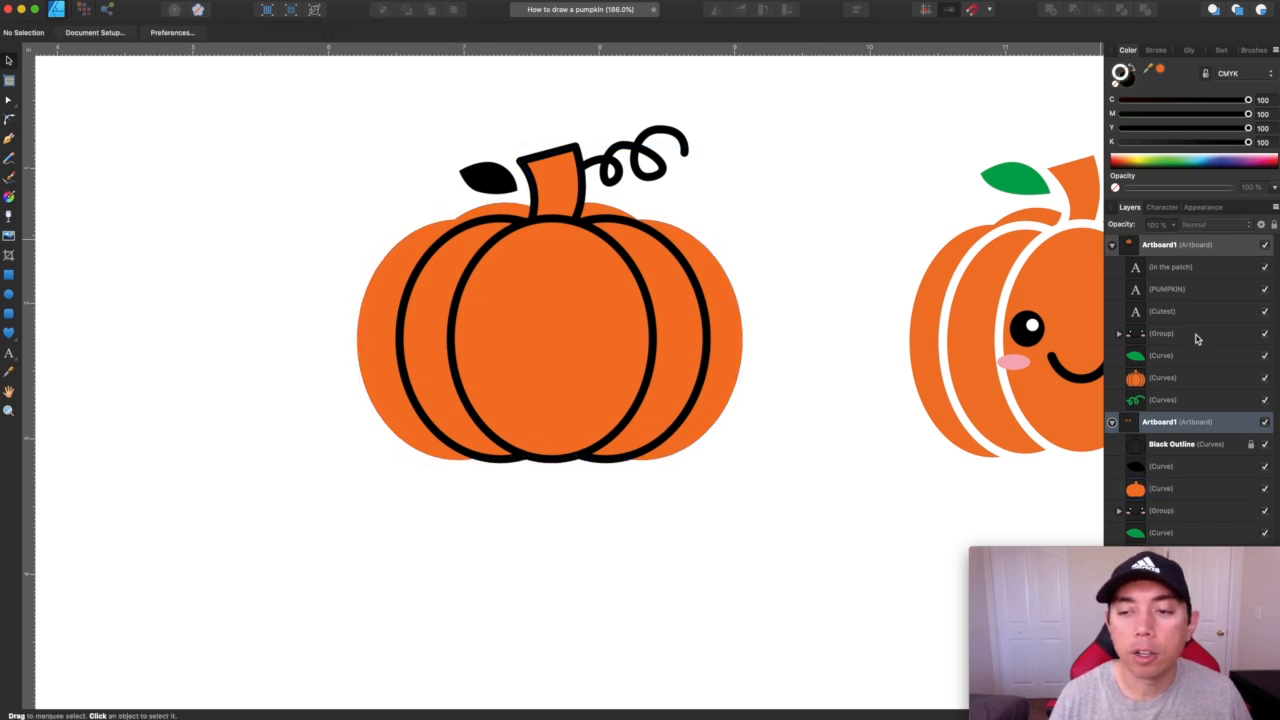
pyautogui.click(1184, 444)
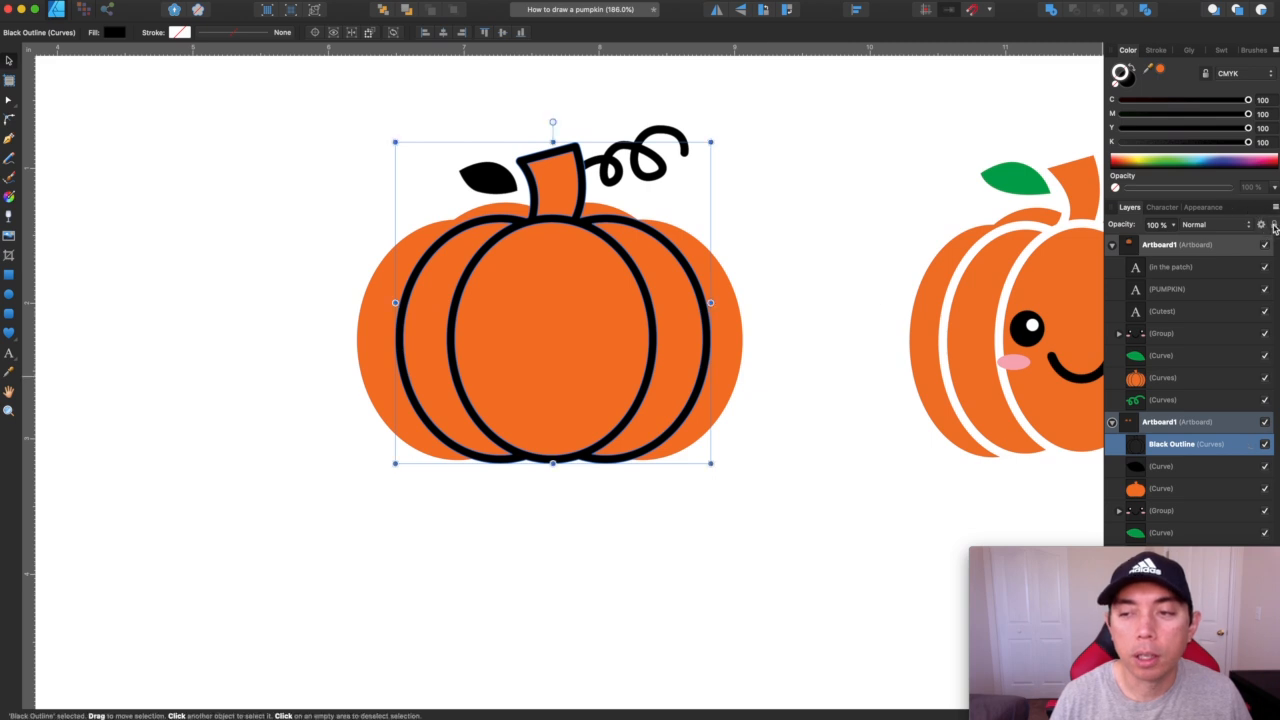
pyautogui.moveTo(552, 302); pyautogui.dragTo(528, 284)
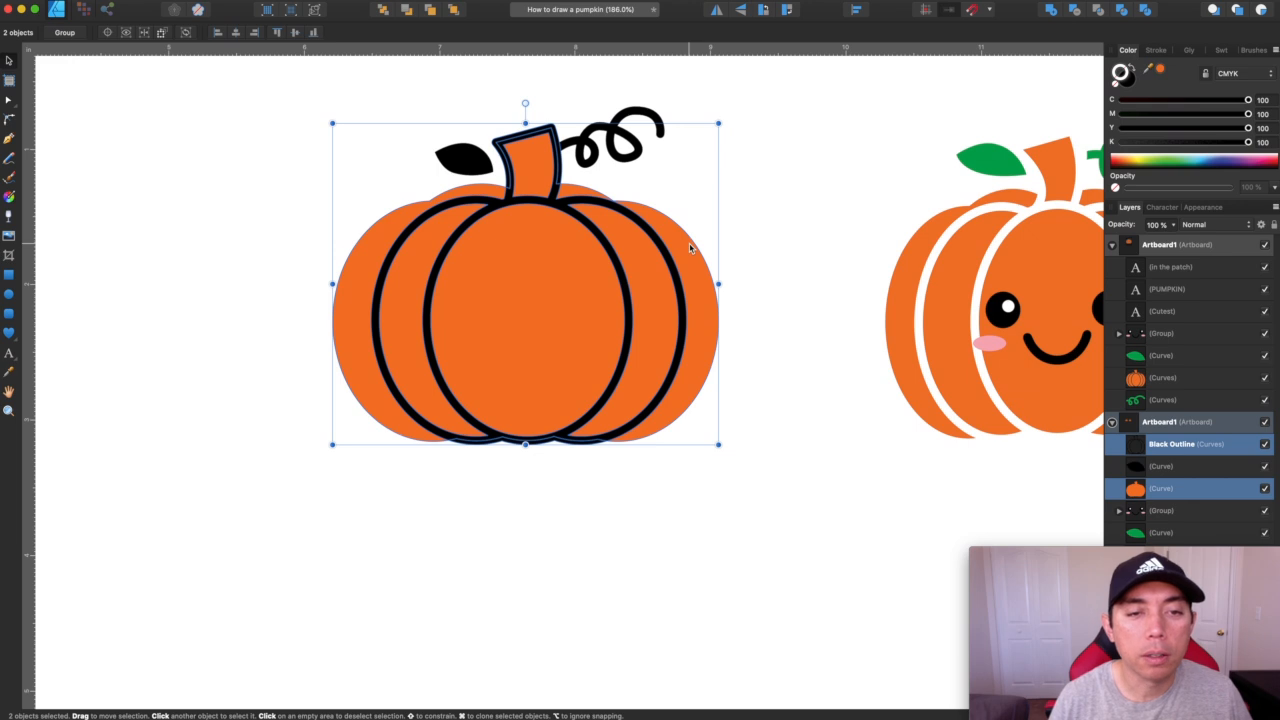
pyautogui.moveTo(724, 168)
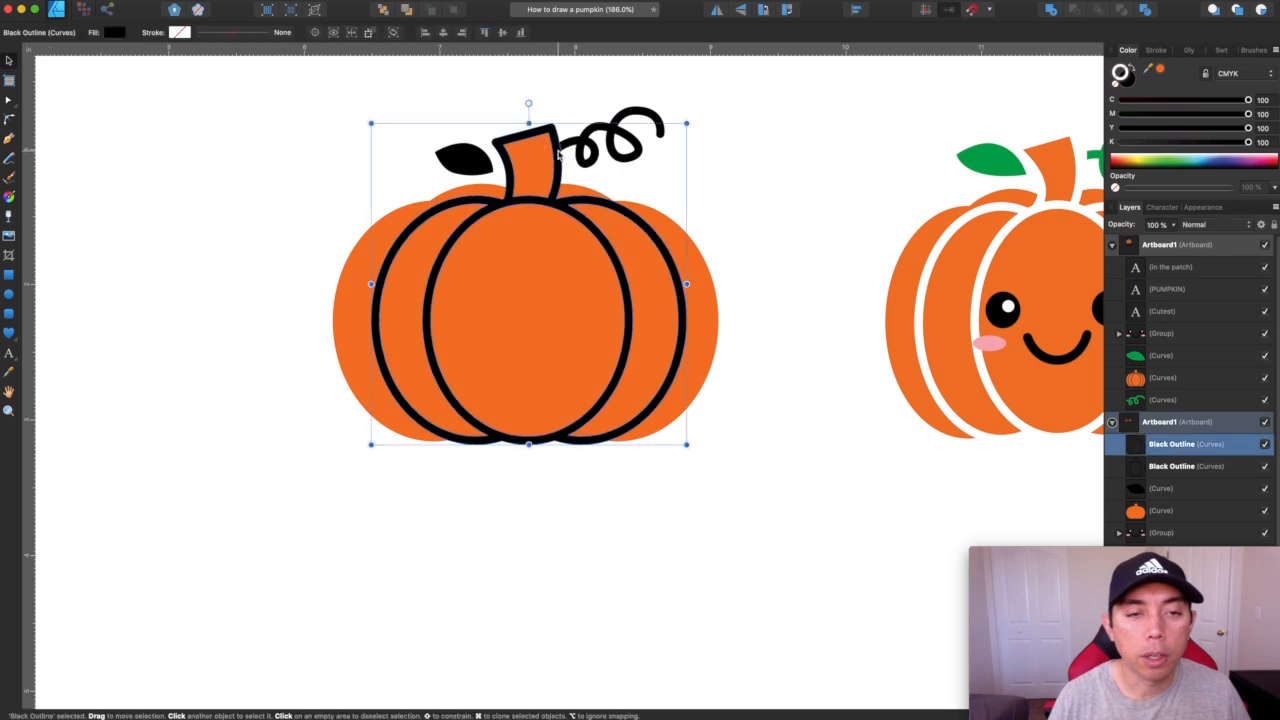
pyautogui.click(620, 130)
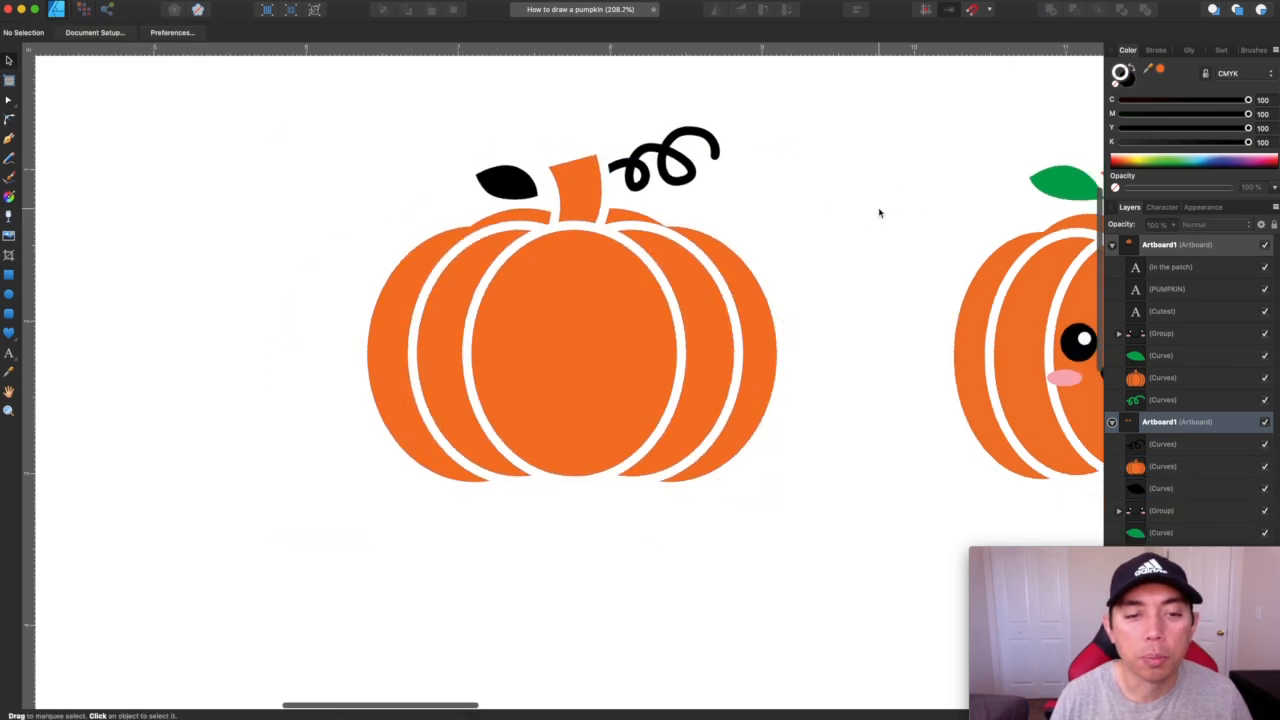
# Recolour the vine and leaf green and copy the smiling face from the finished pumpkin
pyautogui.scroll(-3)
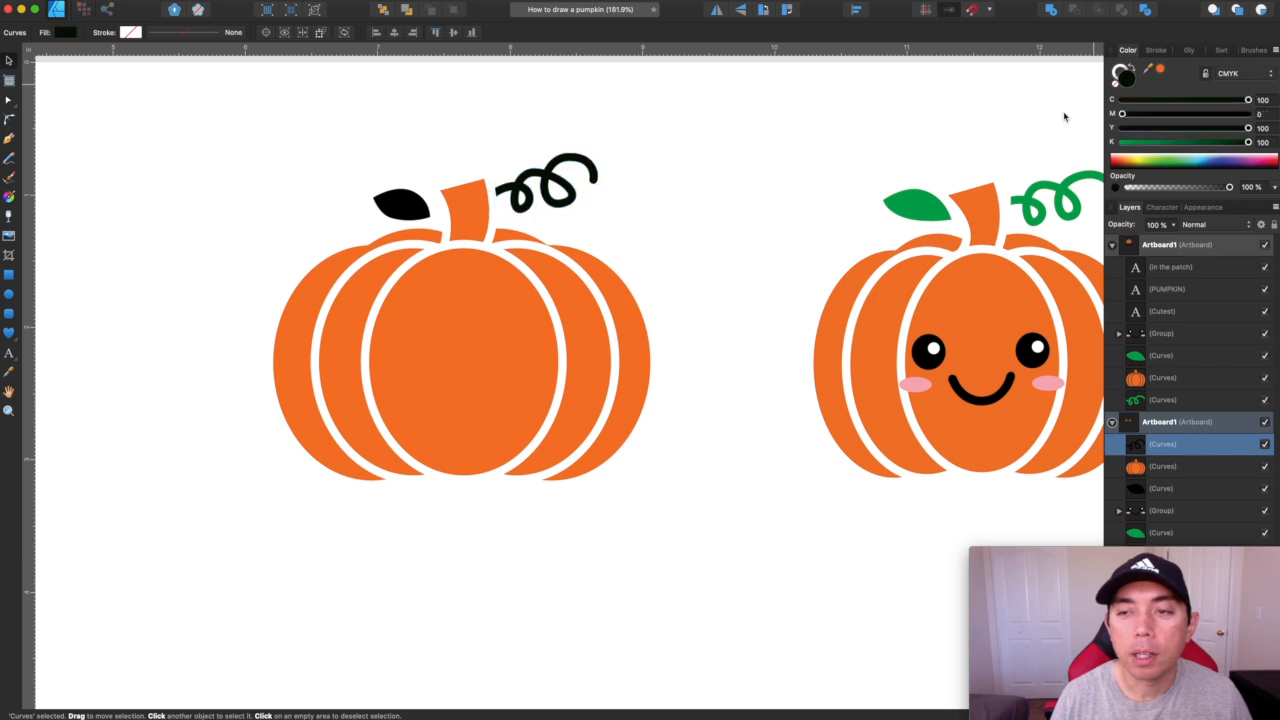
pyautogui.click(544, 180)
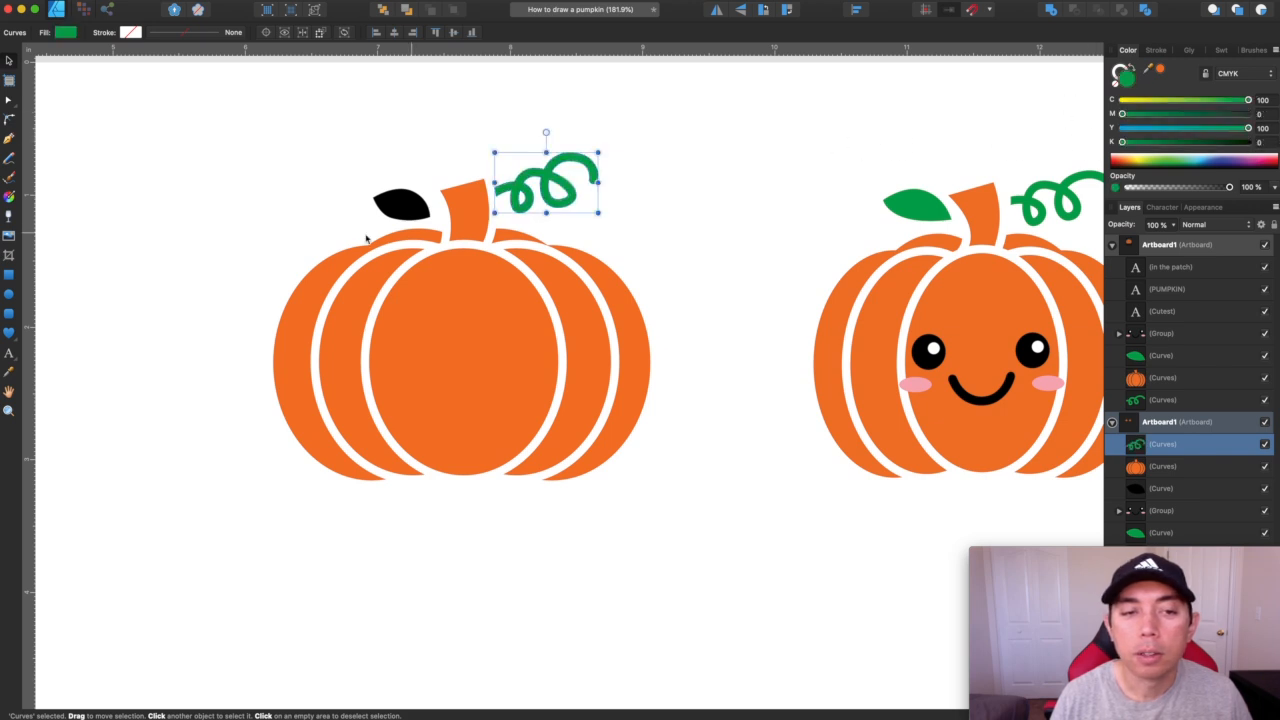
pyautogui.click(1160, 488)
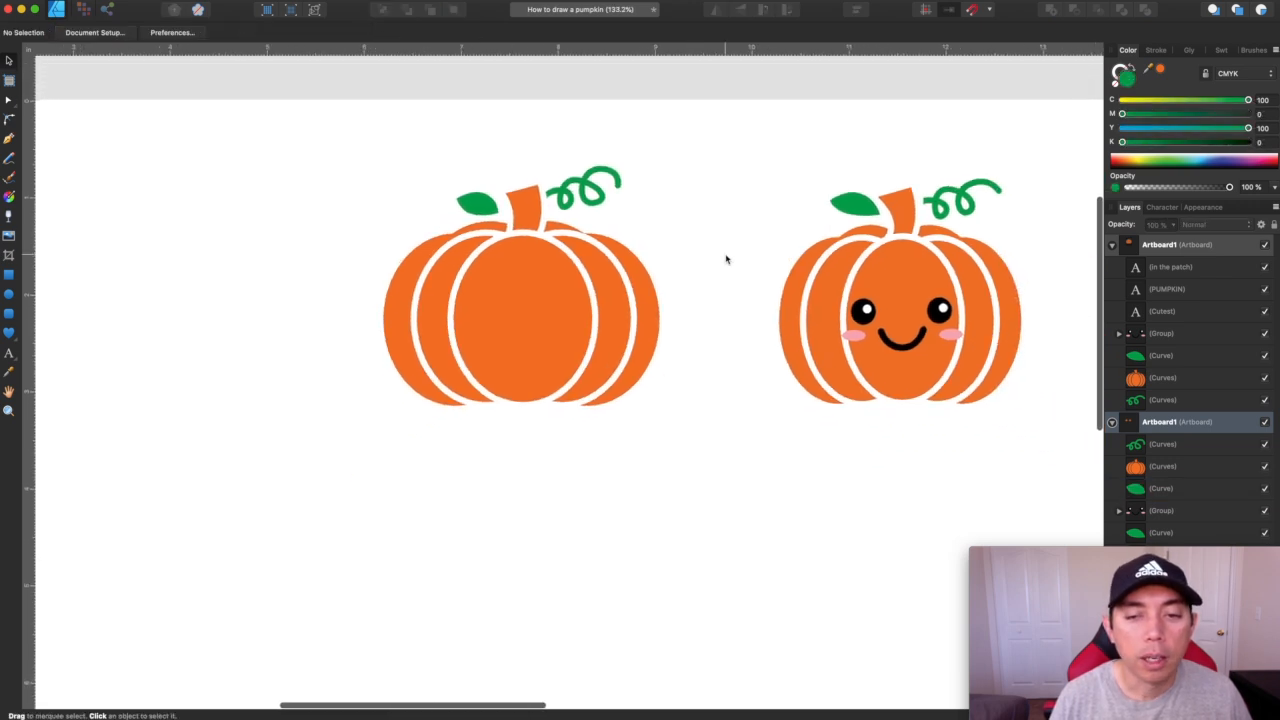
pyautogui.click(898, 310)
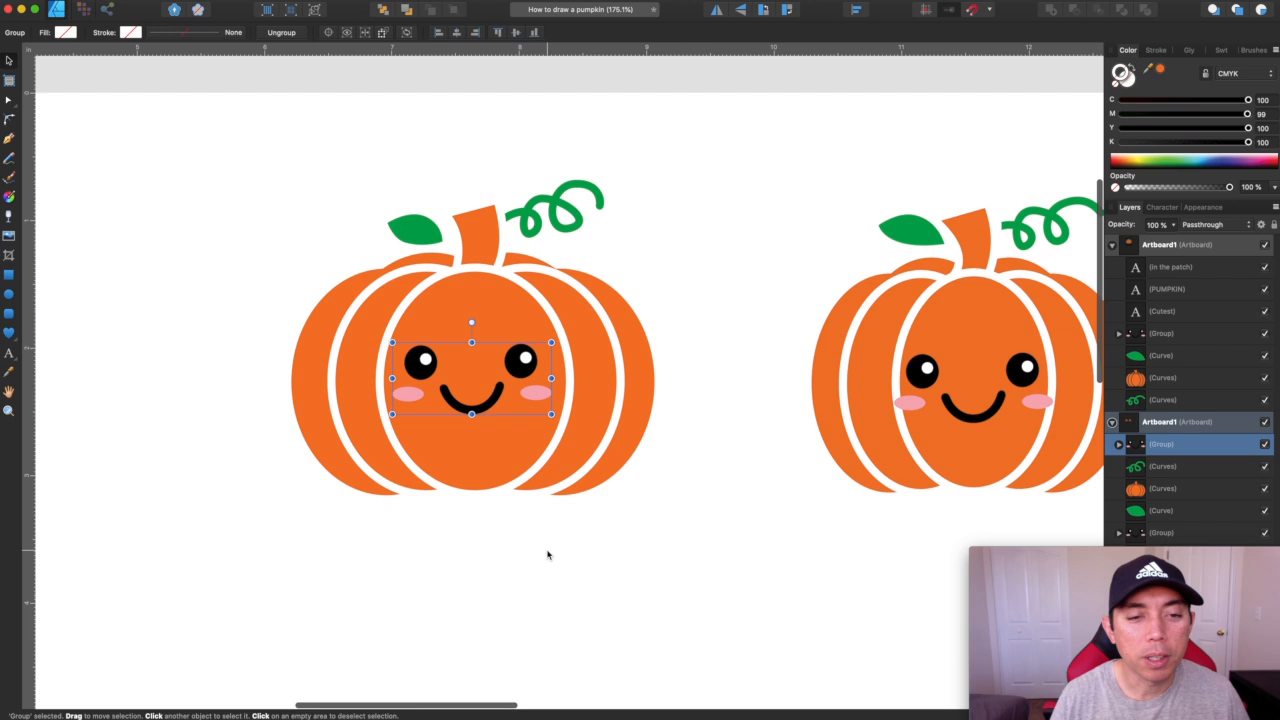
pyautogui.click(548, 556)
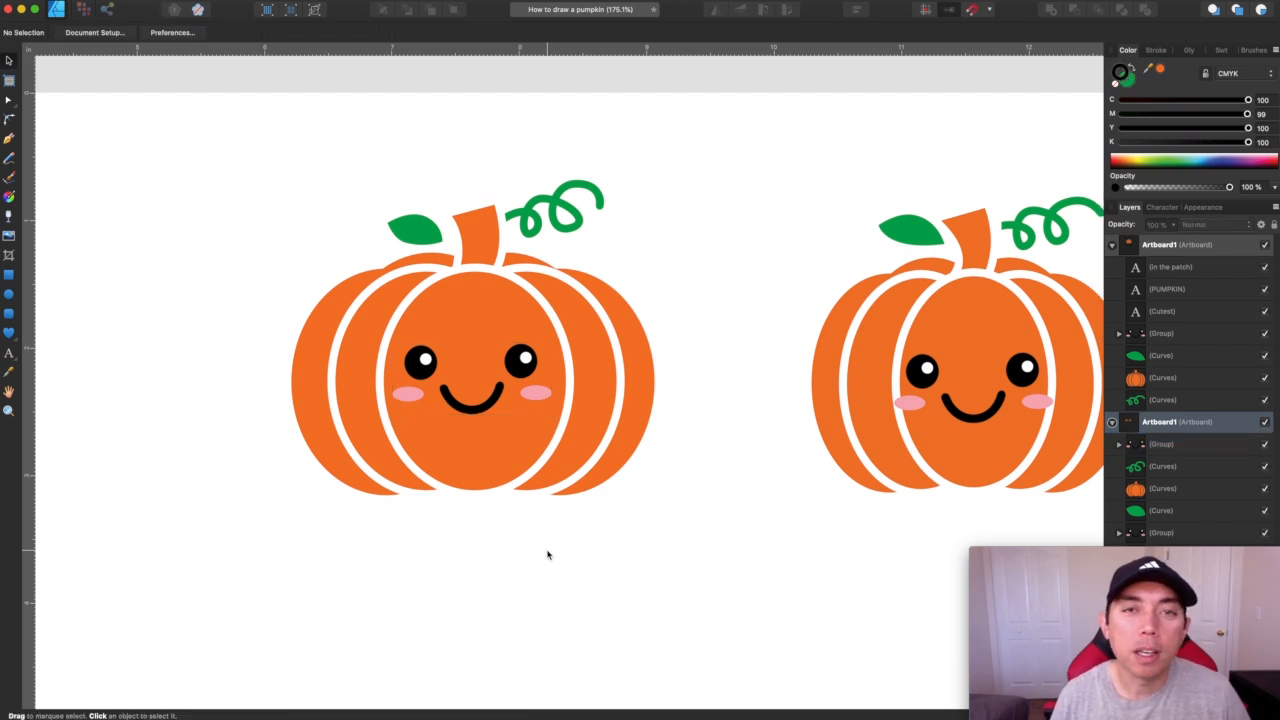
pyautogui.moveTo(444, 352)
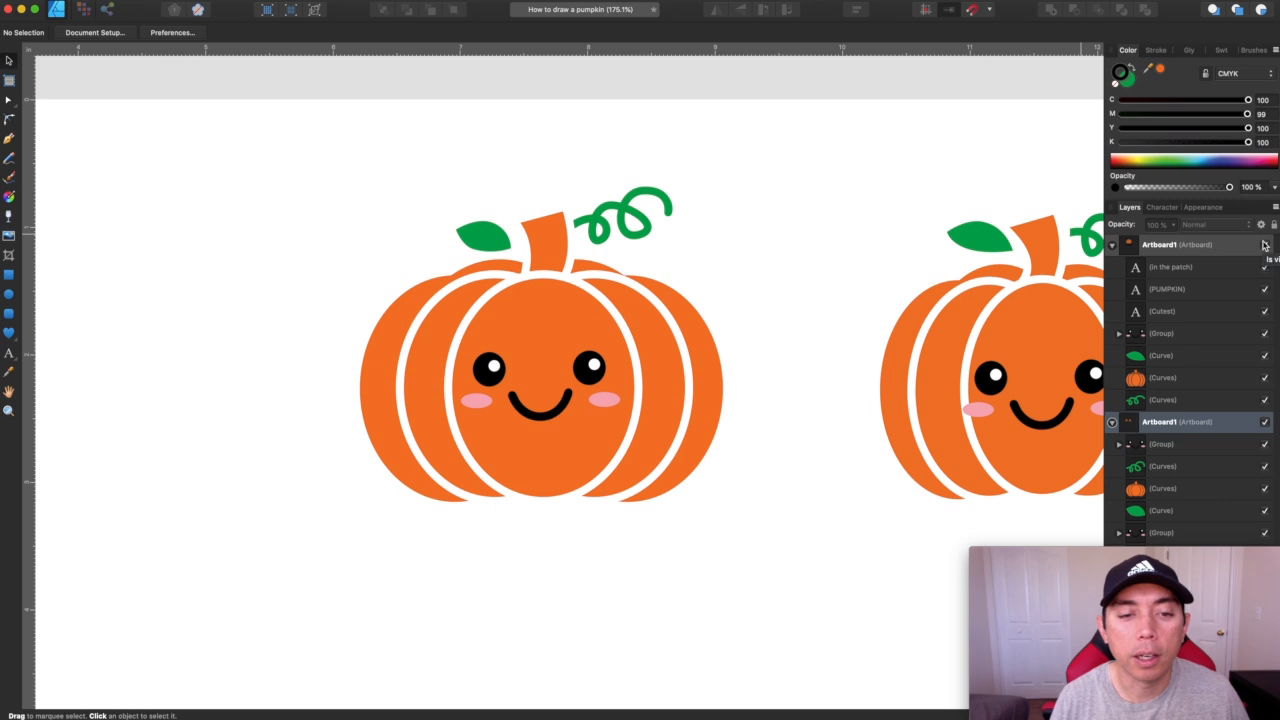
pyautogui.moveTo(1184, 336)
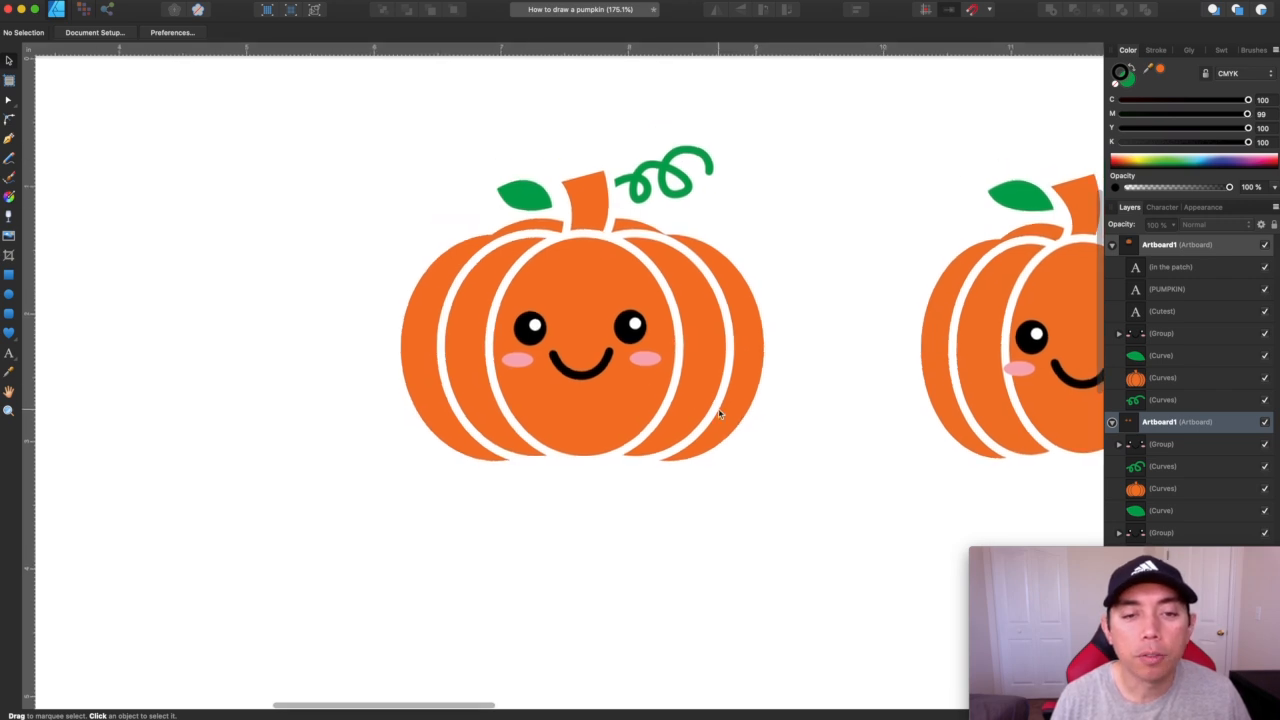
pyautogui.moveTo(596, 388)
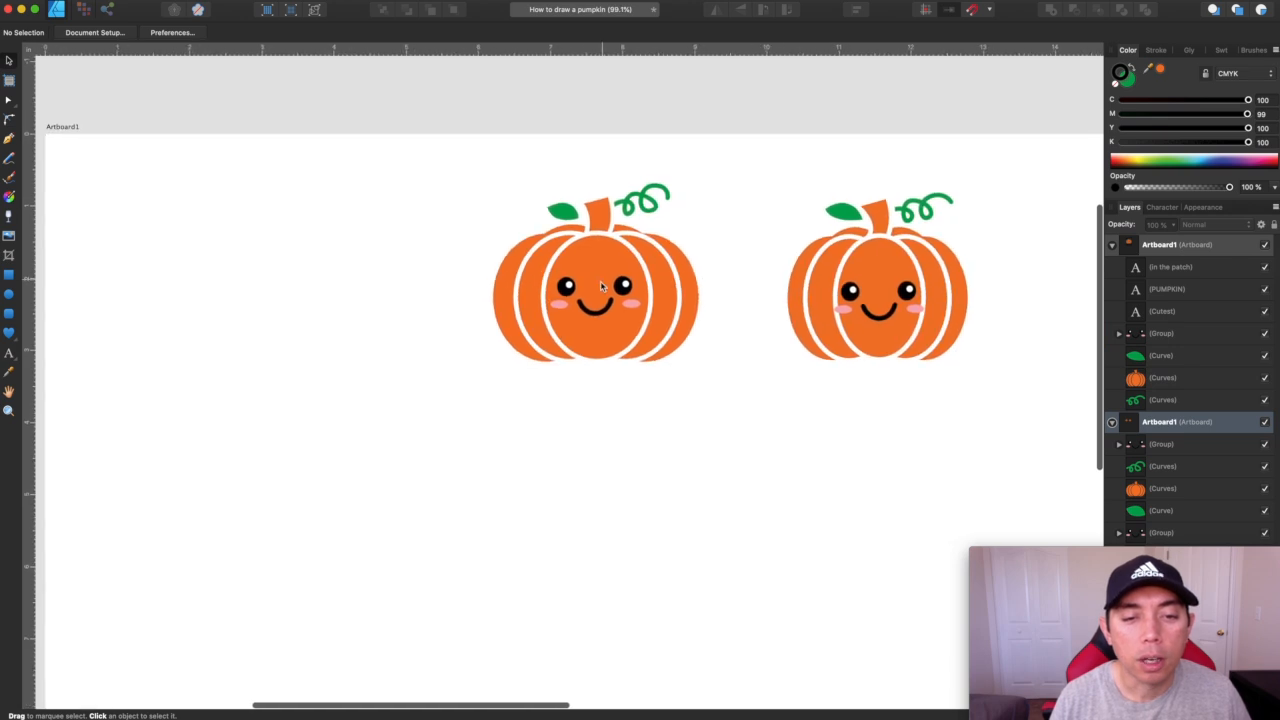
pyautogui.moveTo(596, 290); pyautogui.dragTo(820, 448)
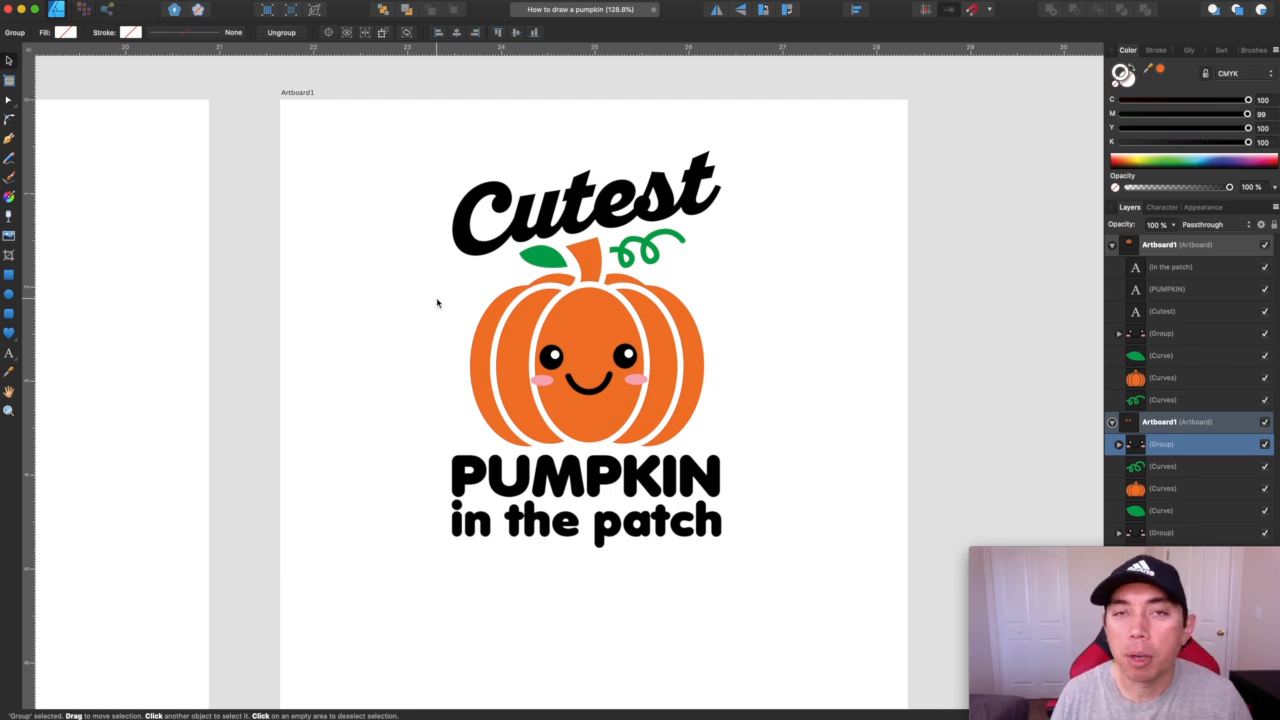
pyautogui.click(540, 210)
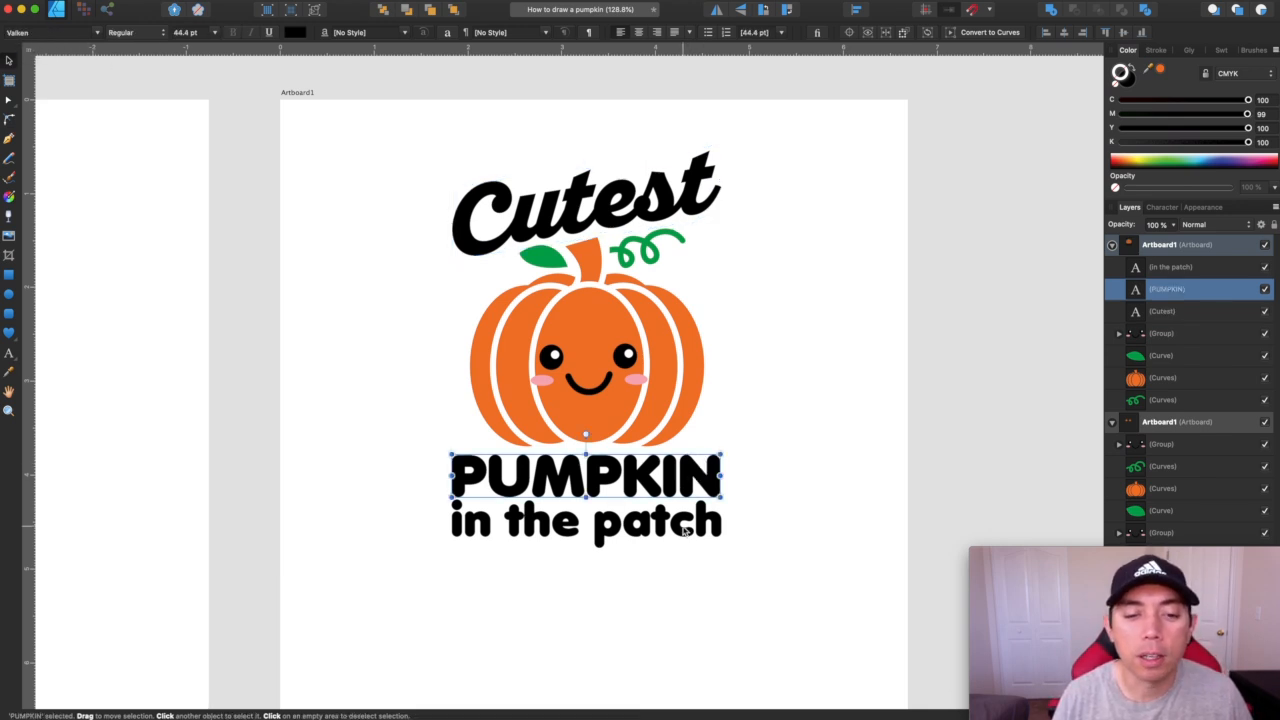
pyautogui.click(756, 404)
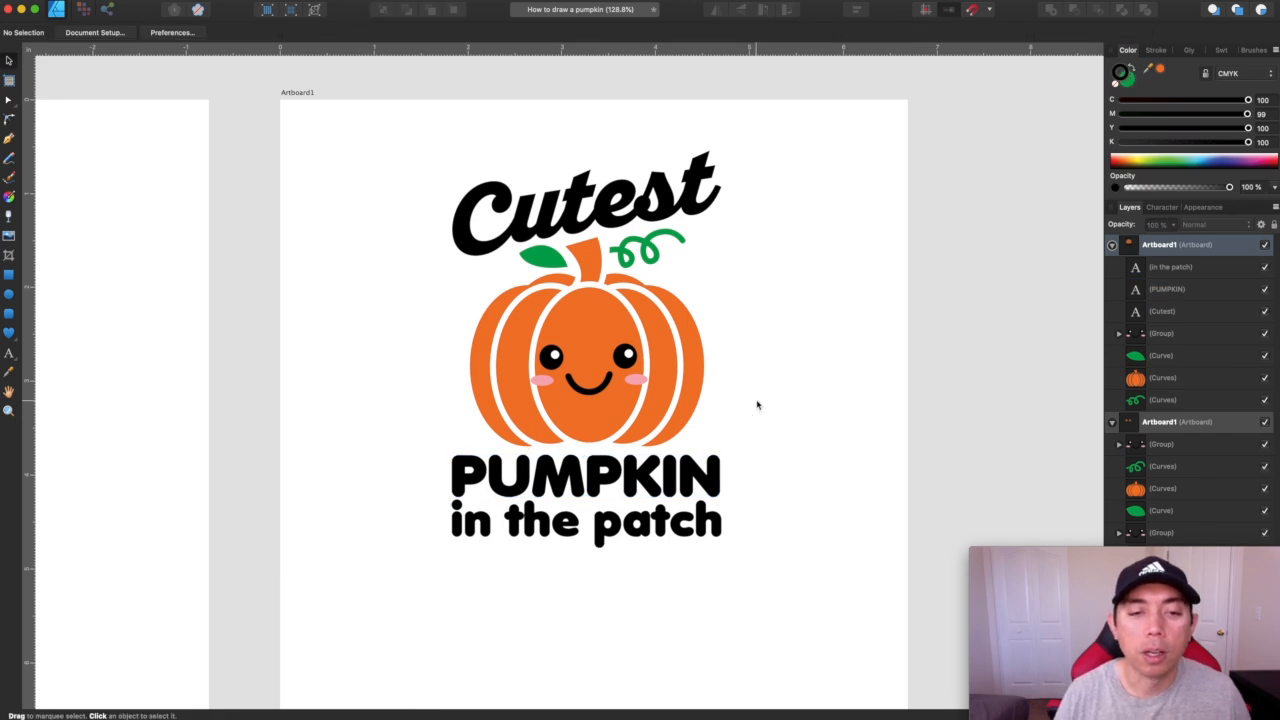
pyautogui.moveTo(484, 176)
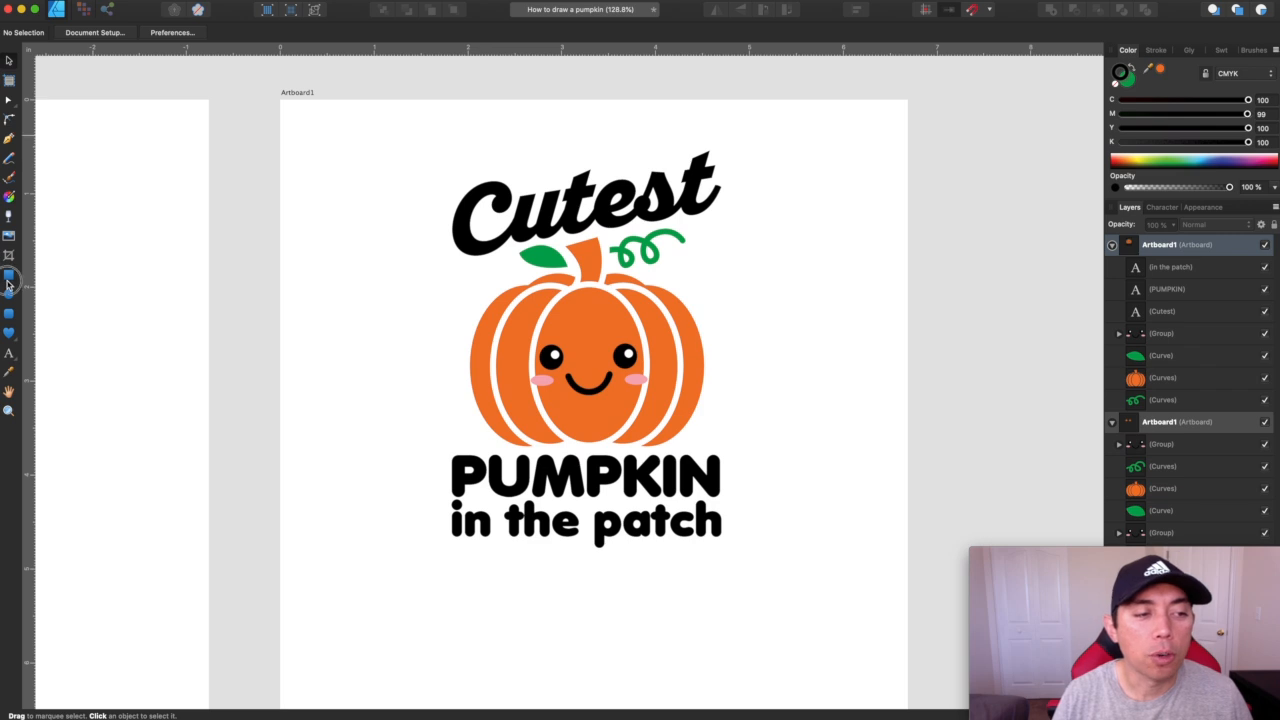
pyautogui.moveTo(428, 136); pyautogui.dragTo(740, 564)
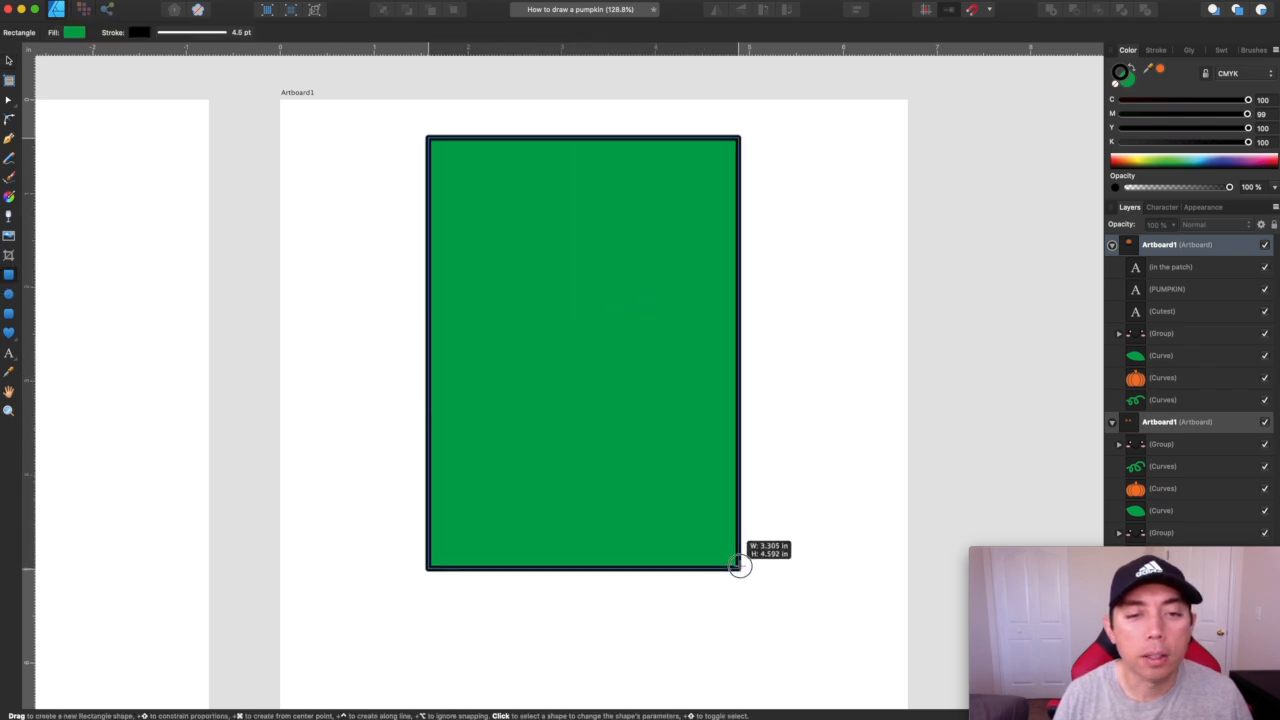
pyautogui.moveTo(430, 140); pyautogui.dragTo(740, 564)
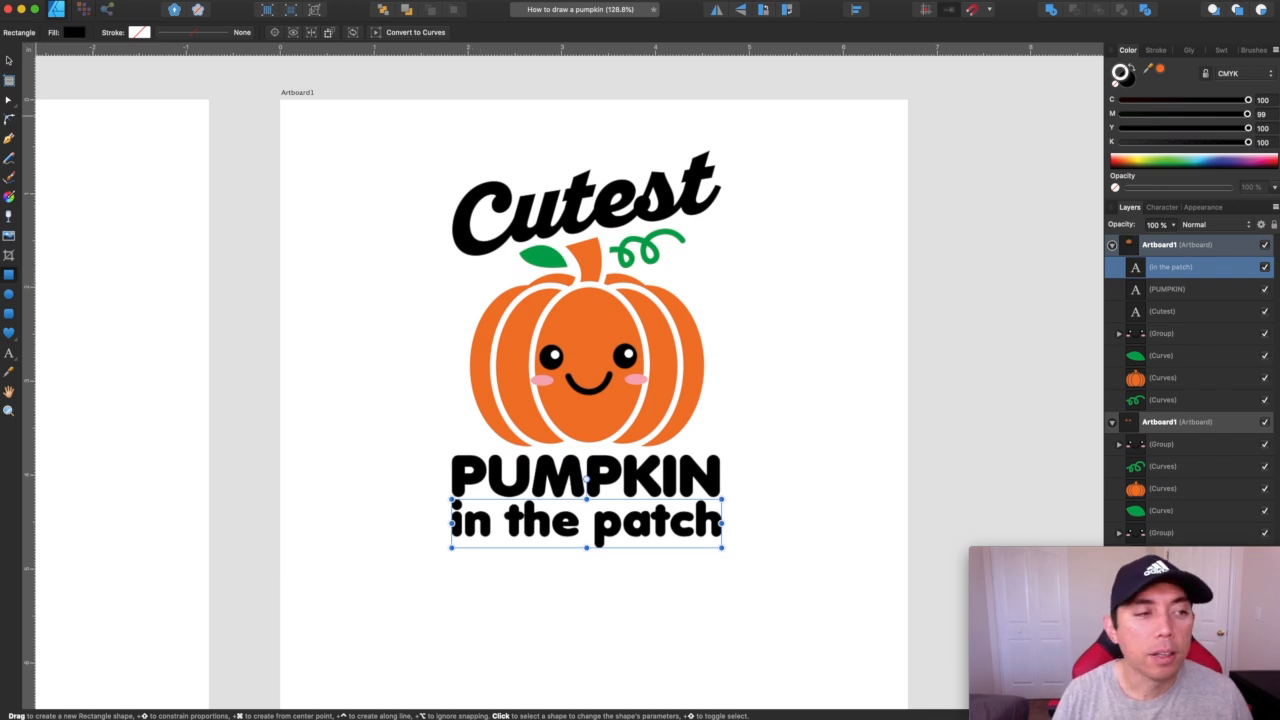
pyautogui.click(330, 174)
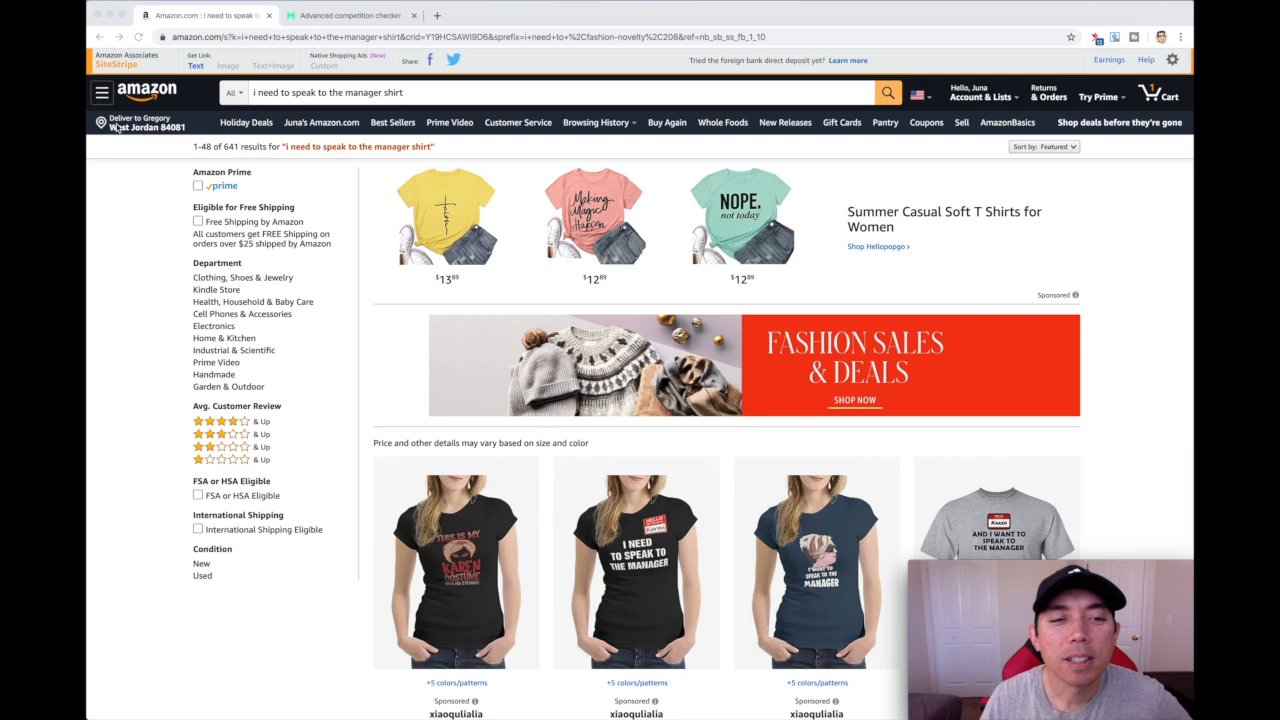
pyautogui.scroll(-3)
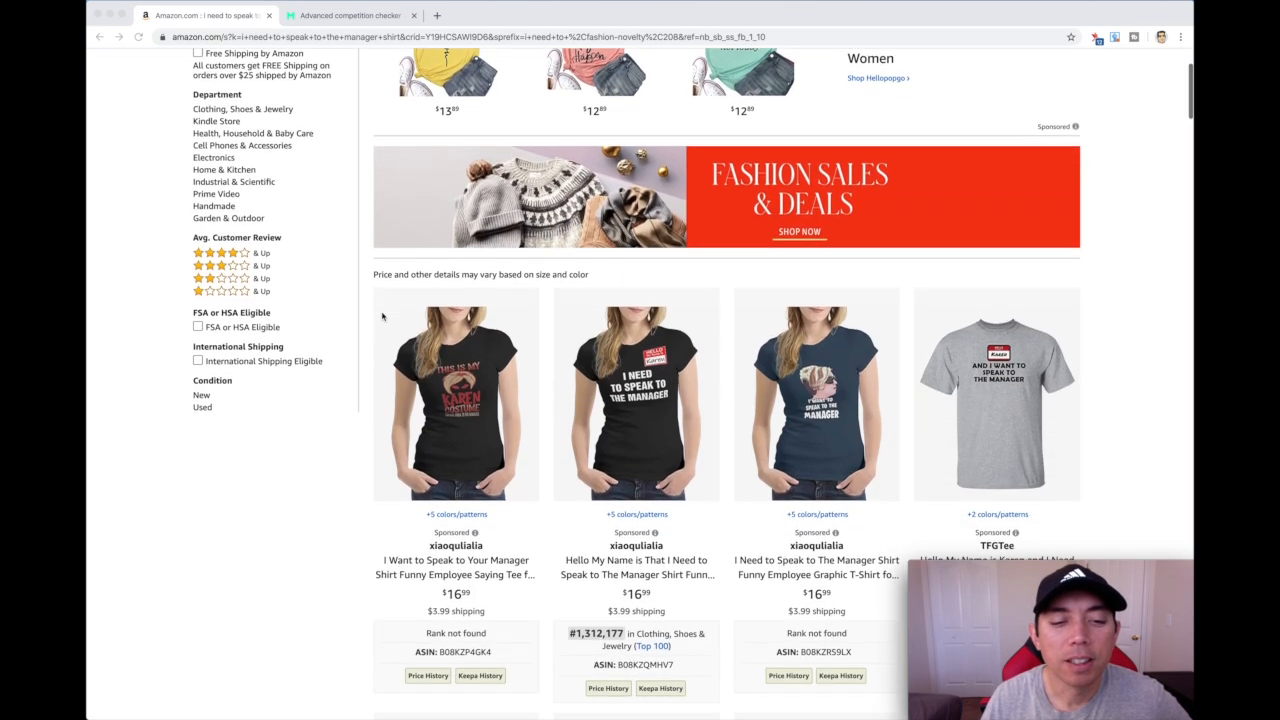
pyautogui.scroll(-3)
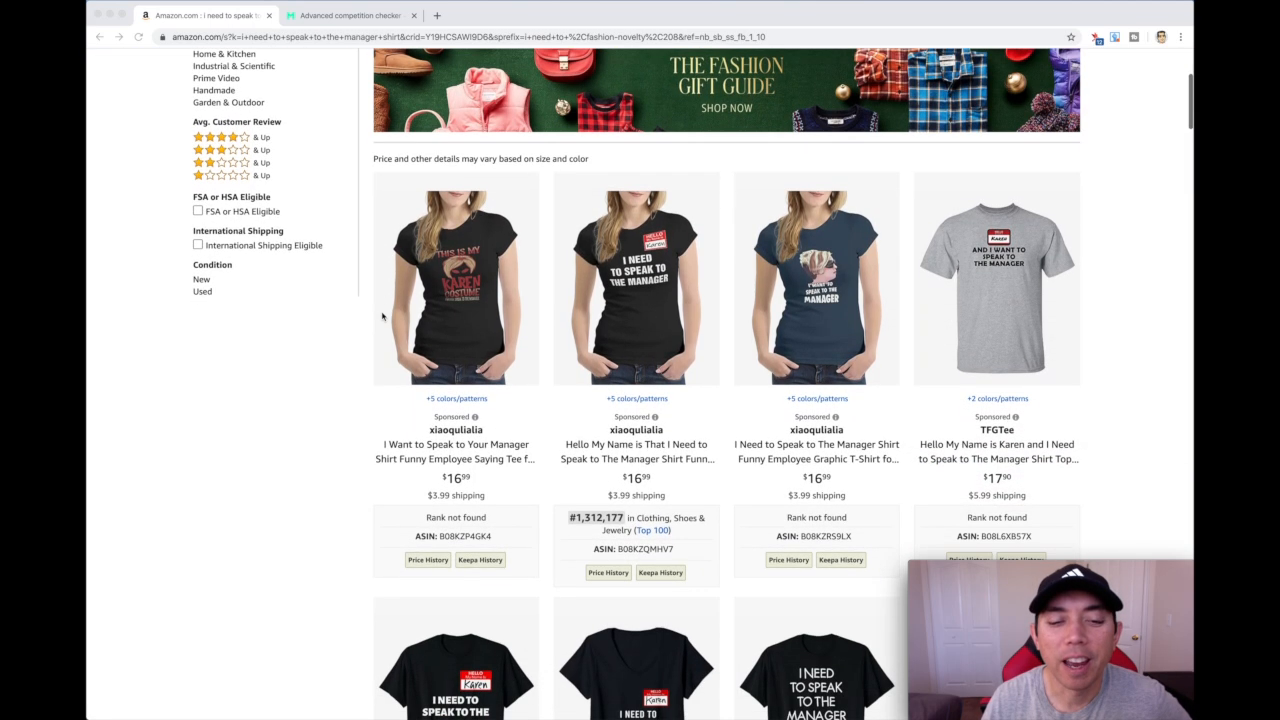
pyautogui.scroll(3)
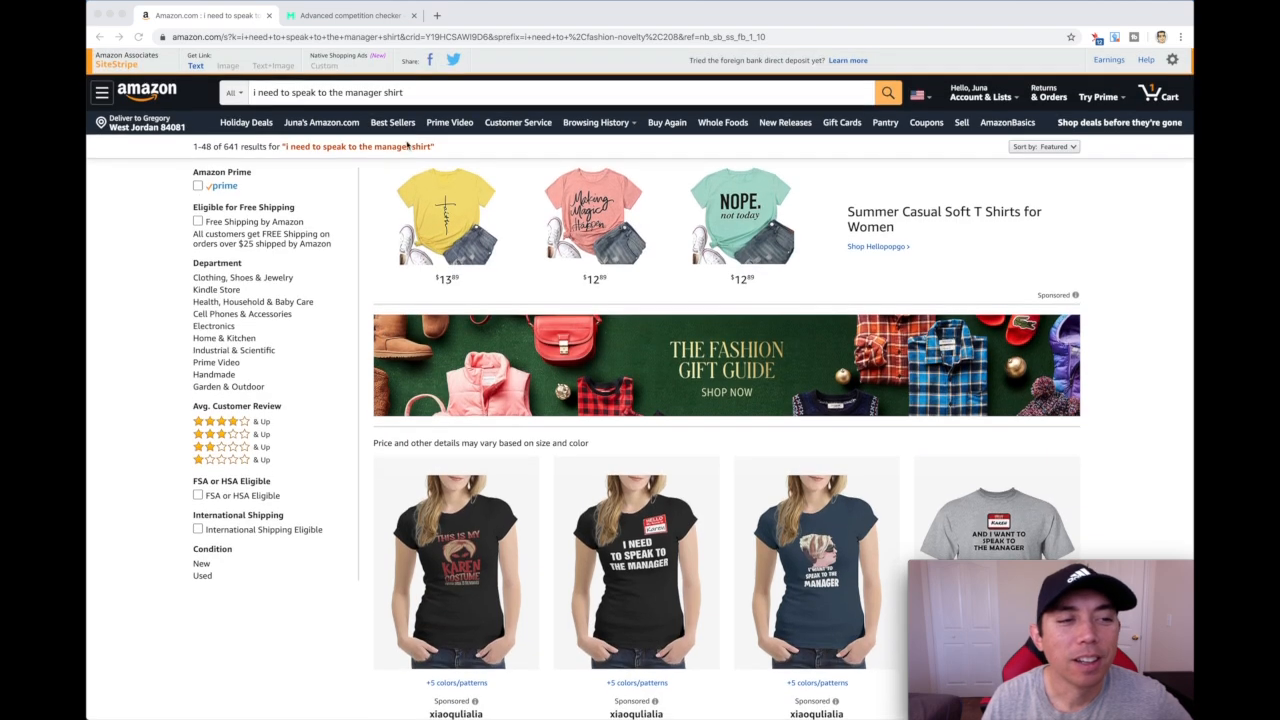
pyautogui.scroll(-3)
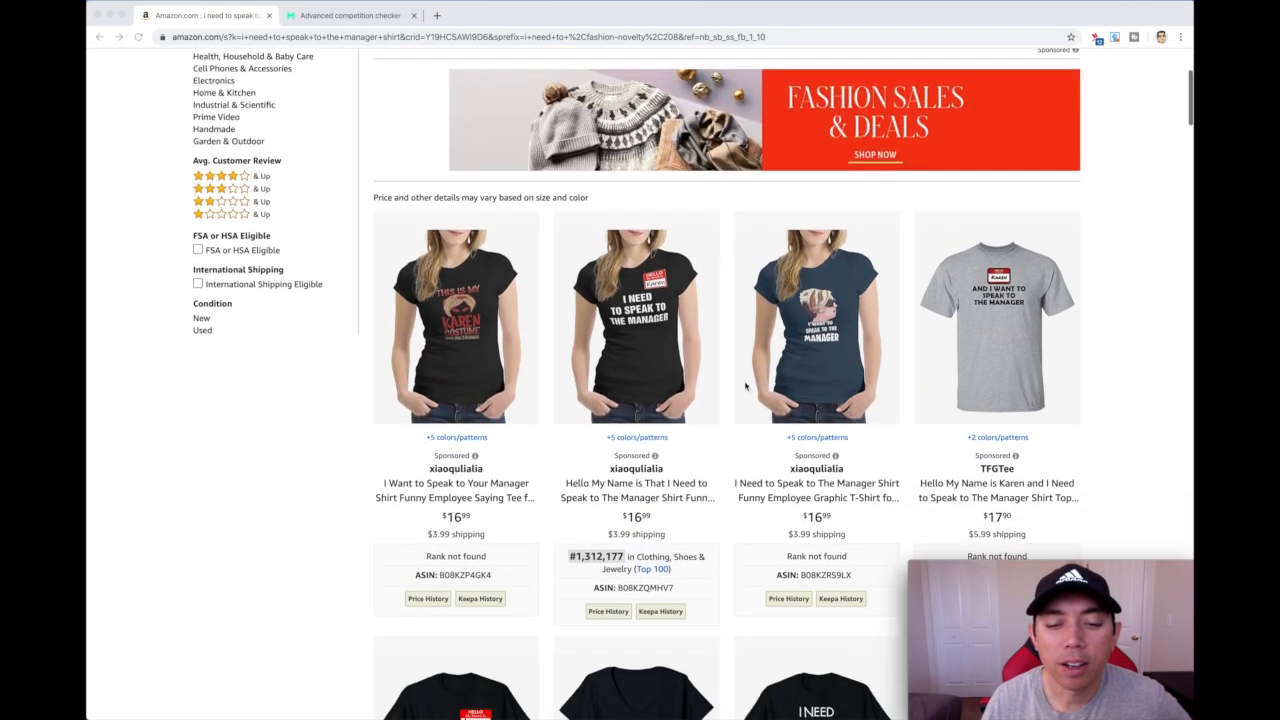
pyautogui.scroll(-3)
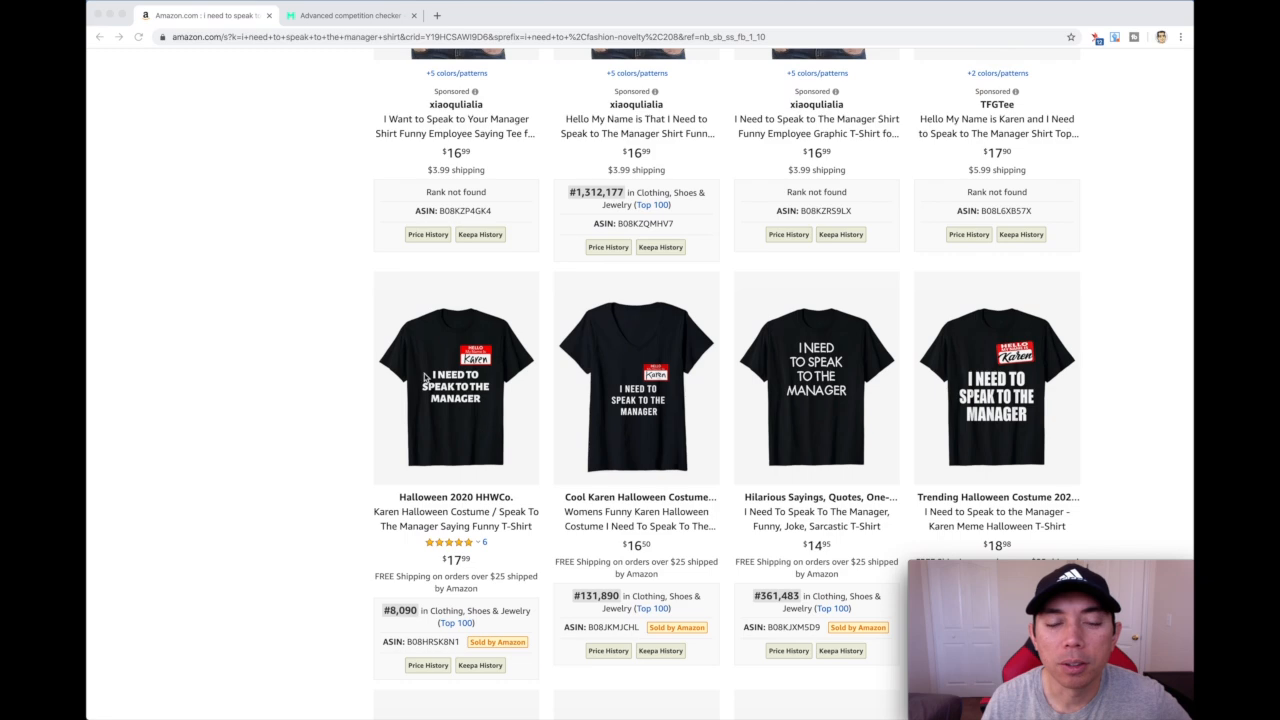
pyautogui.moveTo(362, 352)
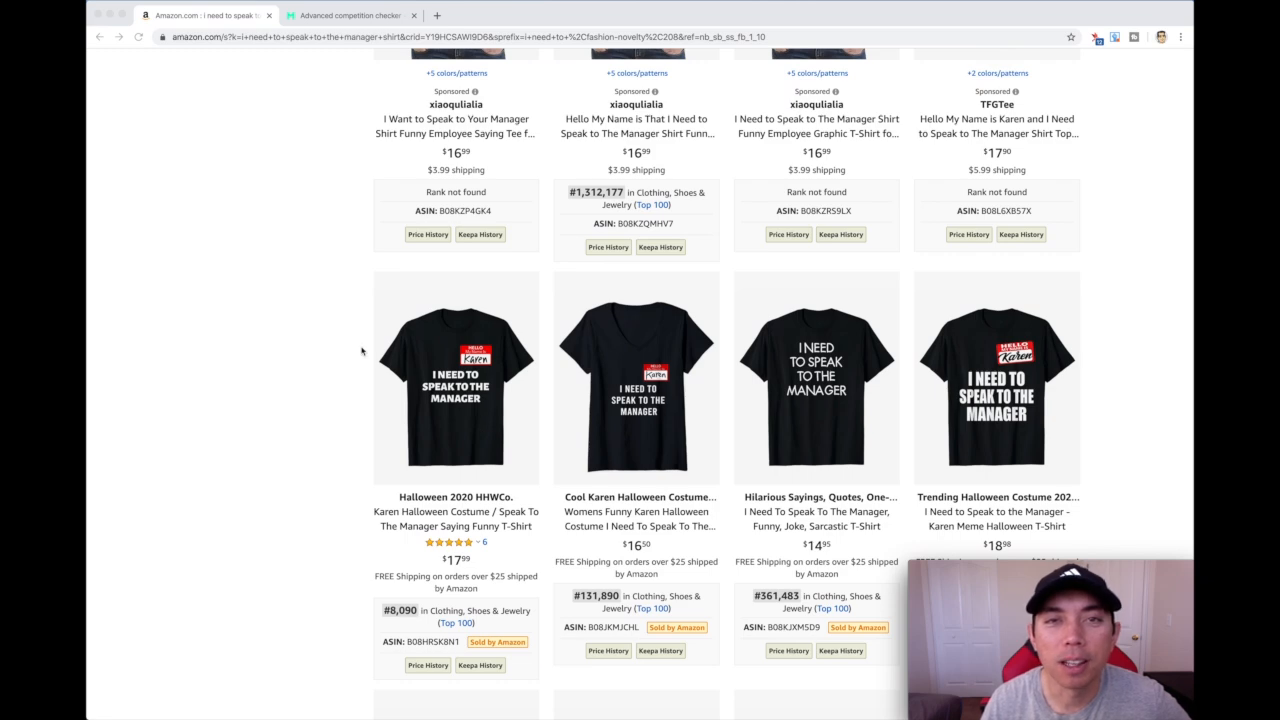
pyautogui.scroll(-3)
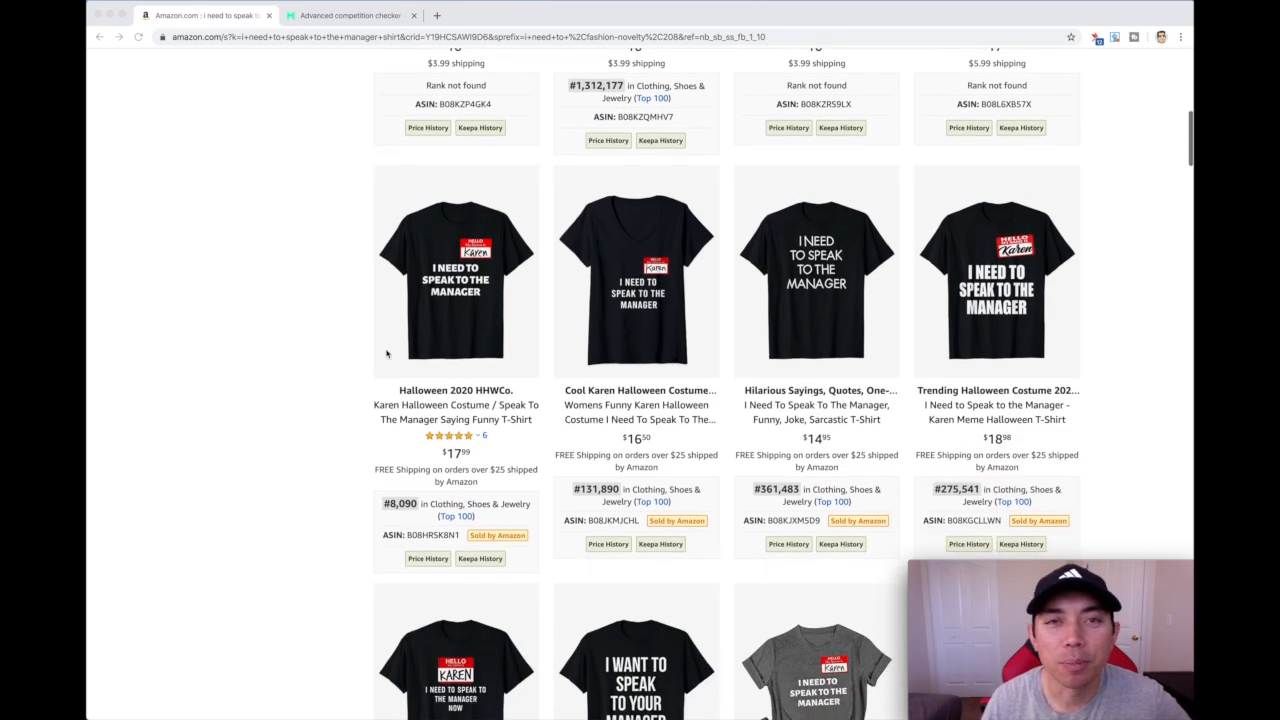
pyautogui.scroll(-3)
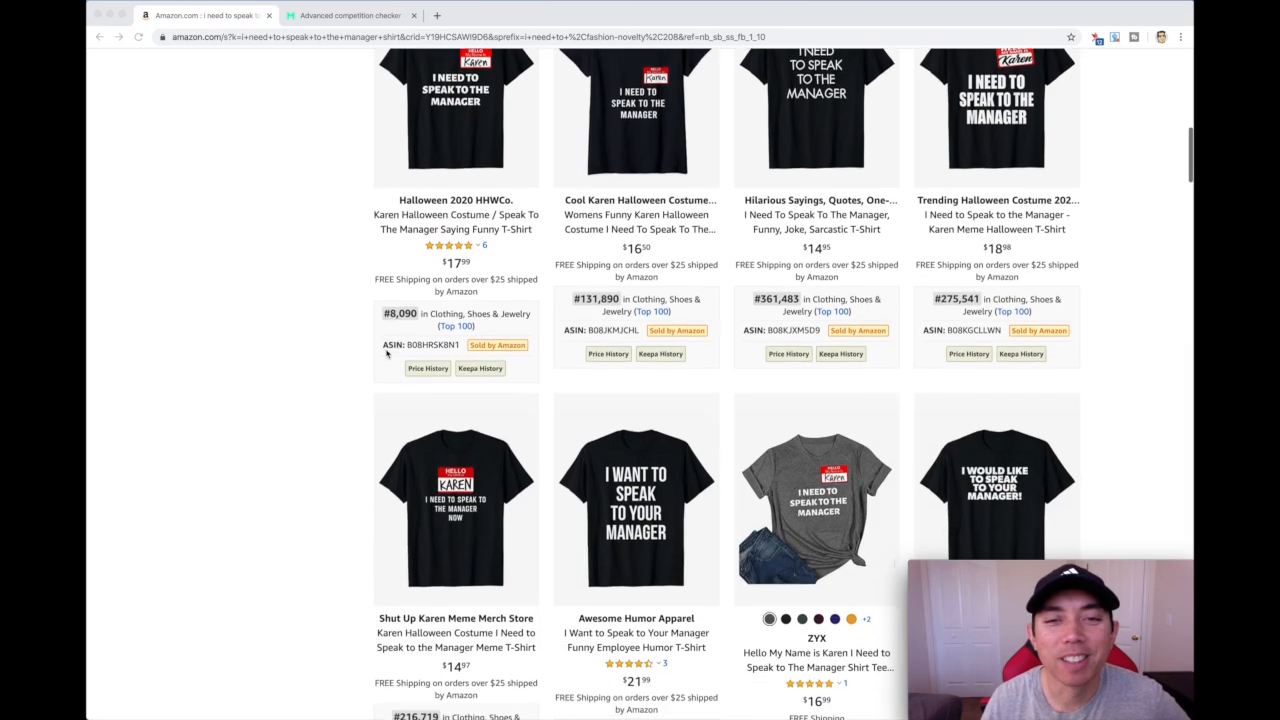
pyautogui.scroll(-3)
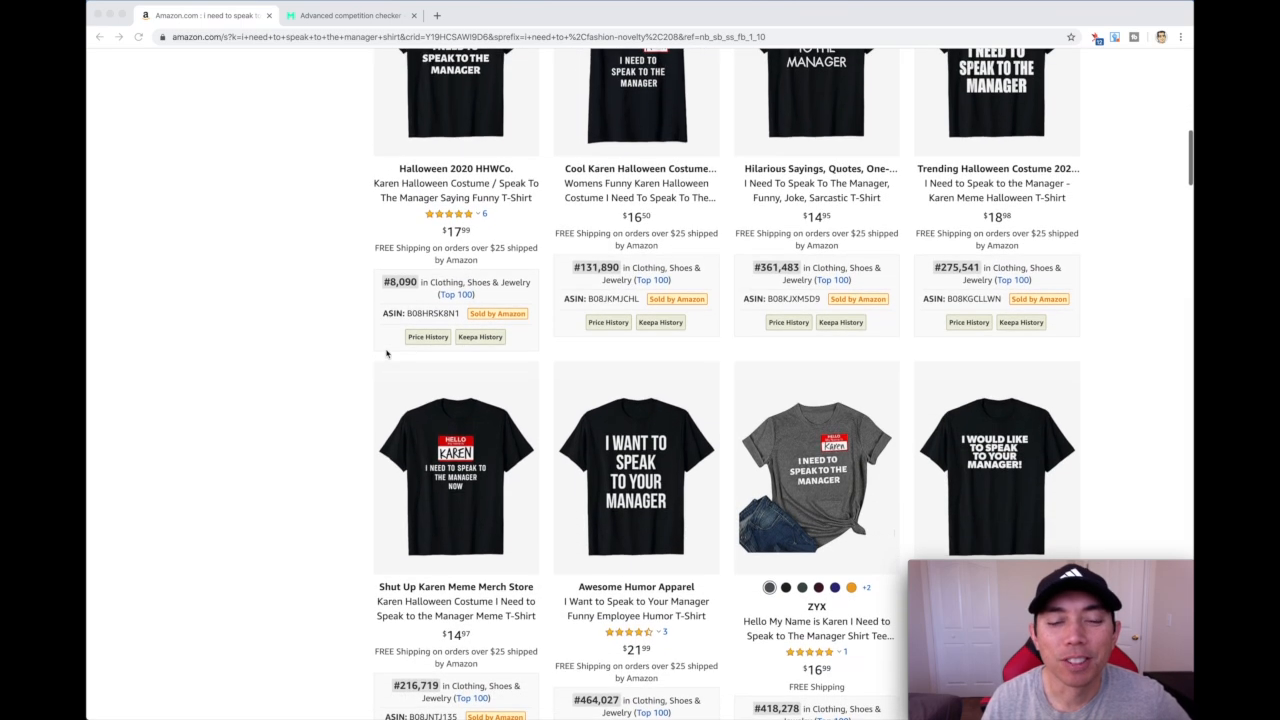
pyautogui.scroll(-3)
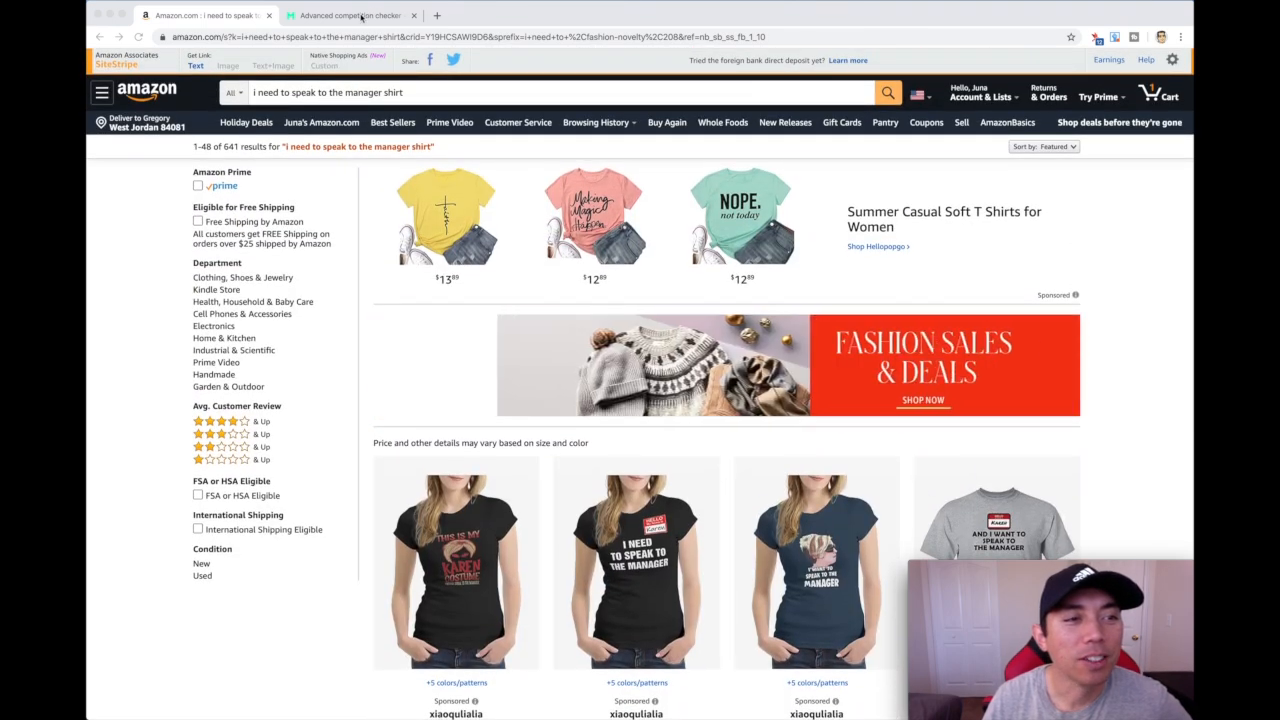
# Review the Merch Informer competition score, bestseller keywords and listings for 'i need to speak to the manager'
pyautogui.click(348, 16)
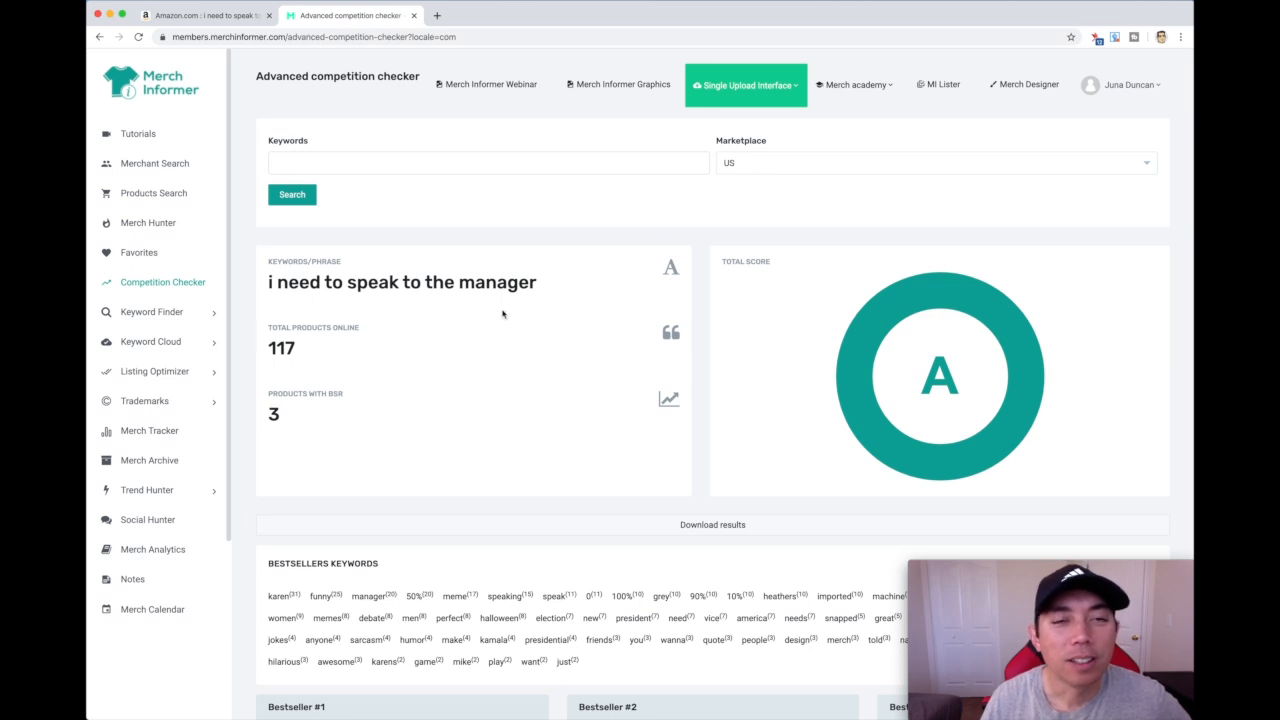
pyautogui.moveTo(154, 252)
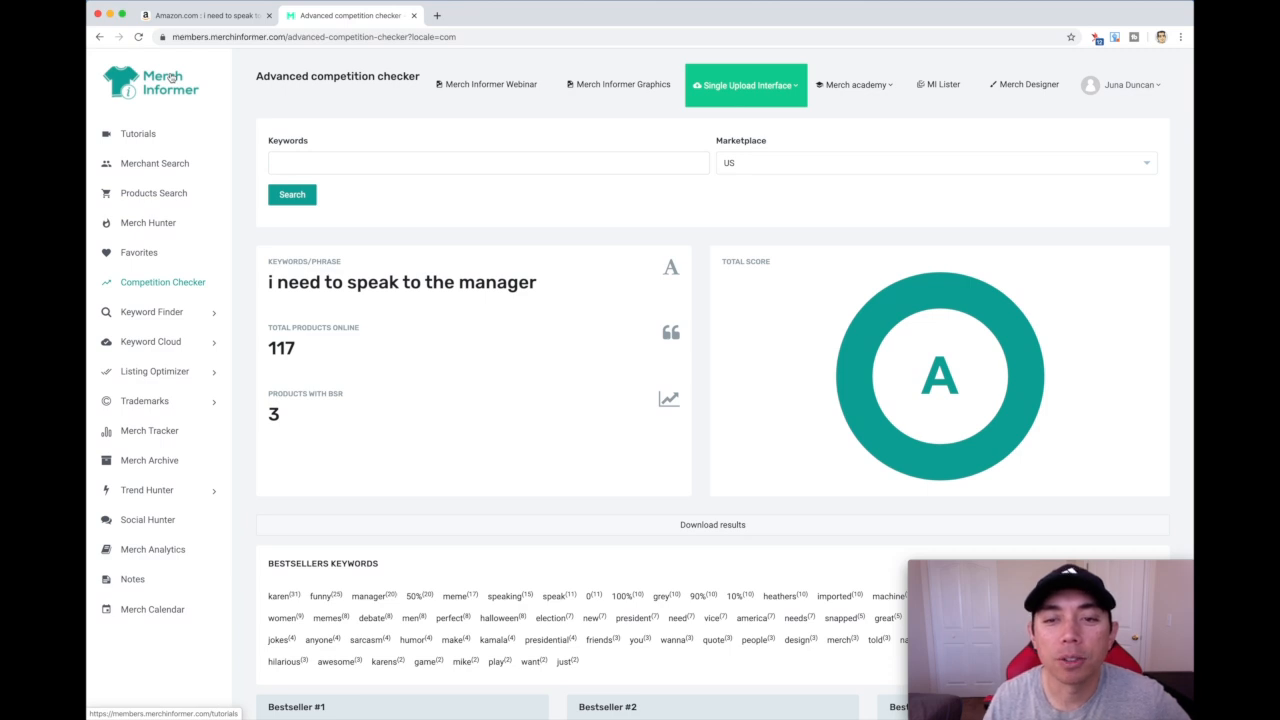
pyautogui.scroll(-3)
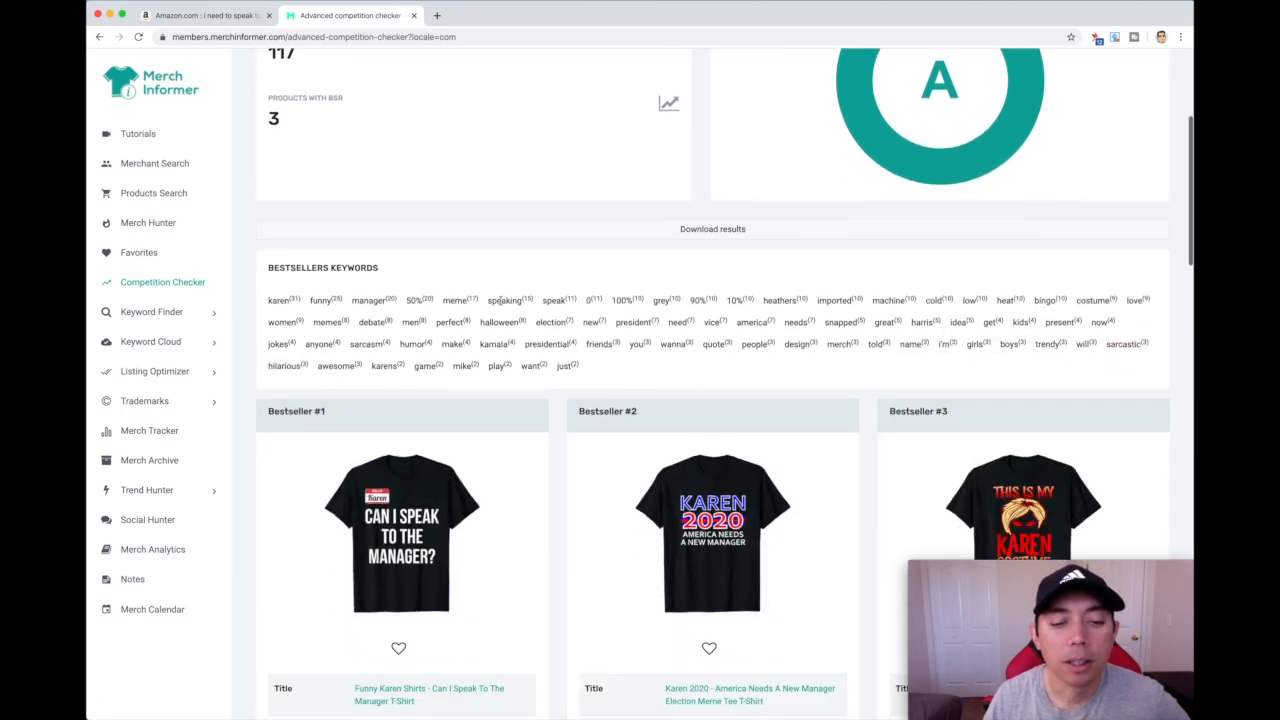
pyautogui.scroll(-3)
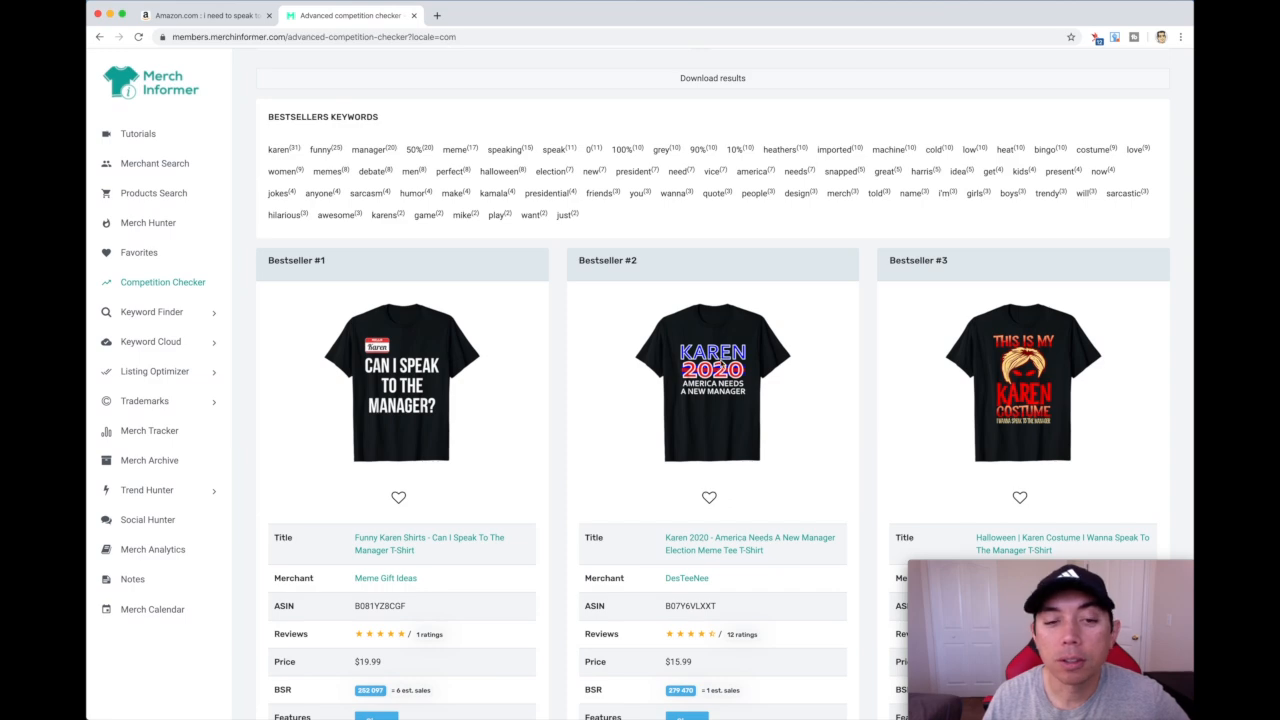
pyautogui.scroll(-3)
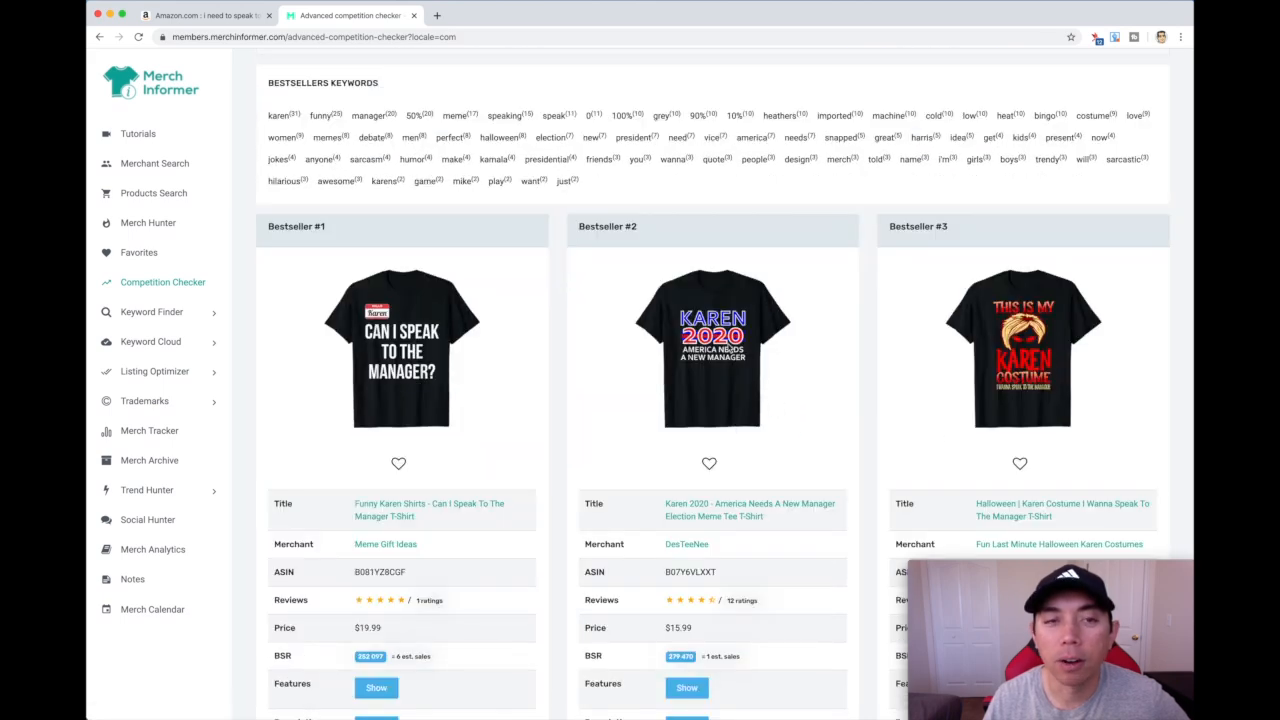
pyautogui.scroll(3)
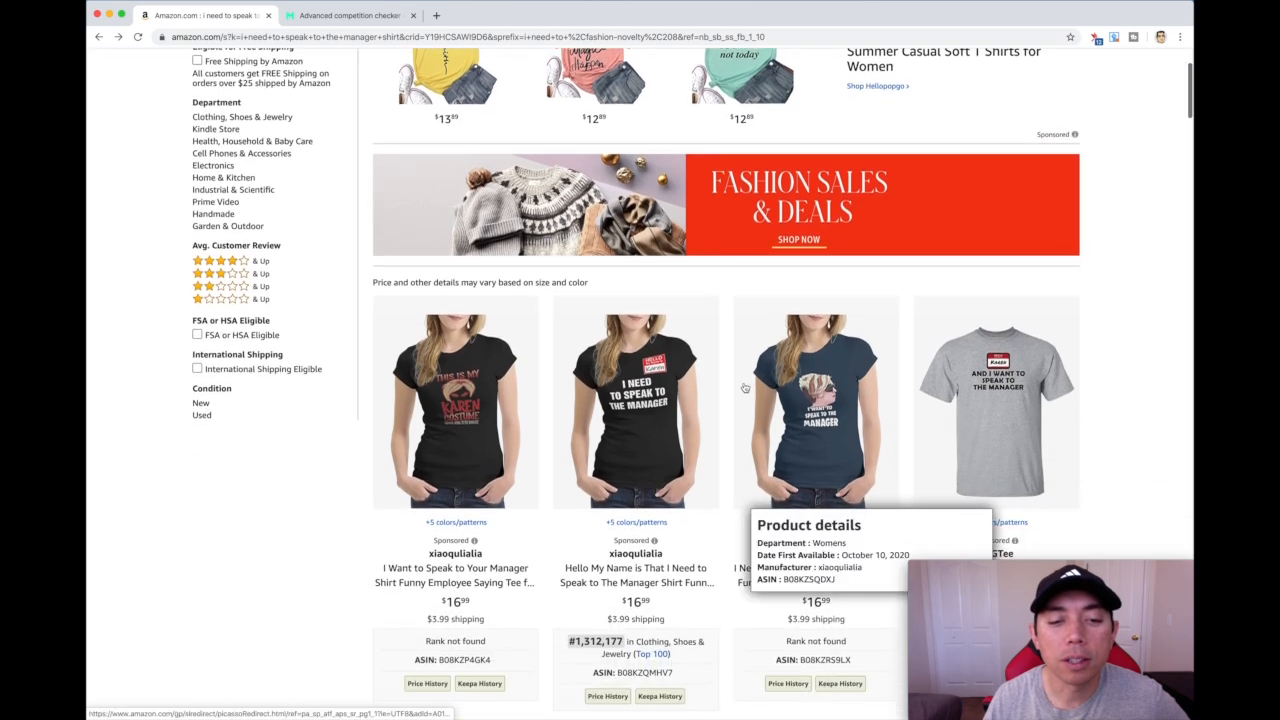
# Browse the Amazon 'I need to speak to the manager shirt' Halloween Karen tee results and return to the top
pyautogui.scroll(-3)
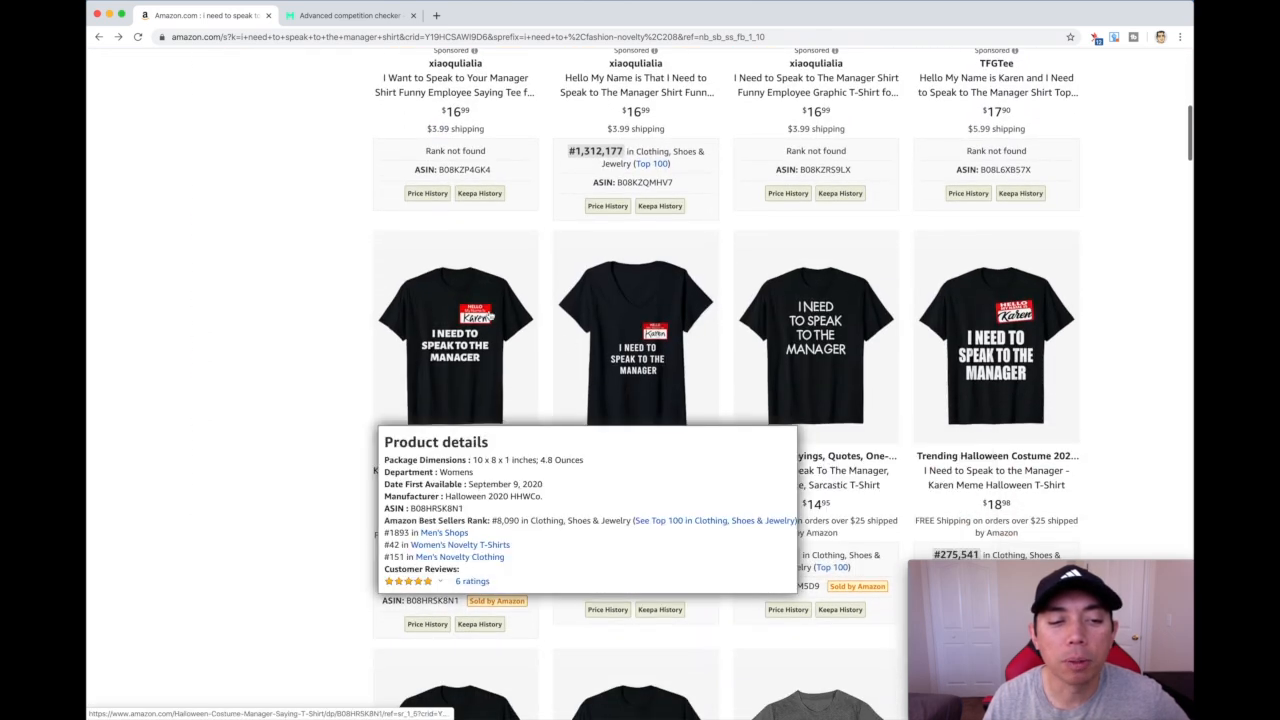
pyautogui.moveTo(816, 336)
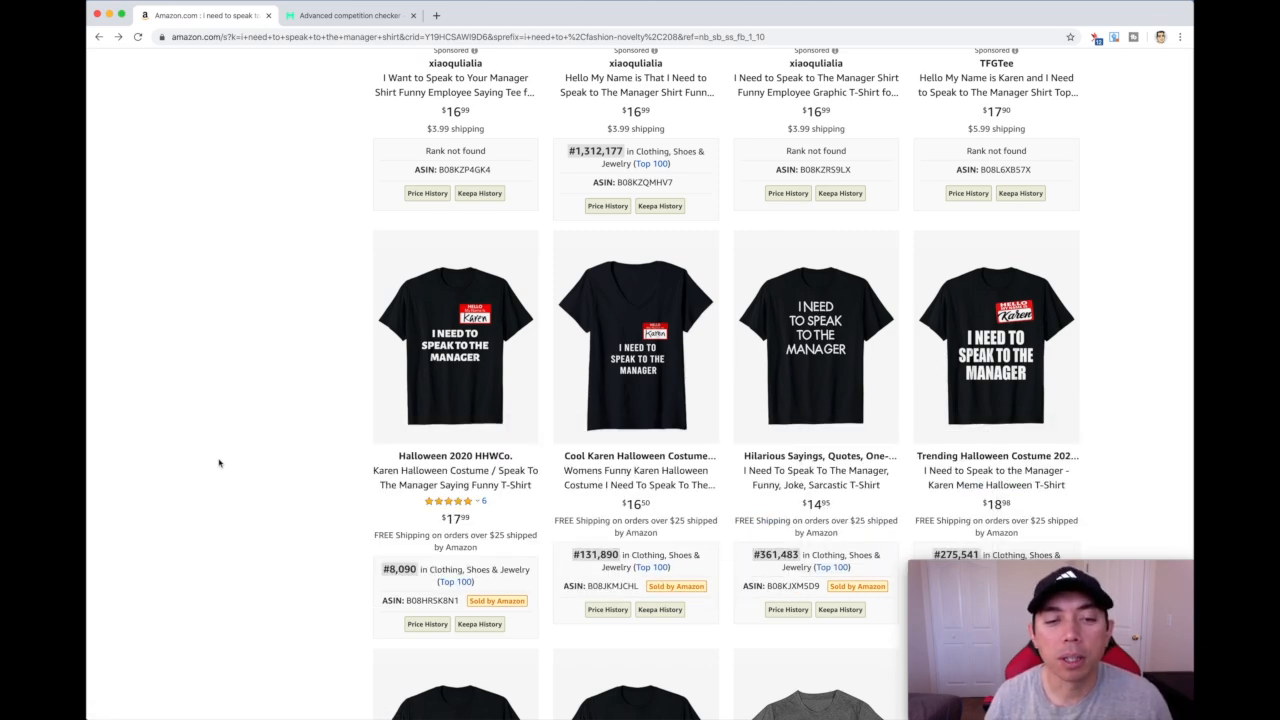
pyautogui.moveTo(336, 378)
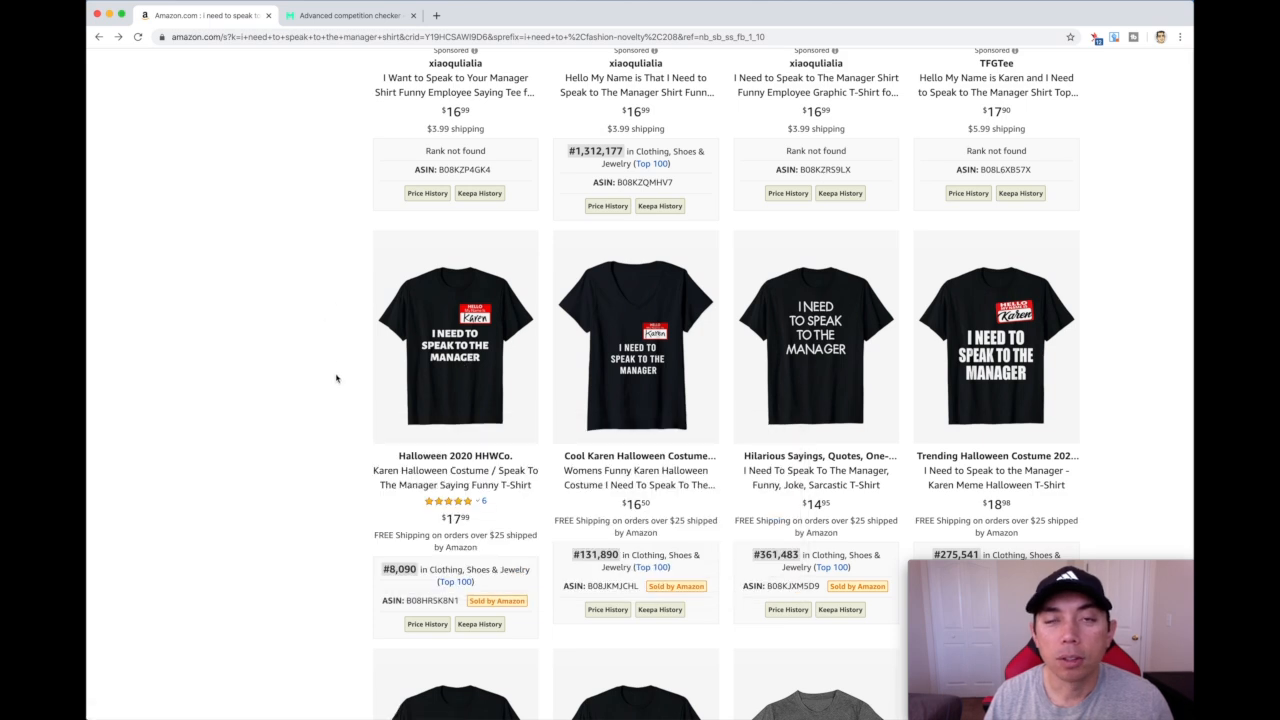
pyautogui.moveTo(140, 364)
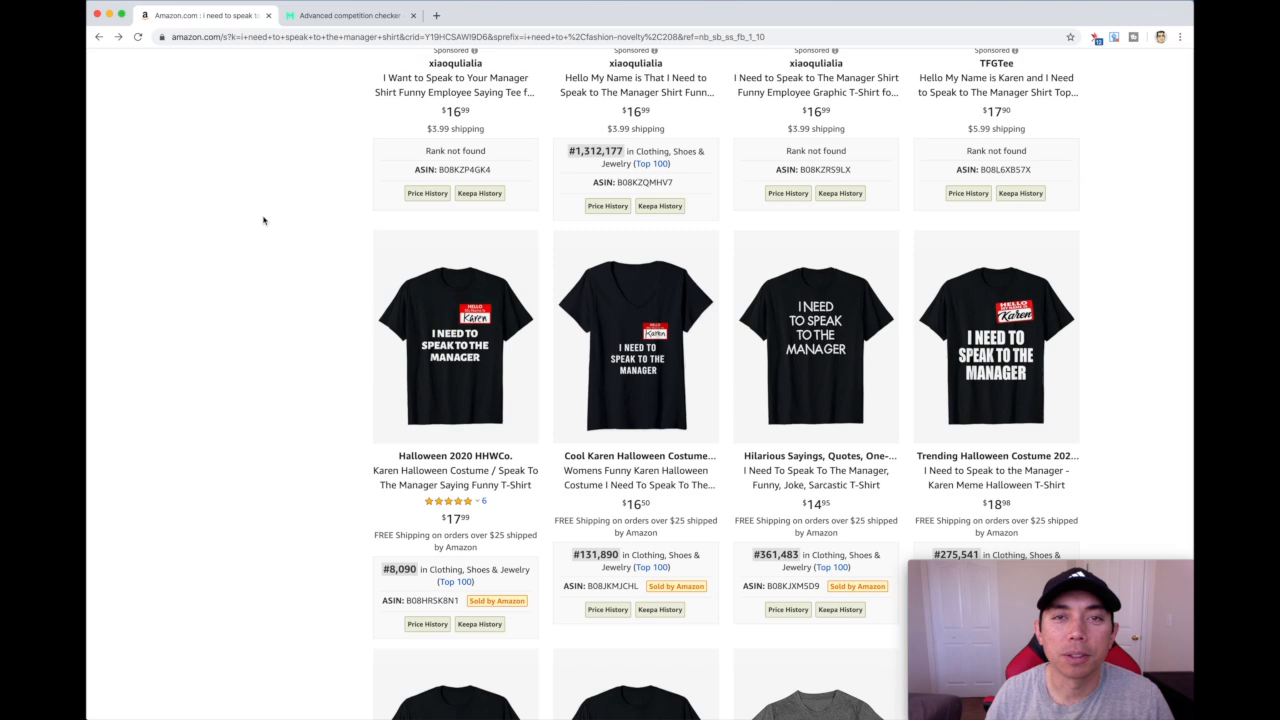
pyautogui.scroll(3)
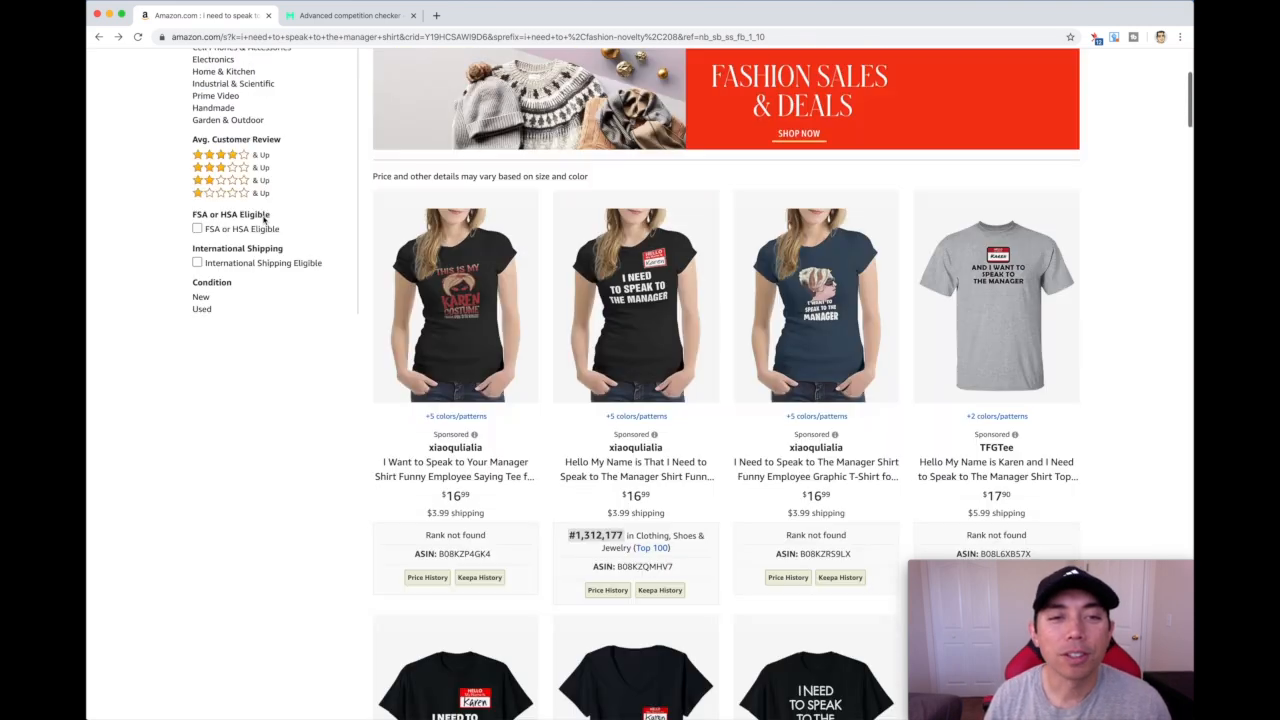
pyautogui.scroll(3)
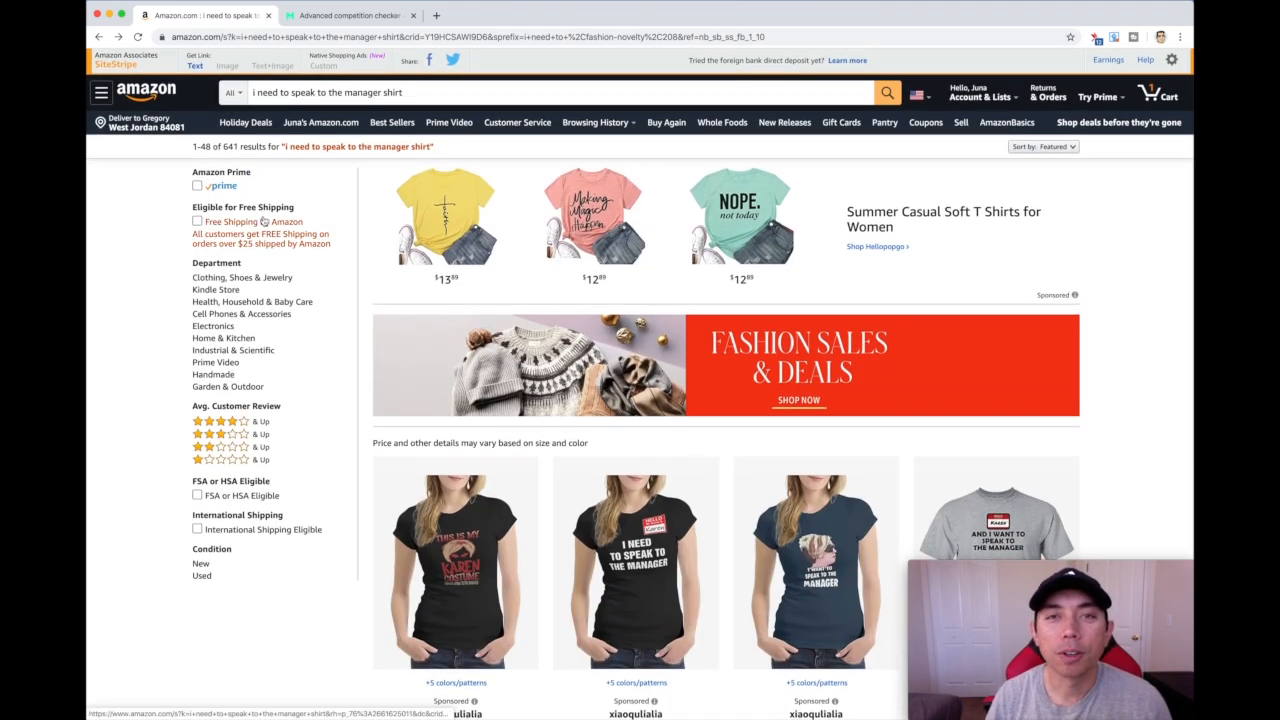